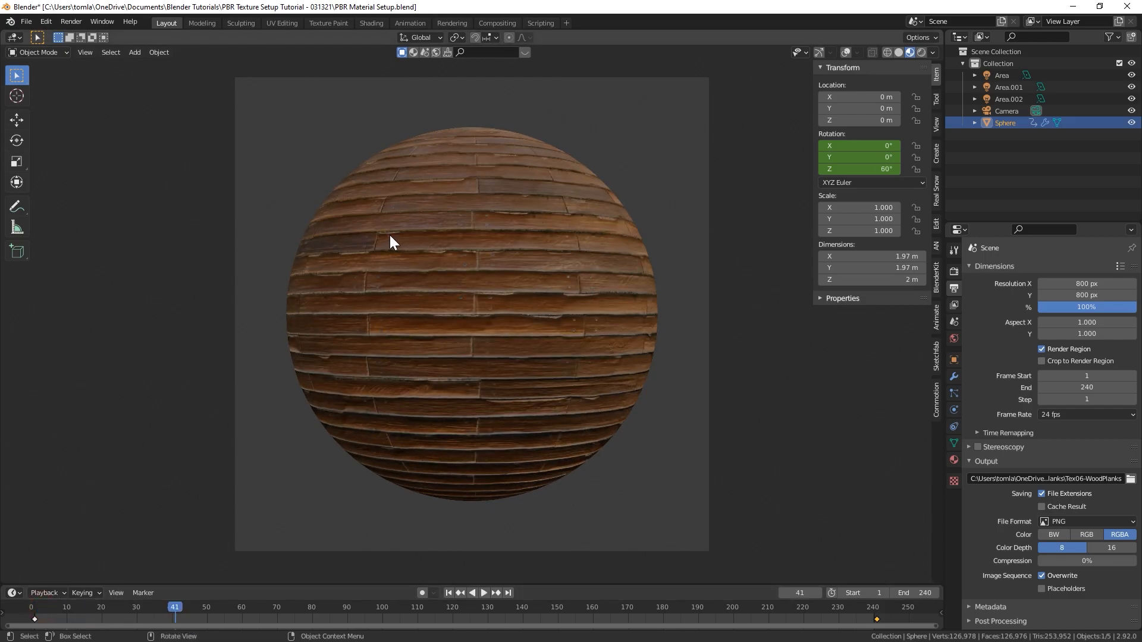
pyautogui.moveTo(439, 295)
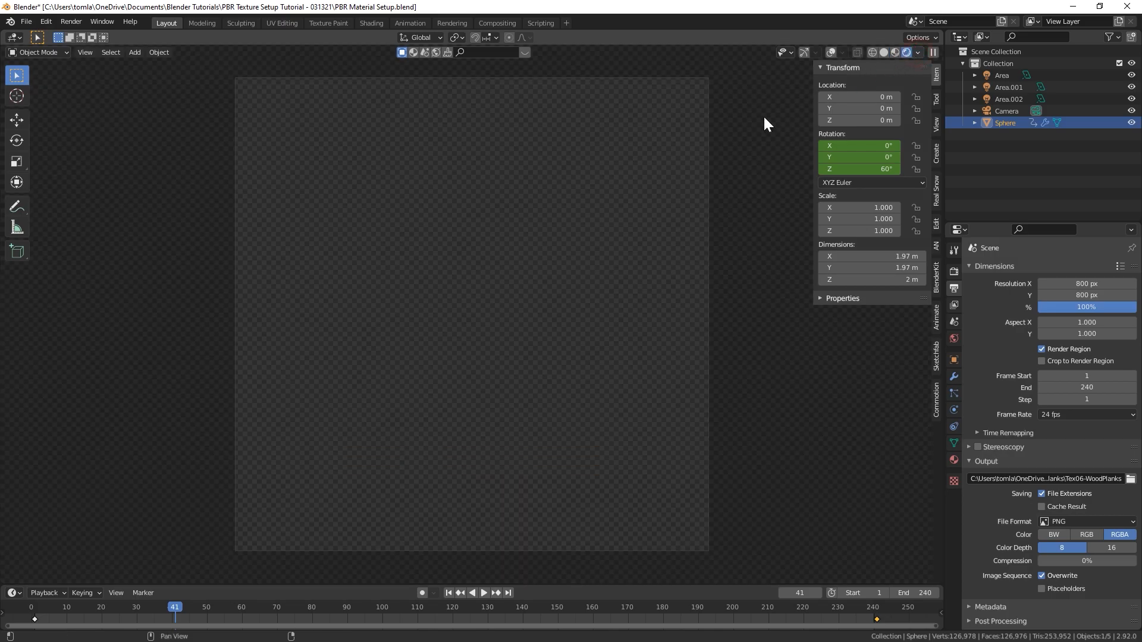
pyautogui.moveTo(664, 211)
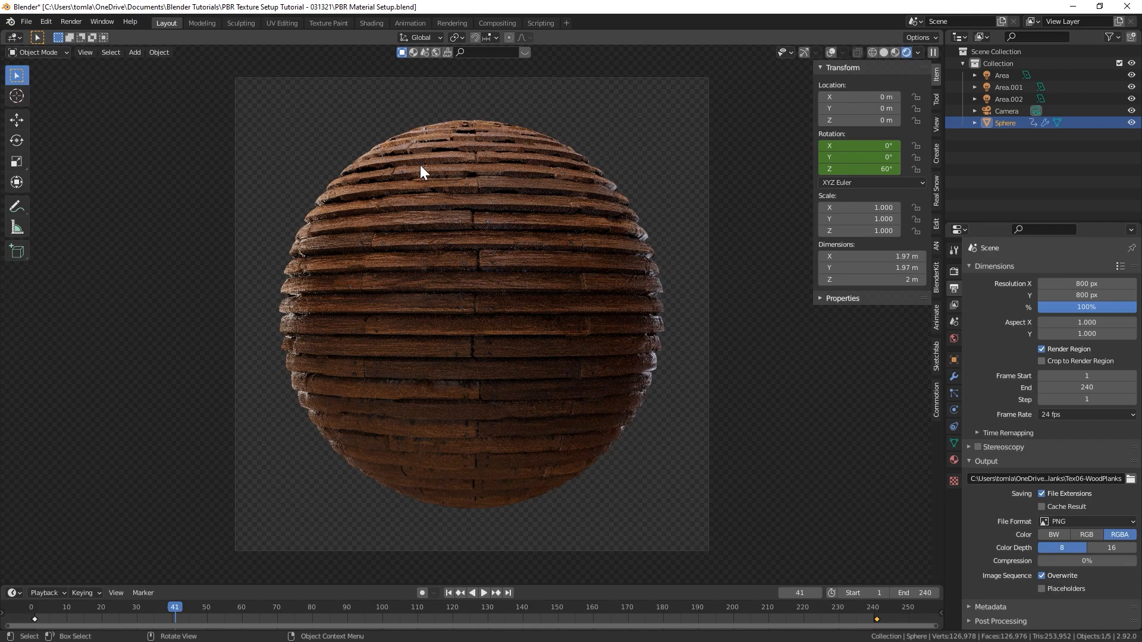
pyautogui.moveTo(408, 203)
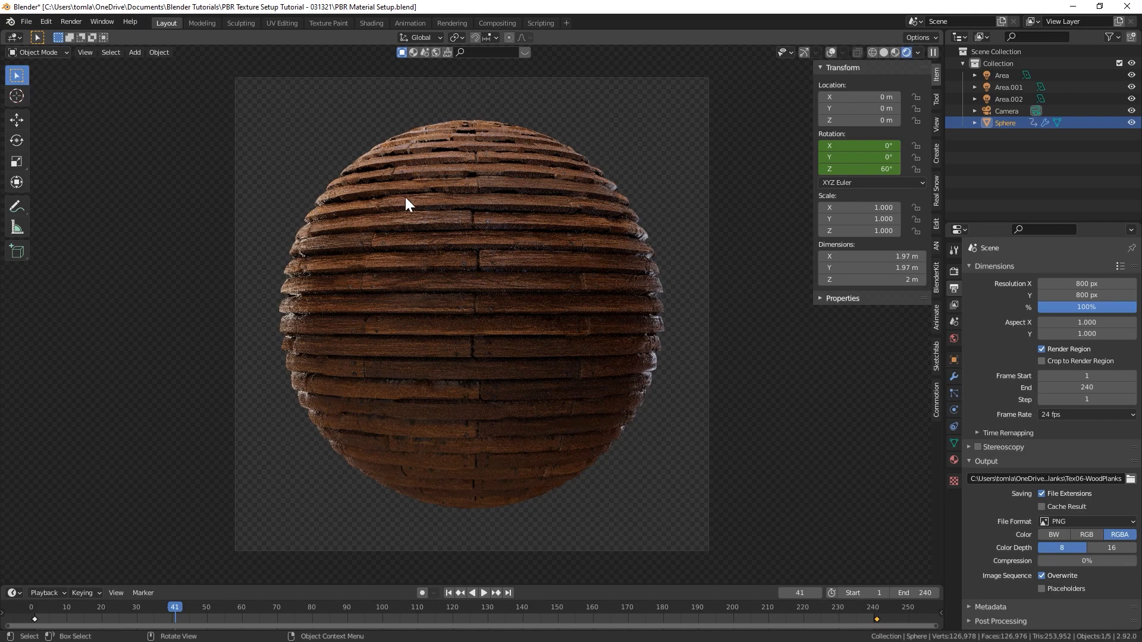
pyautogui.moveTo(428, 270)
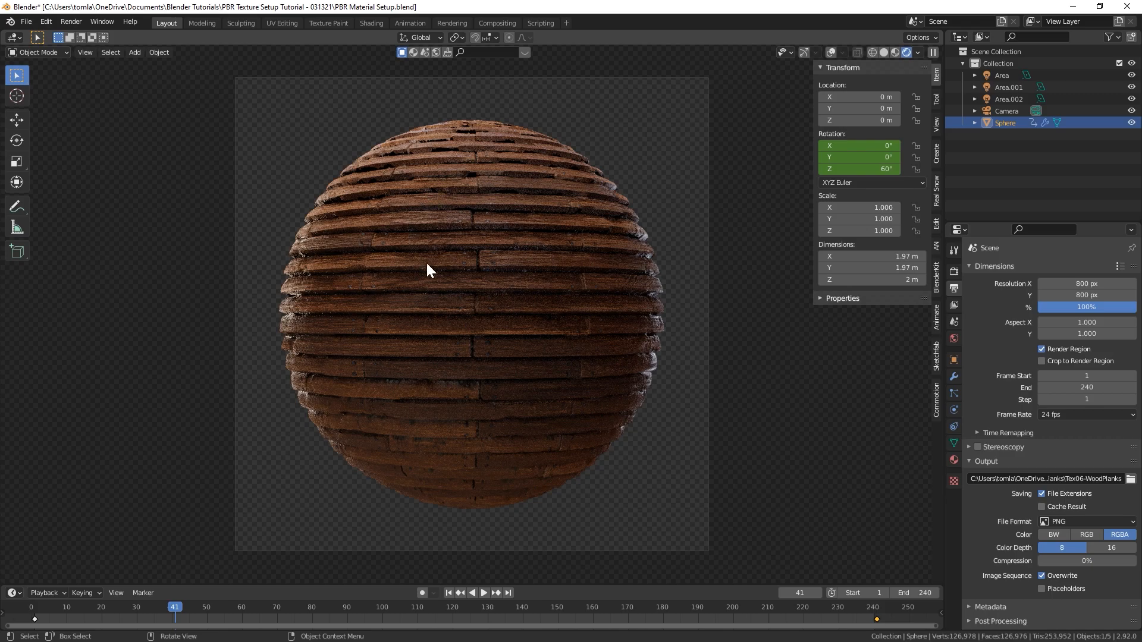
pyautogui.moveTo(648, 298)
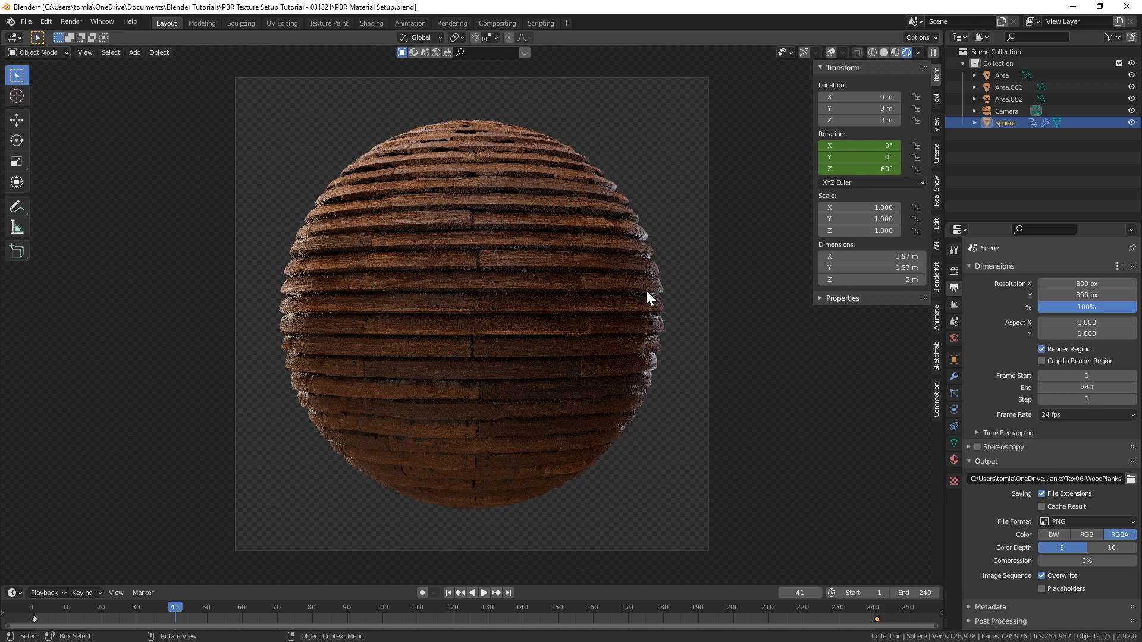
# - Show the sphere's default Principled BSDF material with overlays on and Rendered shading
pyautogui.click(886, 51)
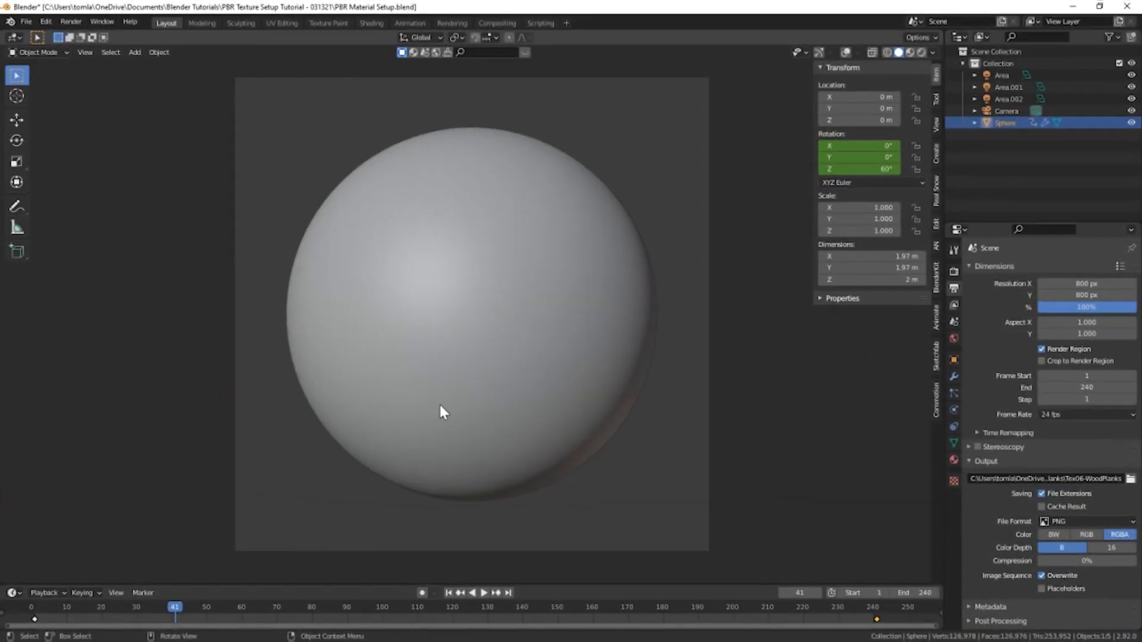
pyautogui.moveTo(213, 231)
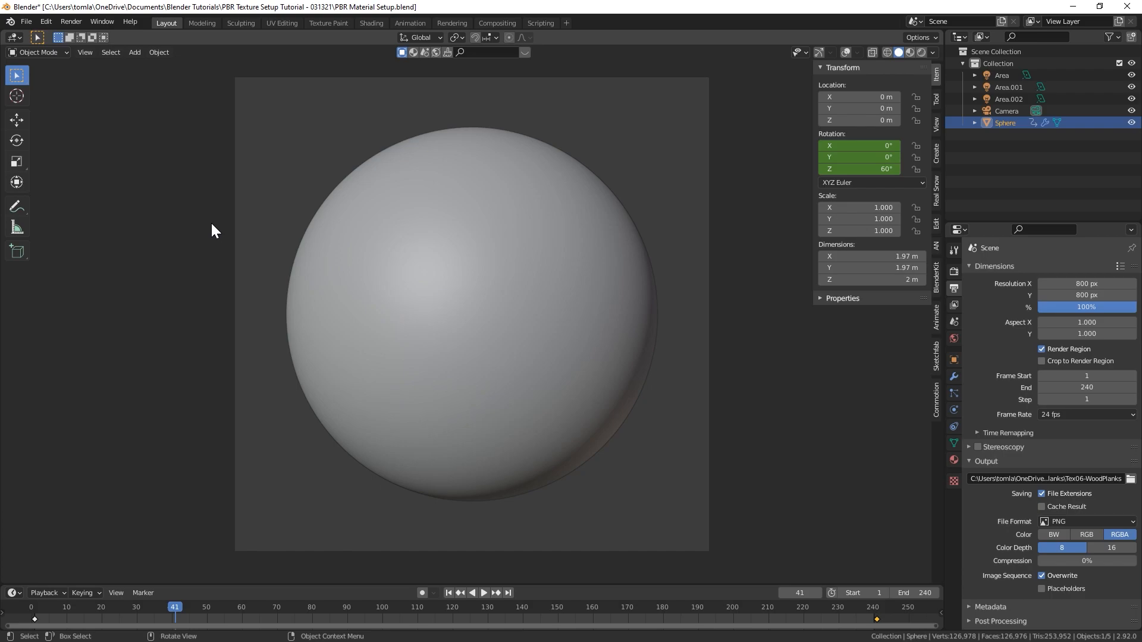
pyautogui.moveTo(255, 195)
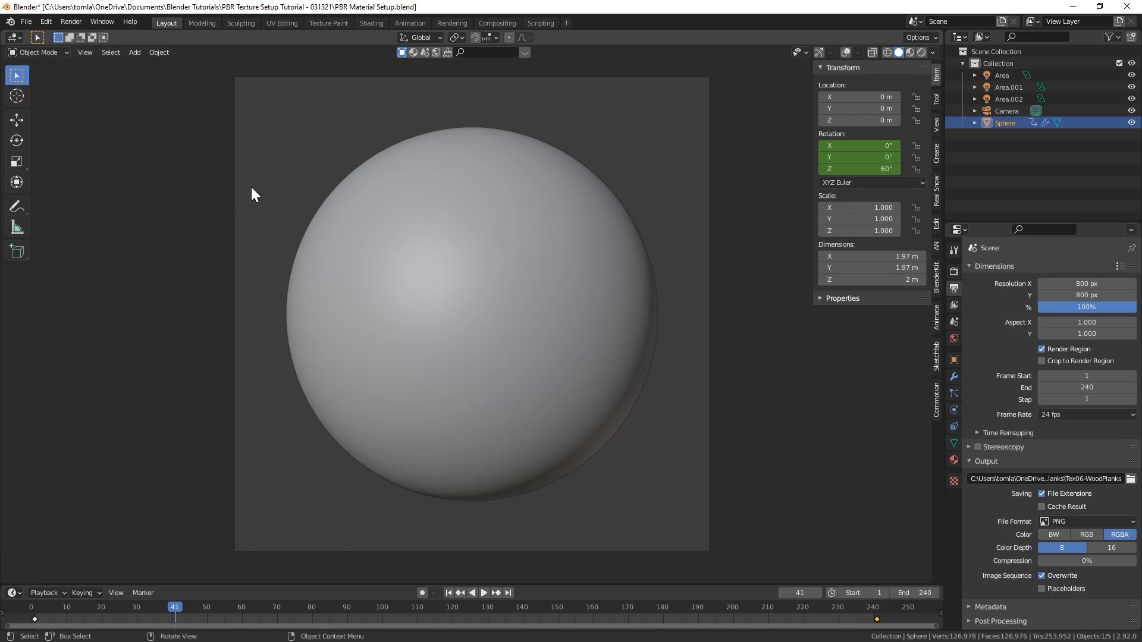
pyautogui.click(953, 460)
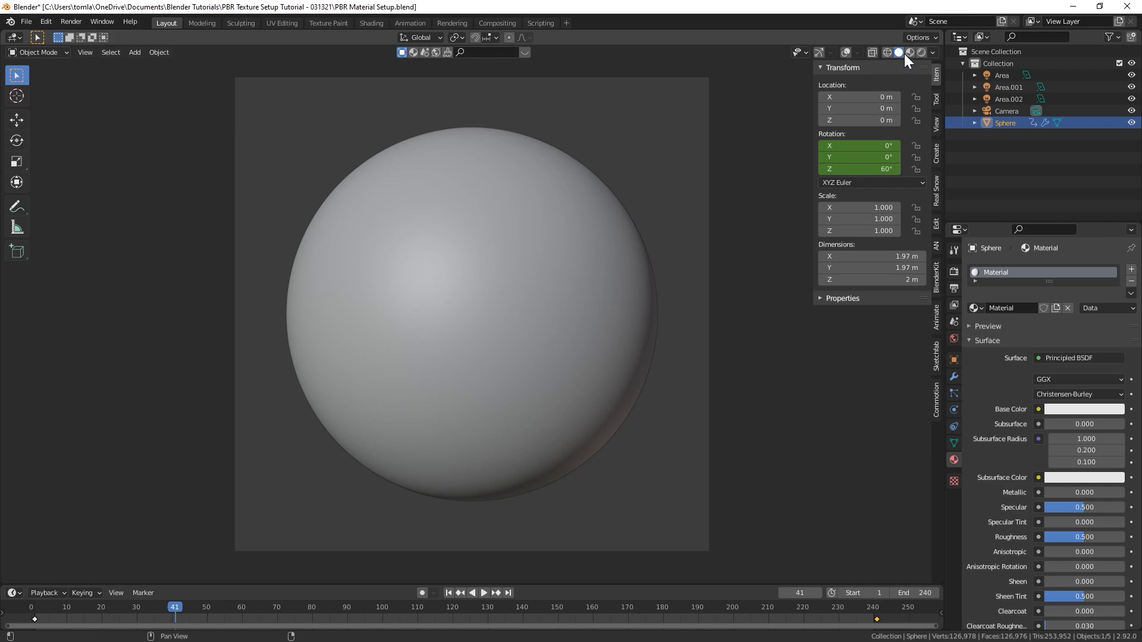
pyautogui.moveTo(398, 191)
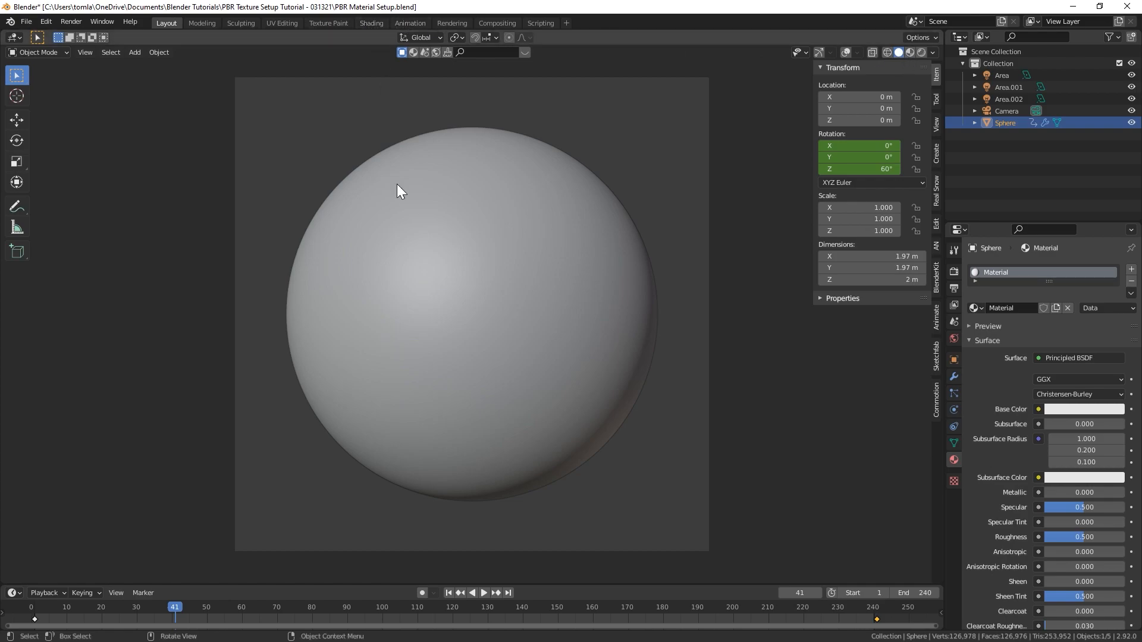
pyautogui.click(844, 52)
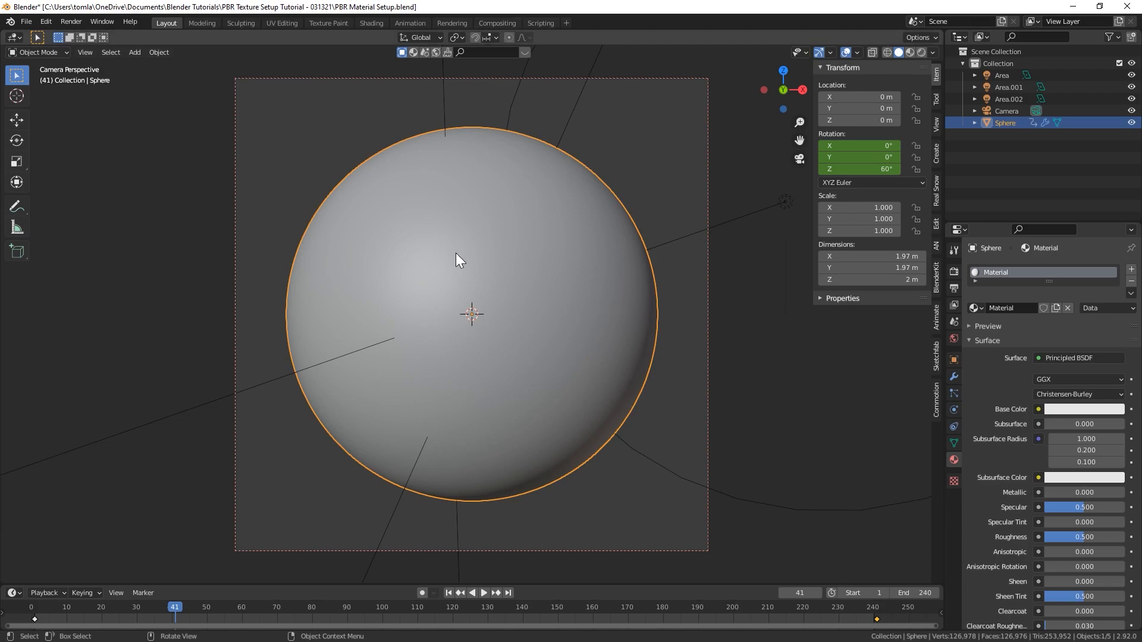
pyautogui.moveTo(478, 42)
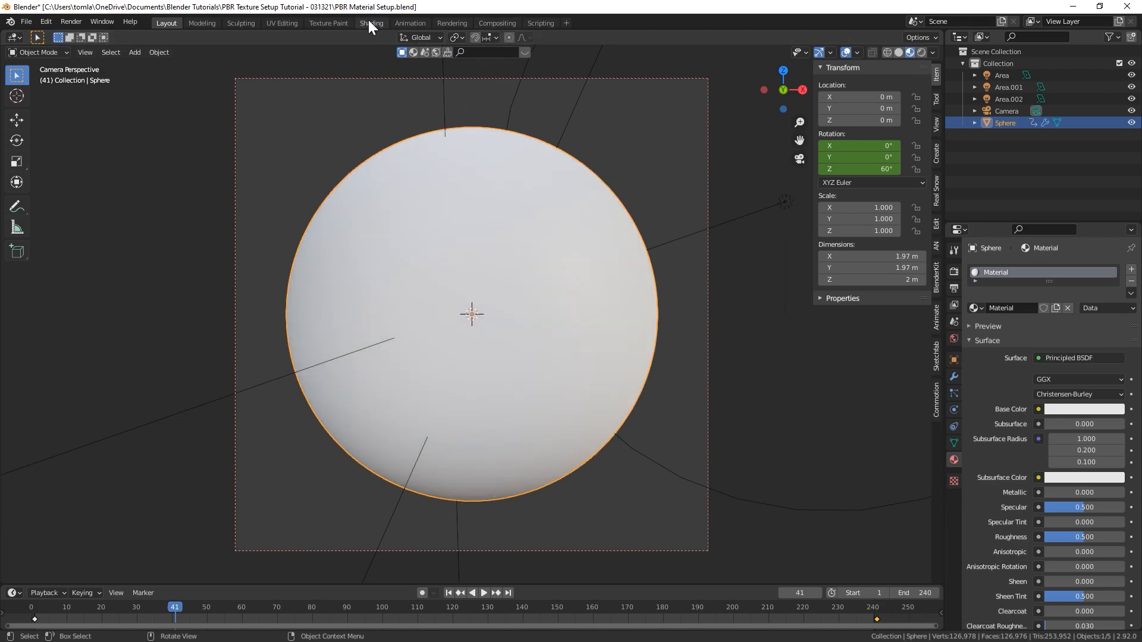
# - Switch to the Shading workspace and confirm Node Wrangler is enabled in add-on preferences
pyautogui.click(370, 23)
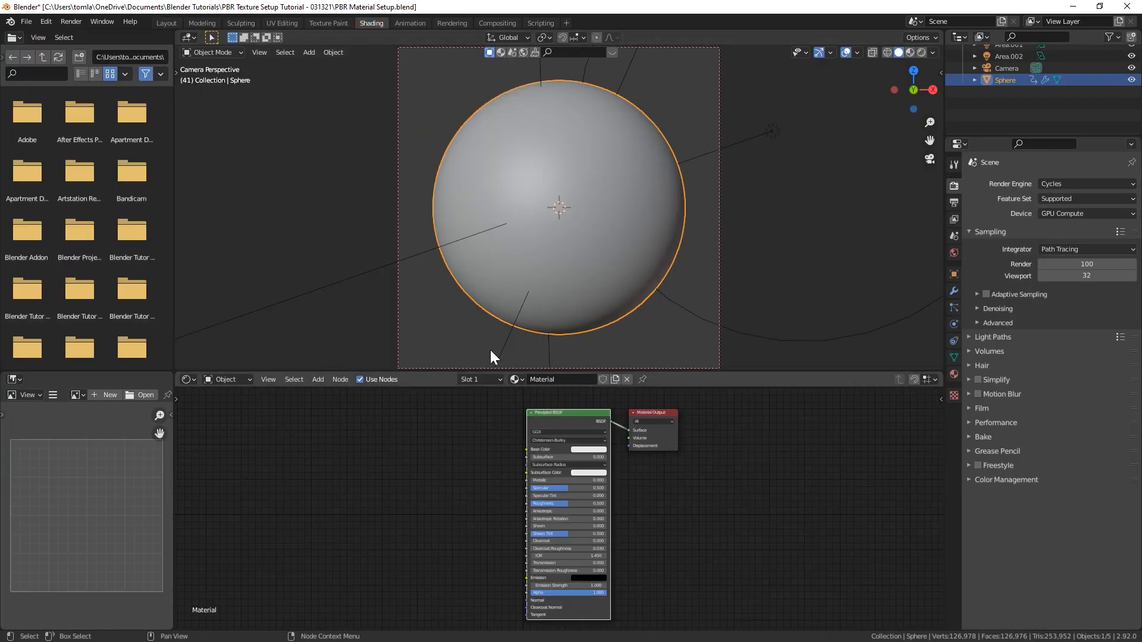
pyautogui.moveTo(244, 291)
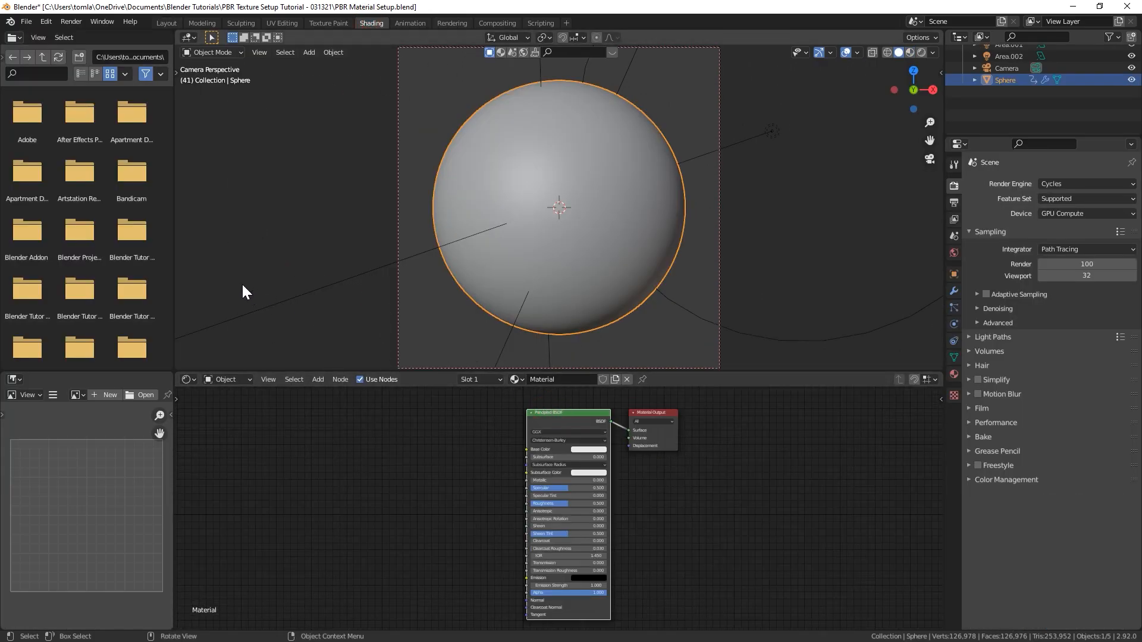
pyautogui.moveTo(304, 263)
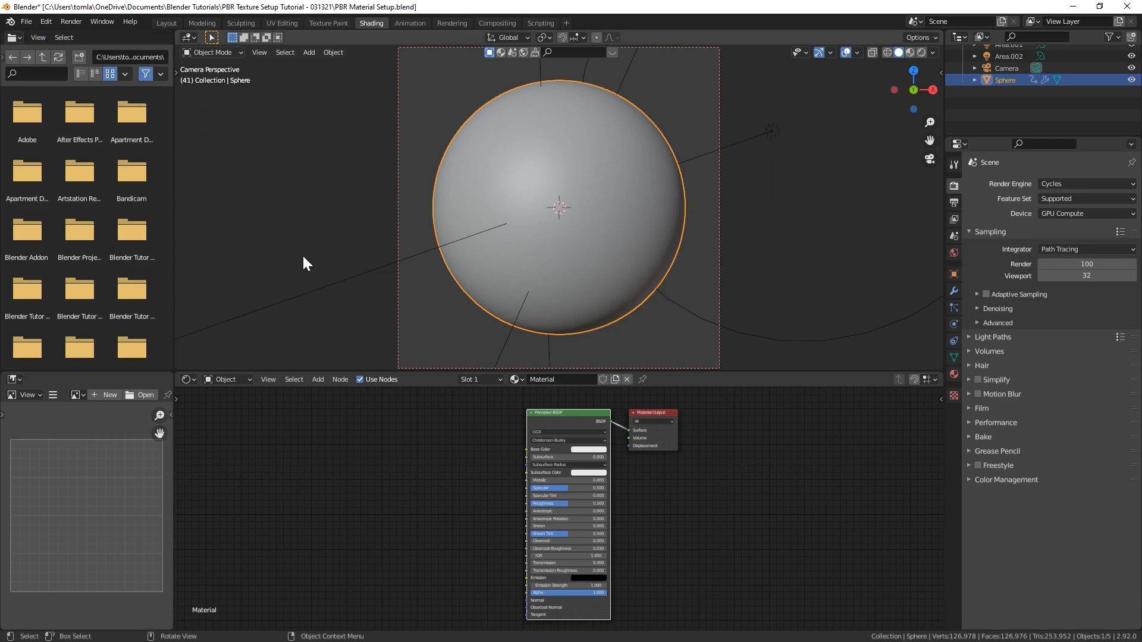
pyautogui.click(45, 21)
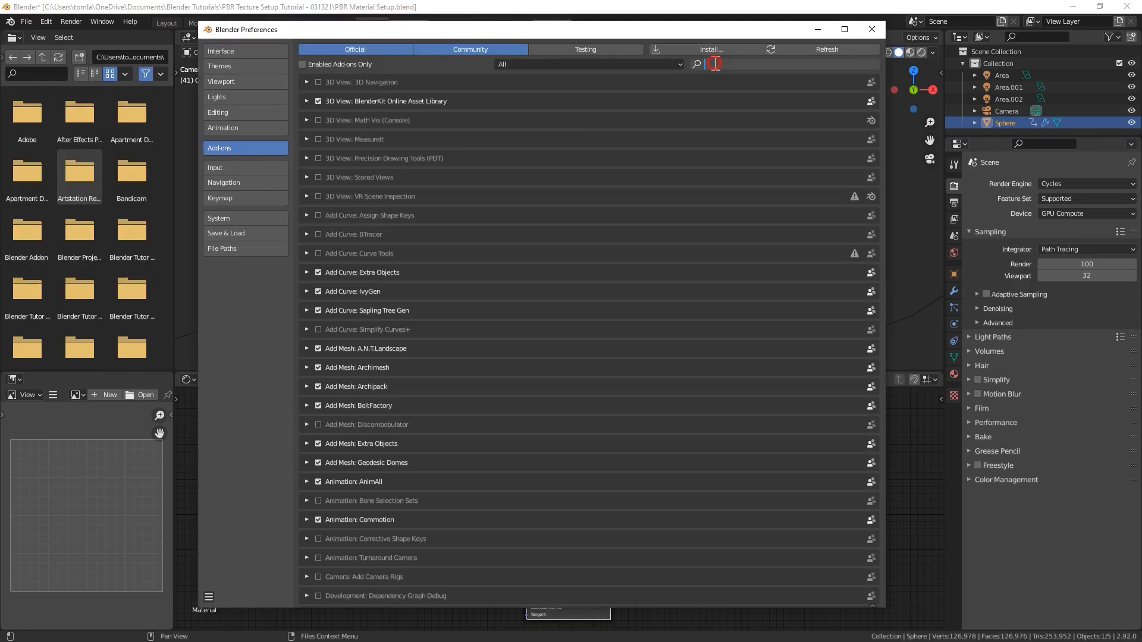
pyautogui.write('node')
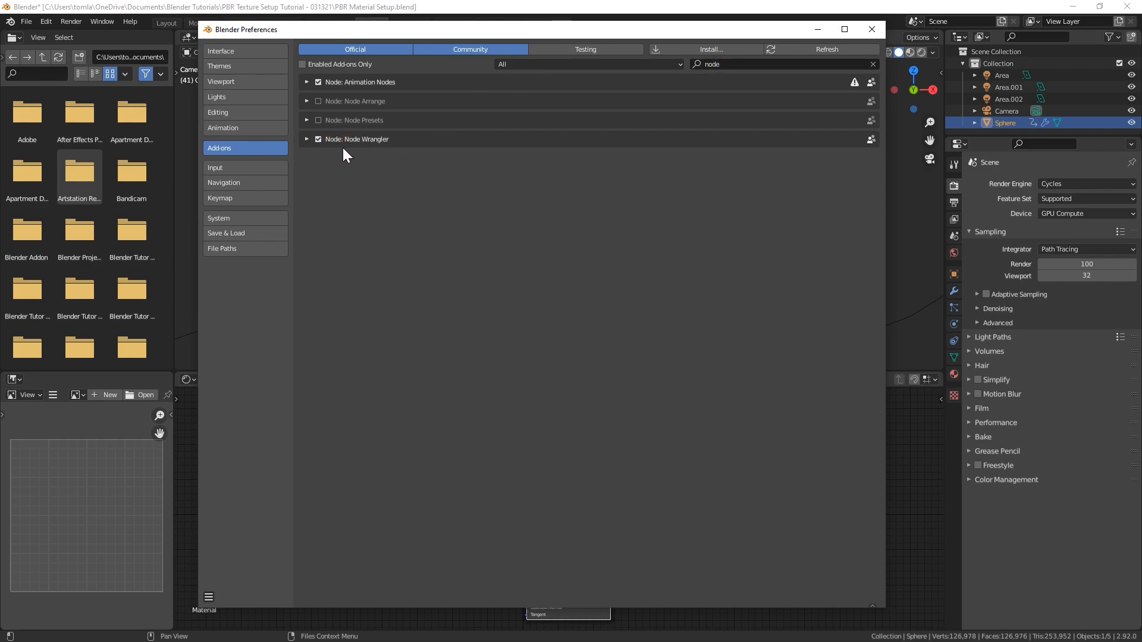
pyautogui.moveTo(344, 127)
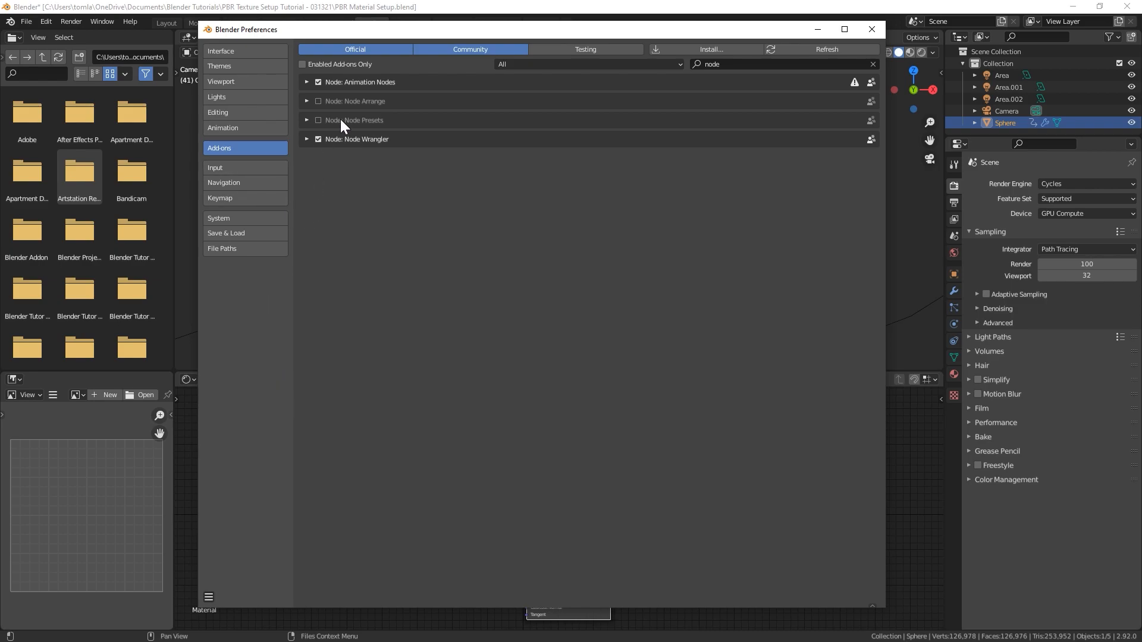
pyautogui.moveTo(349, 150)
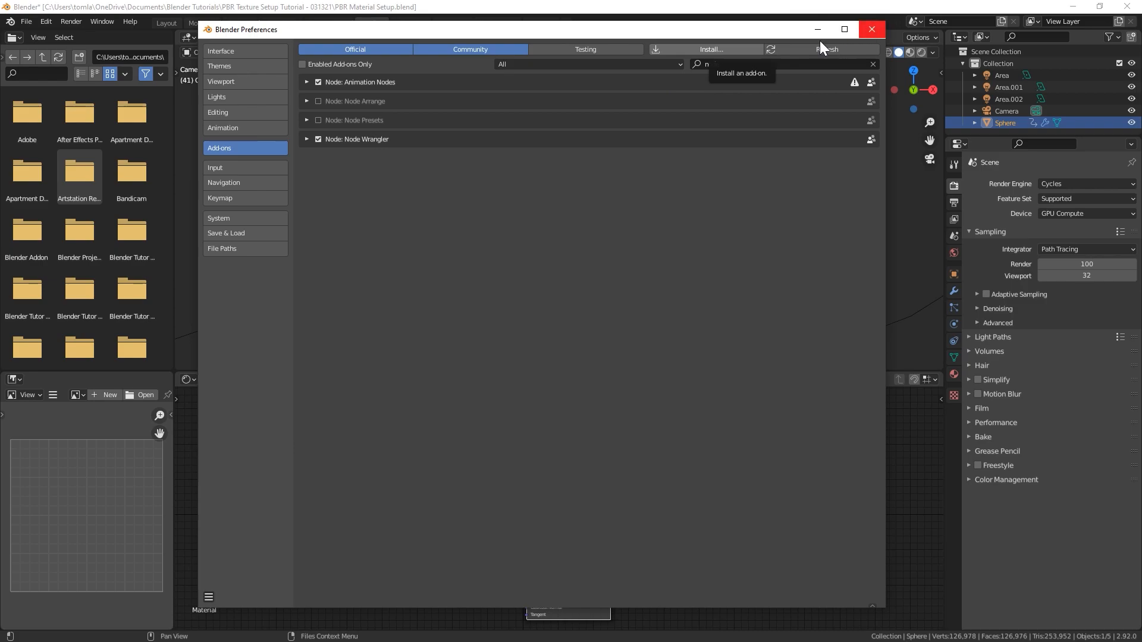
pyautogui.click(871, 29)
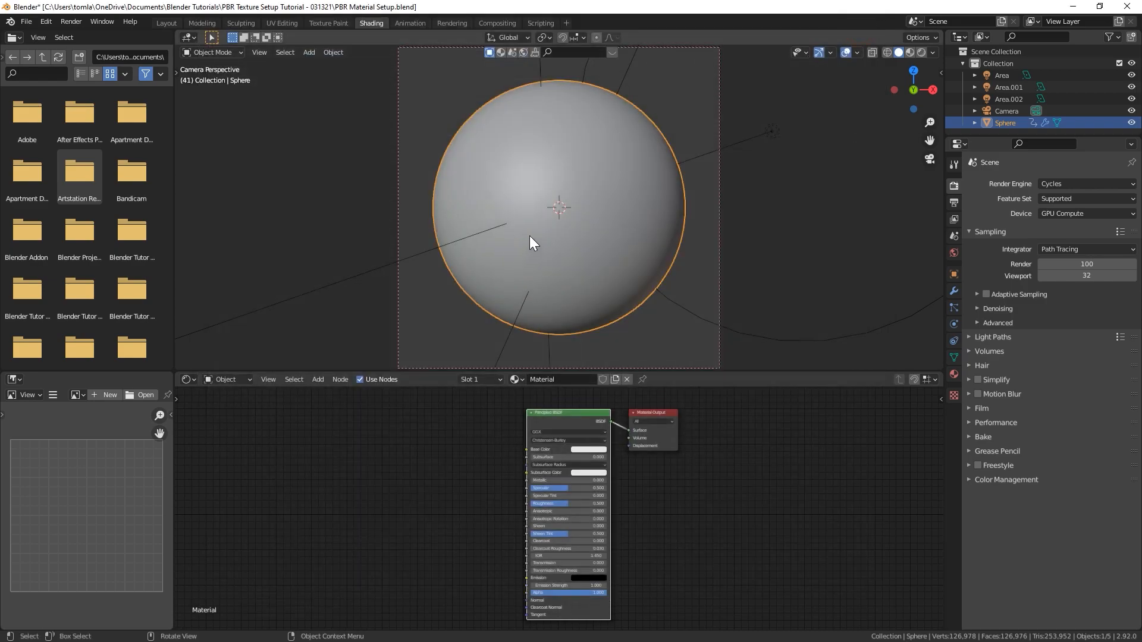
pyautogui.moveTo(406, 404)
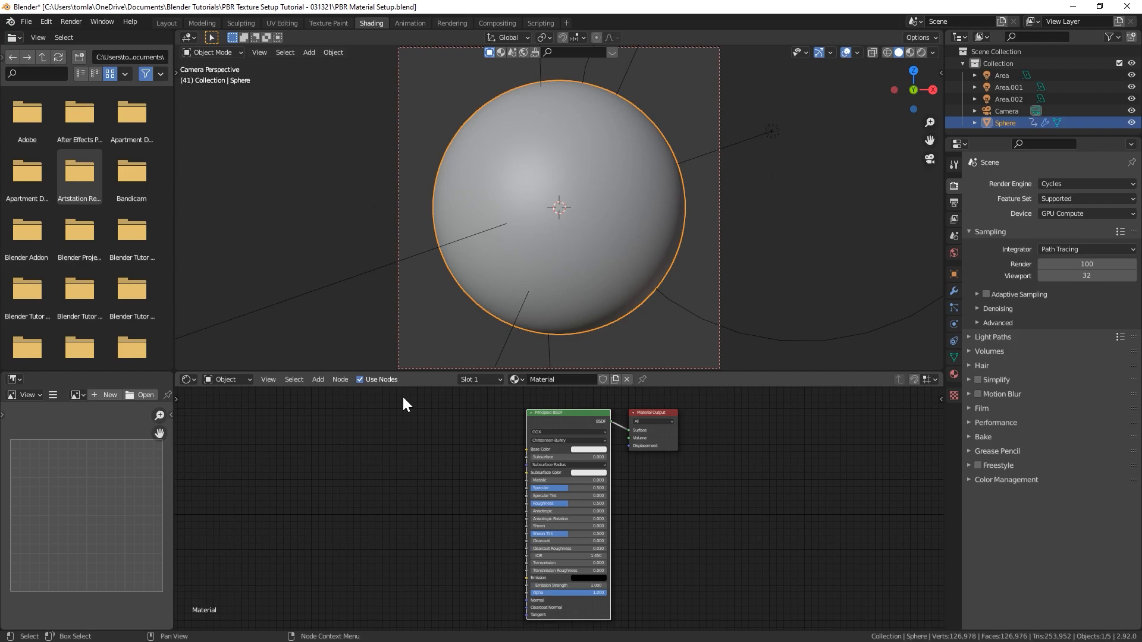
pyautogui.moveTo(561, 425)
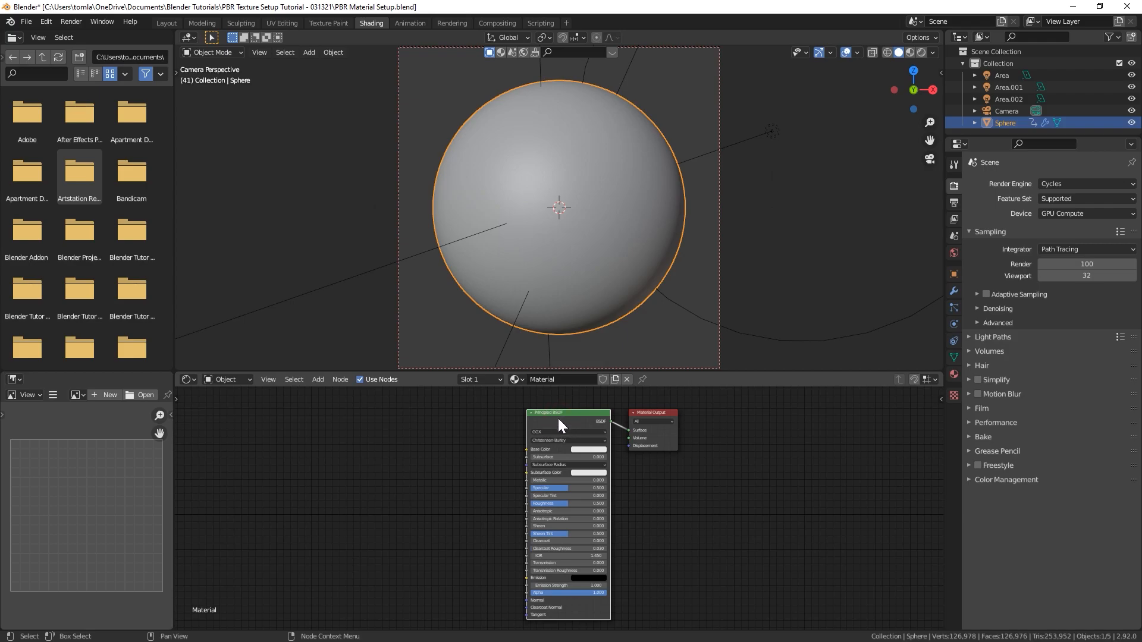
# - Use Ctrl+Shift+T to pick the six 4K Scifi Hex Pattern texture maps
pyautogui.press('ctrl+shift+t')
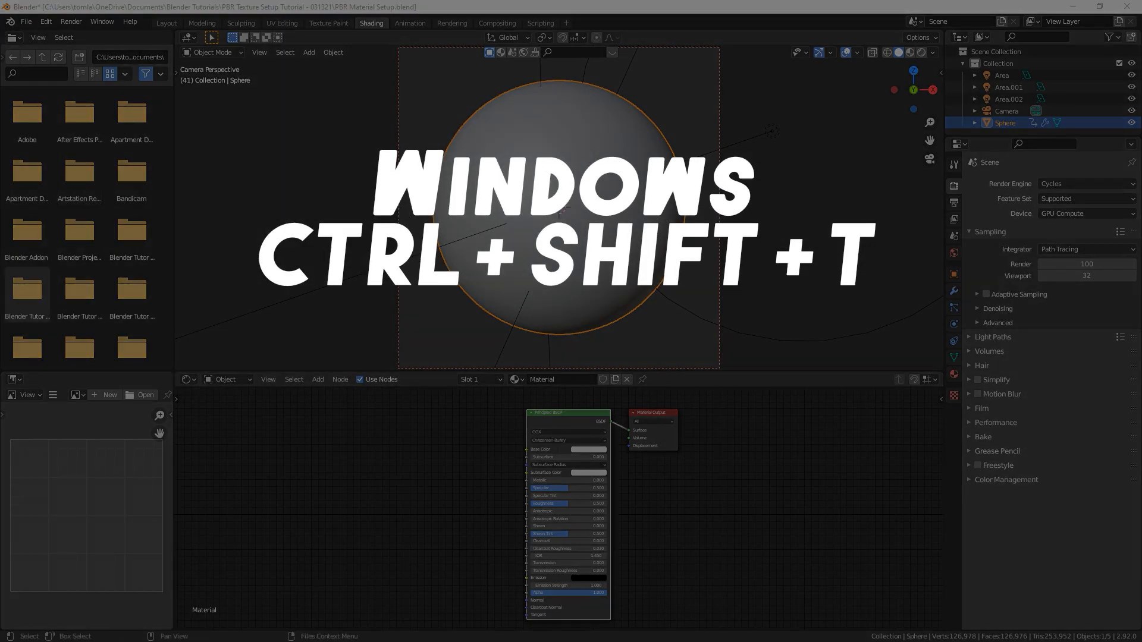
pyautogui.press('ctrl+shift+t')
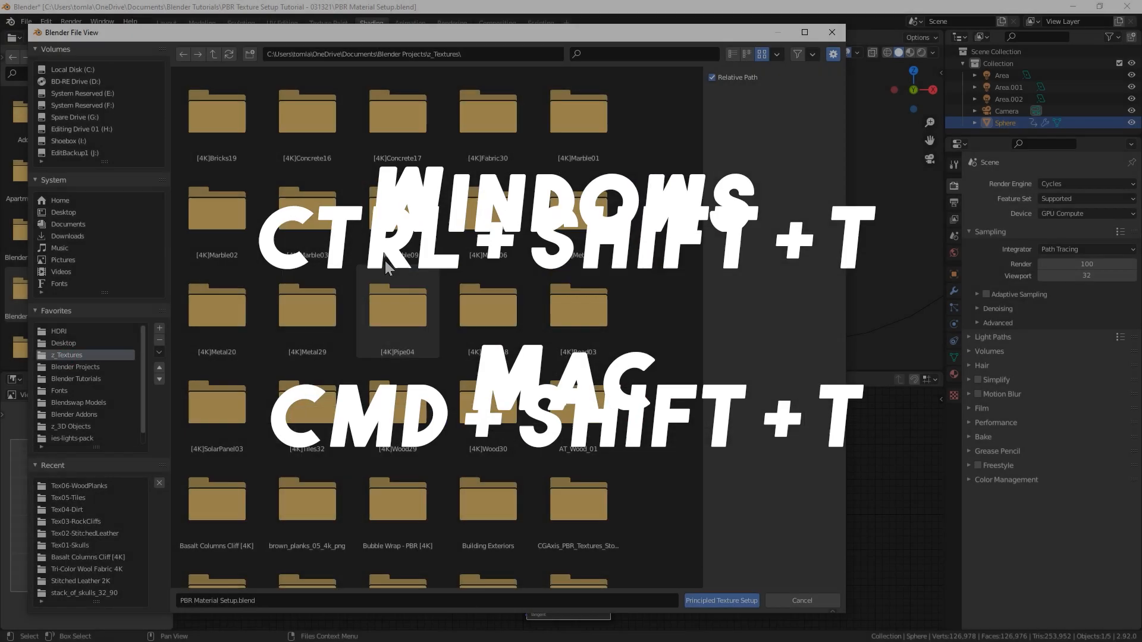
pyautogui.scroll(-3)
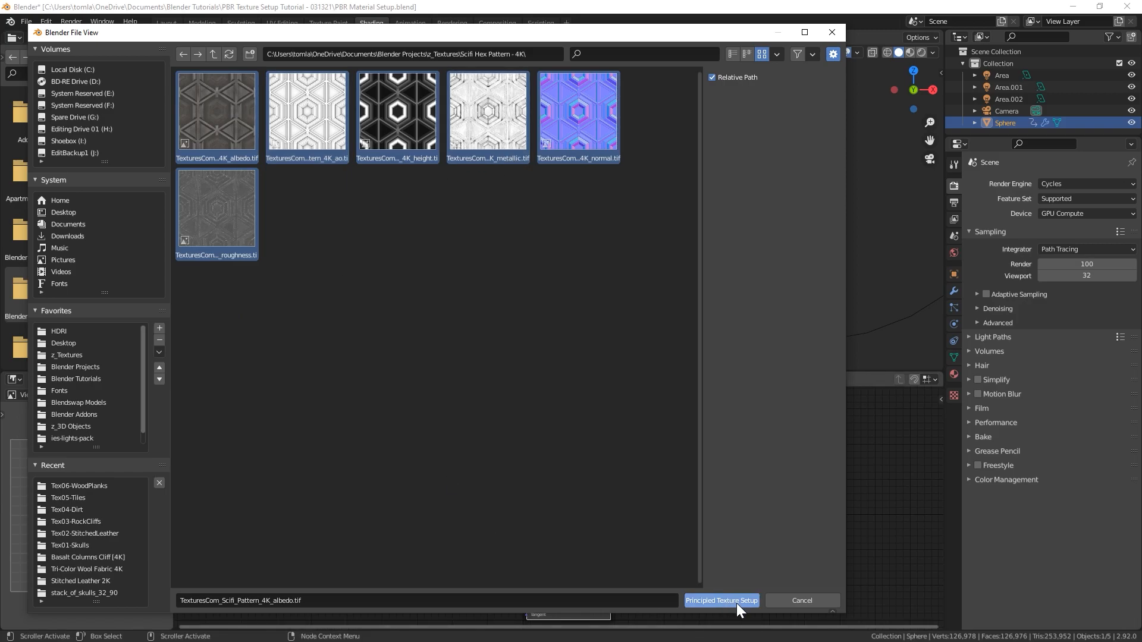
# - Build the Sci-Fi hex PBR node setup, preview it rendered, and play the spin animation
pyautogui.click(720, 600)
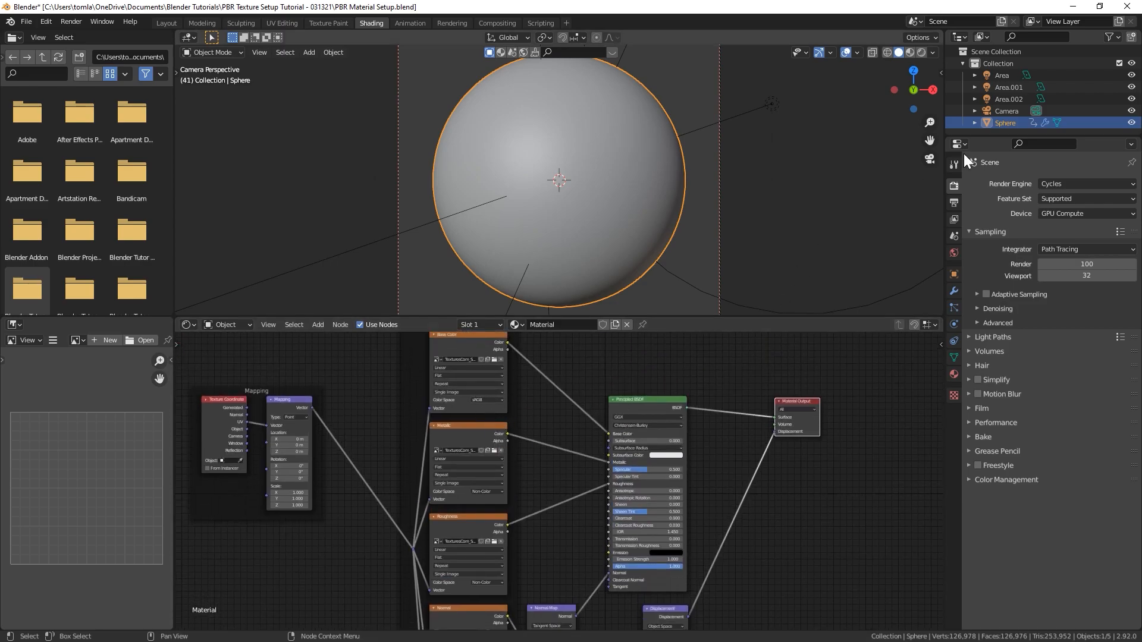
pyautogui.click(918, 51)
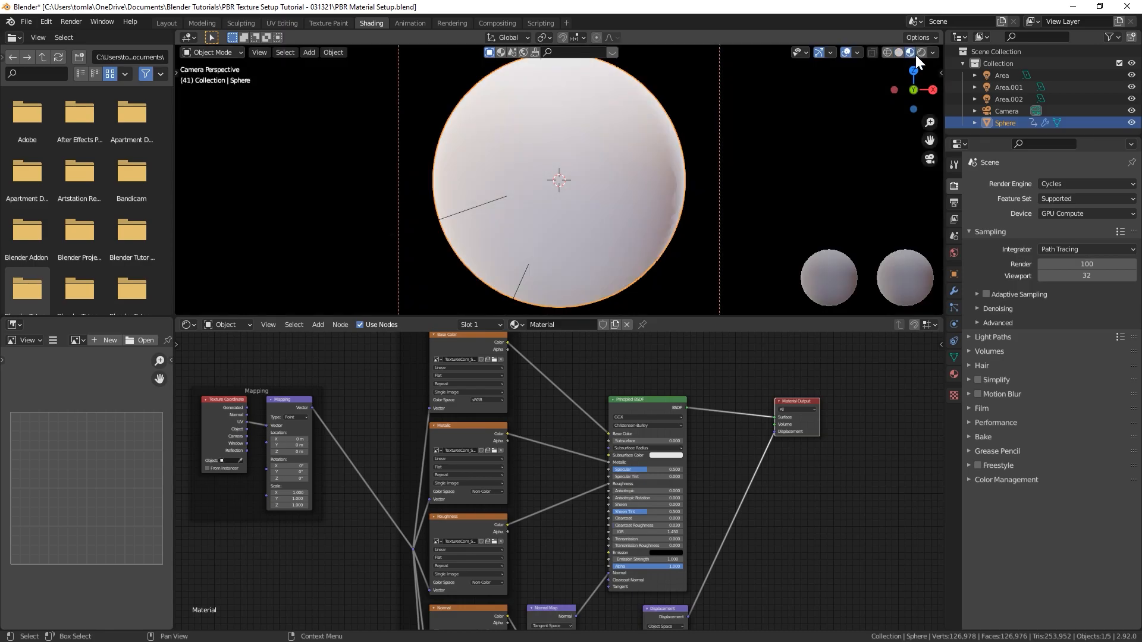
pyautogui.moveTo(542, 143)
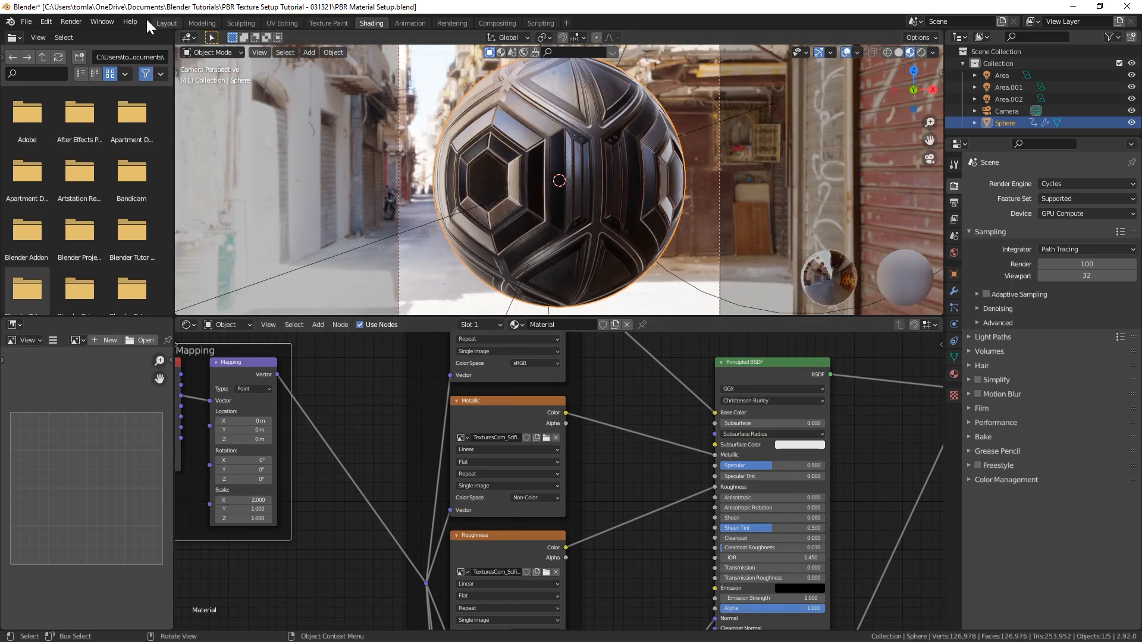
pyautogui.click(166, 22)
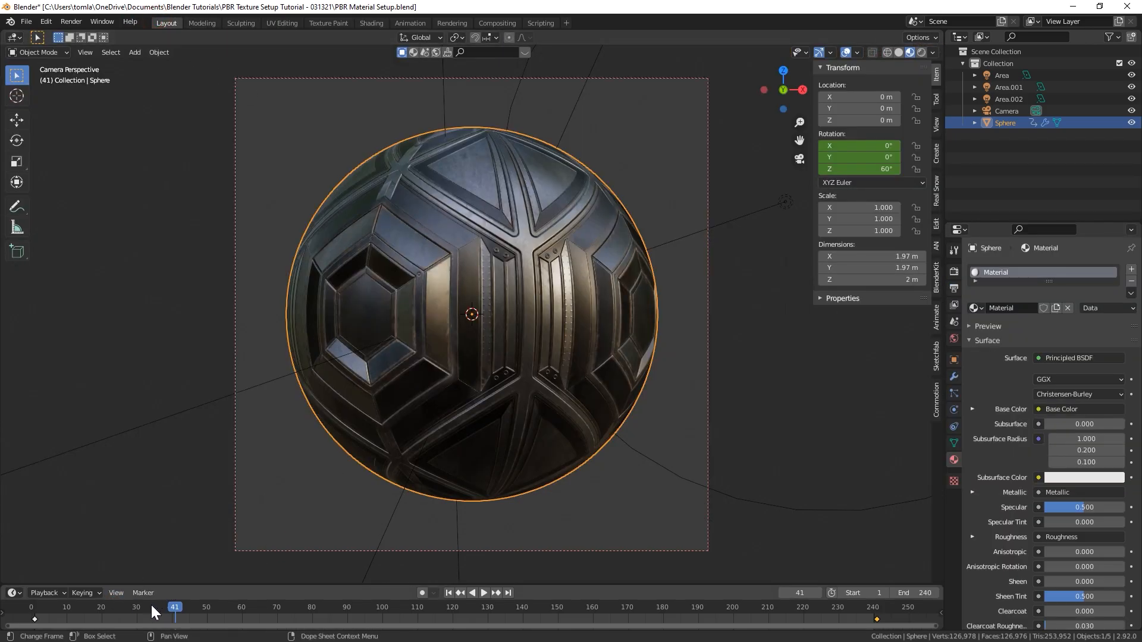
pyautogui.click(381, 607)
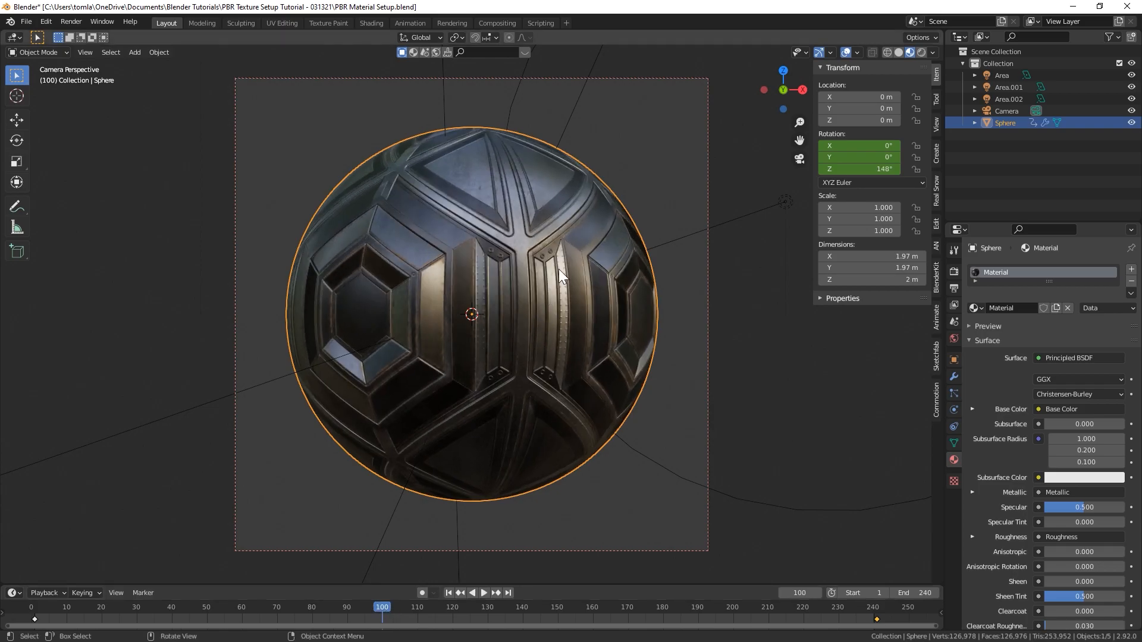
pyautogui.moveTo(403, 559)
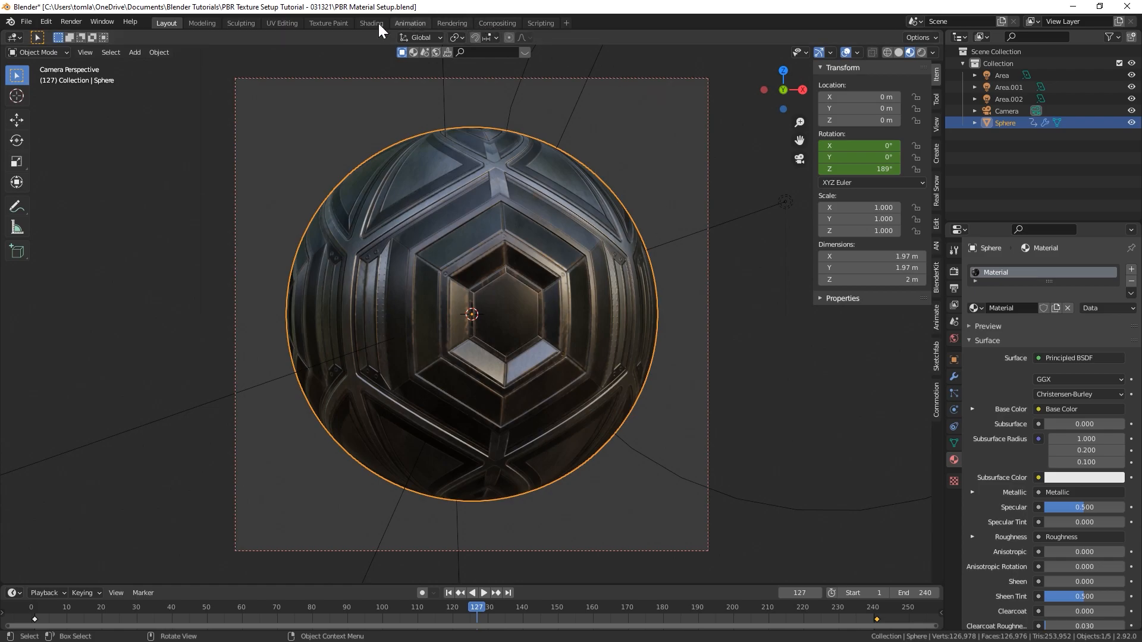
pyautogui.click(371, 23)
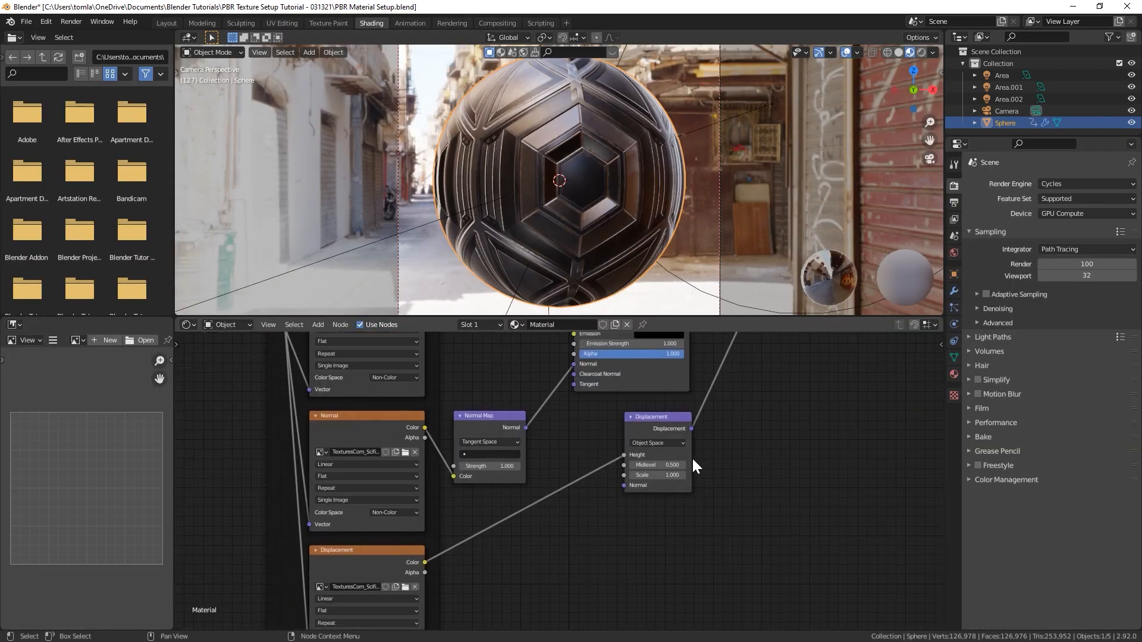
# - Set the material's Settings > Surface displacement method to Displacement and Bump
pyautogui.click(953, 374)
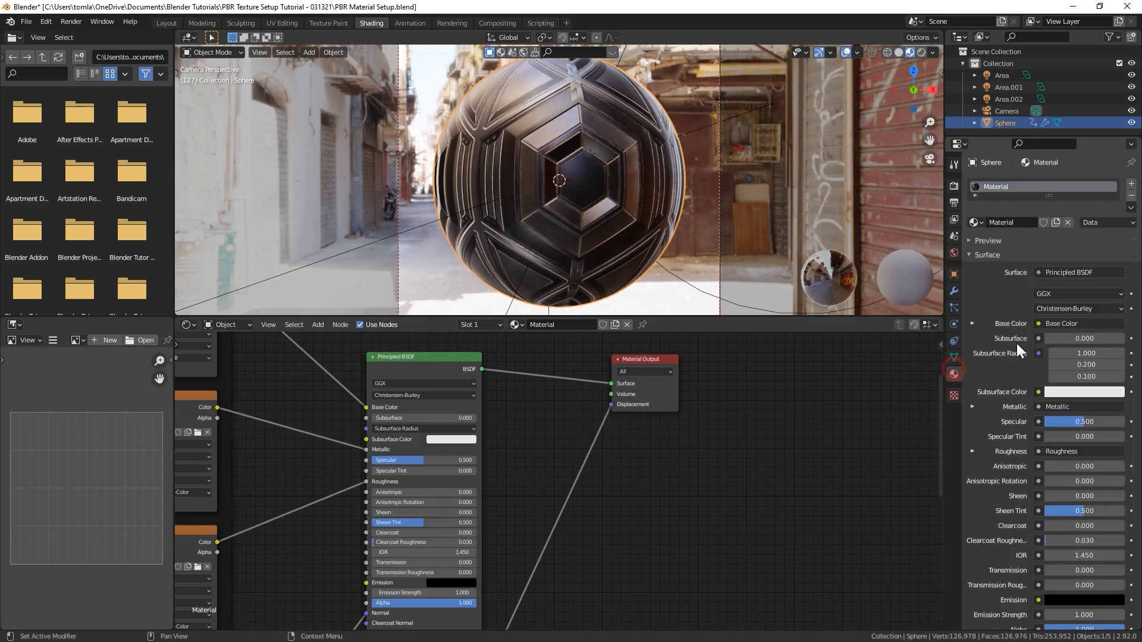
pyautogui.scroll(-3)
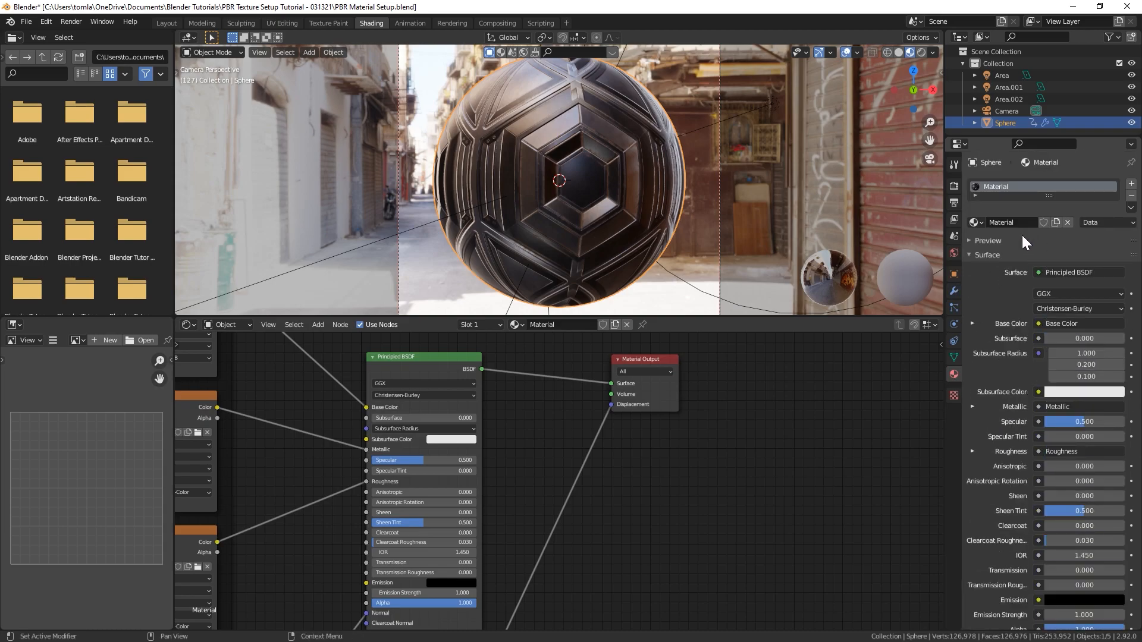
pyautogui.moveTo(1013, 273)
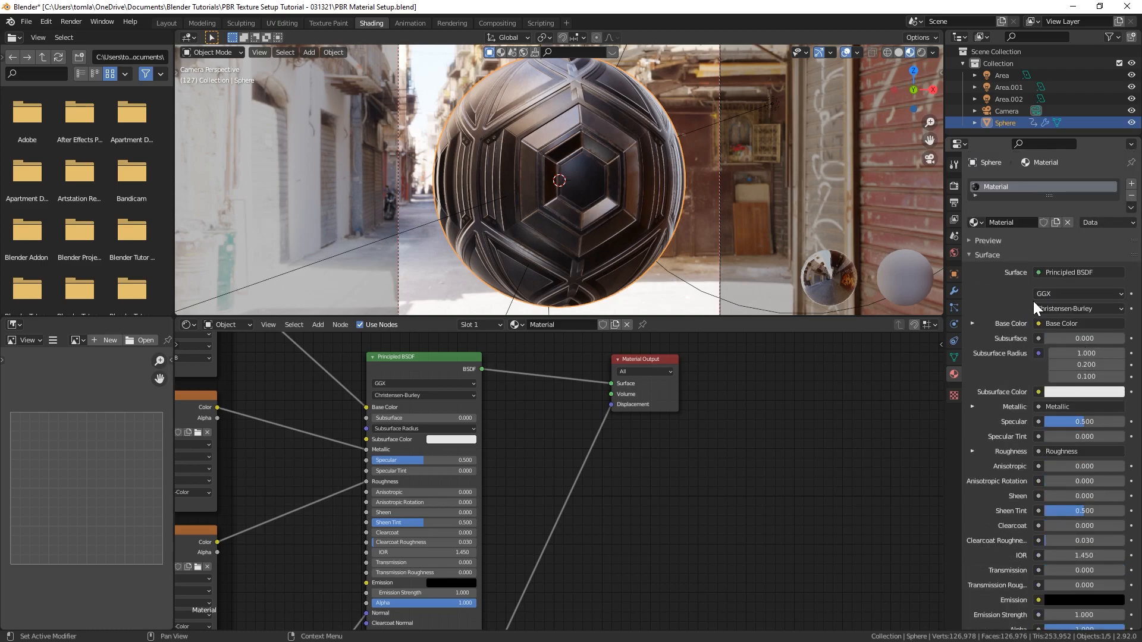
pyautogui.scroll(-3)
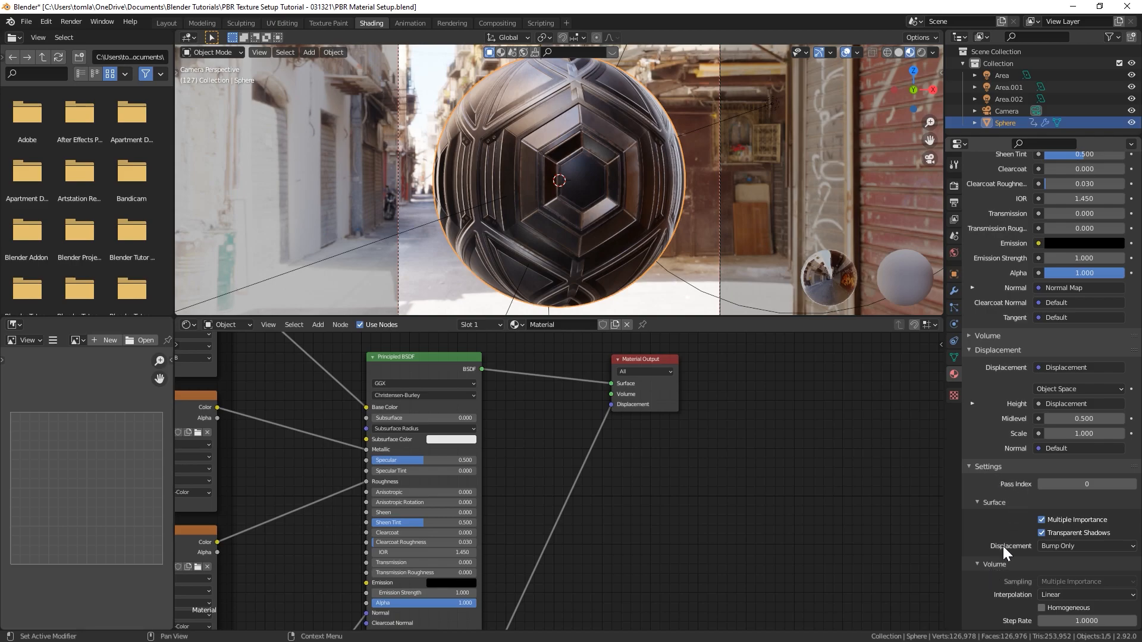
pyautogui.moveTo(1048, 554)
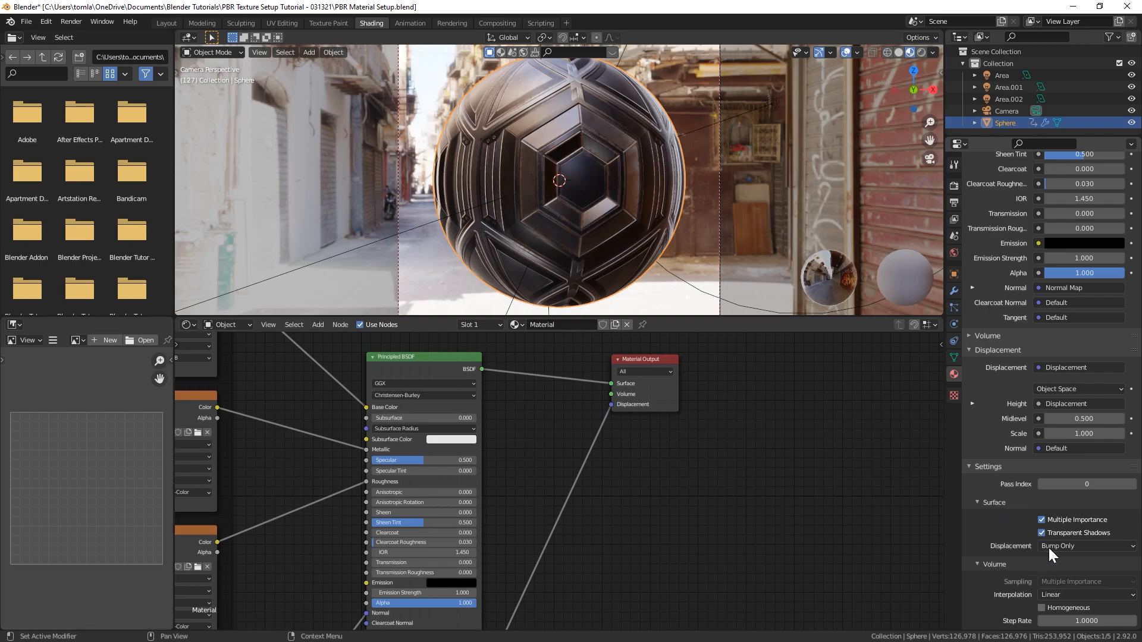
pyautogui.click(1085, 546)
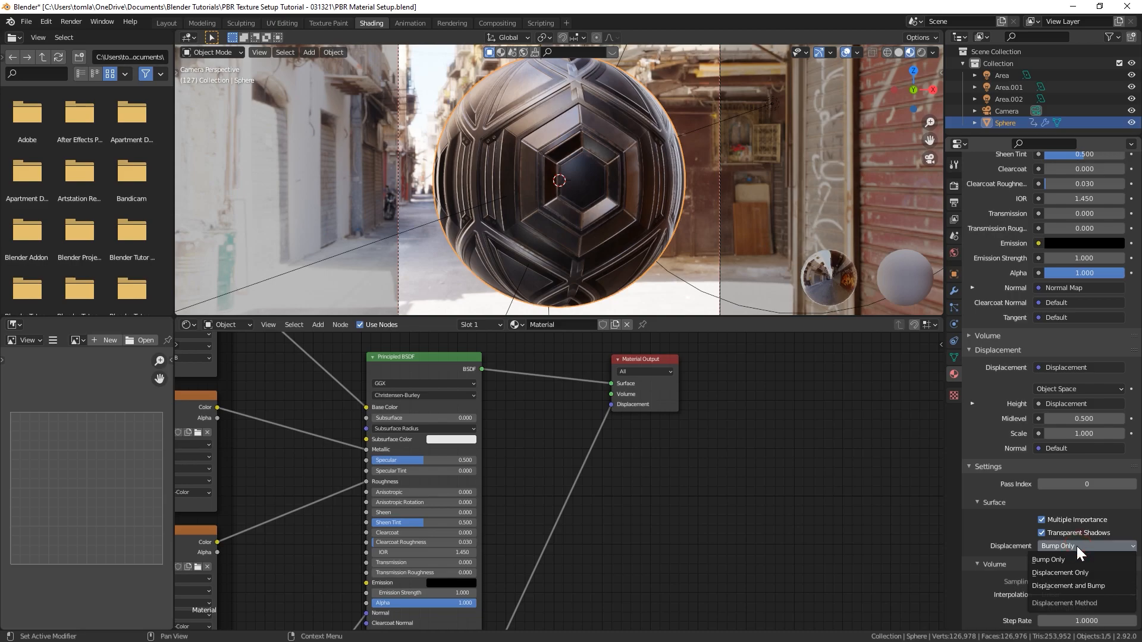
pyautogui.moveTo(1060, 572)
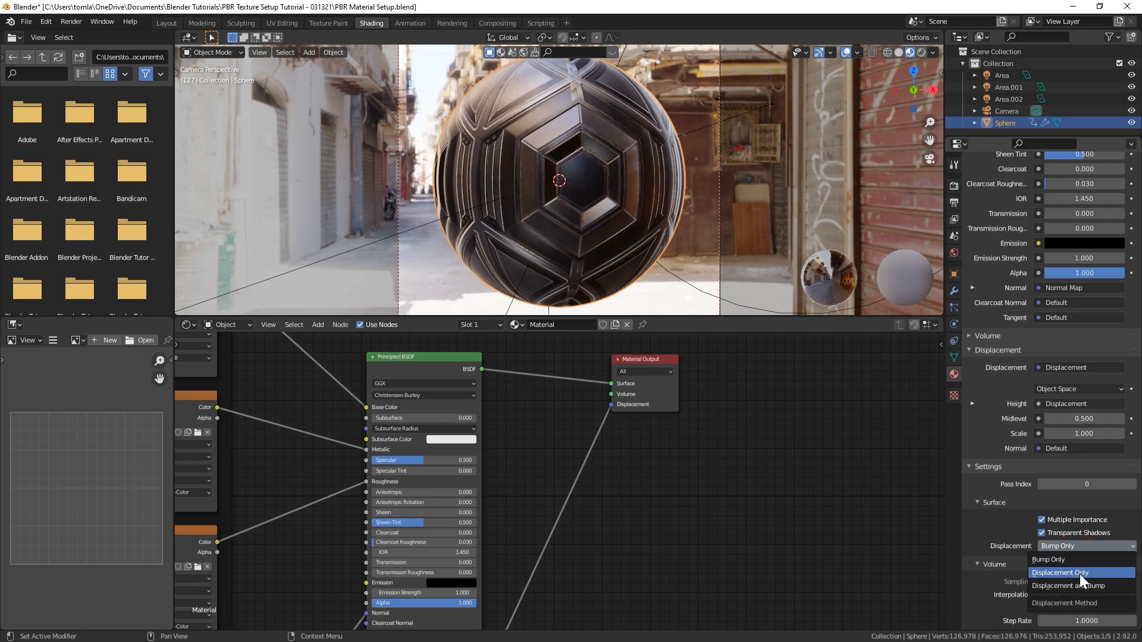
pyautogui.moveTo(1067, 585)
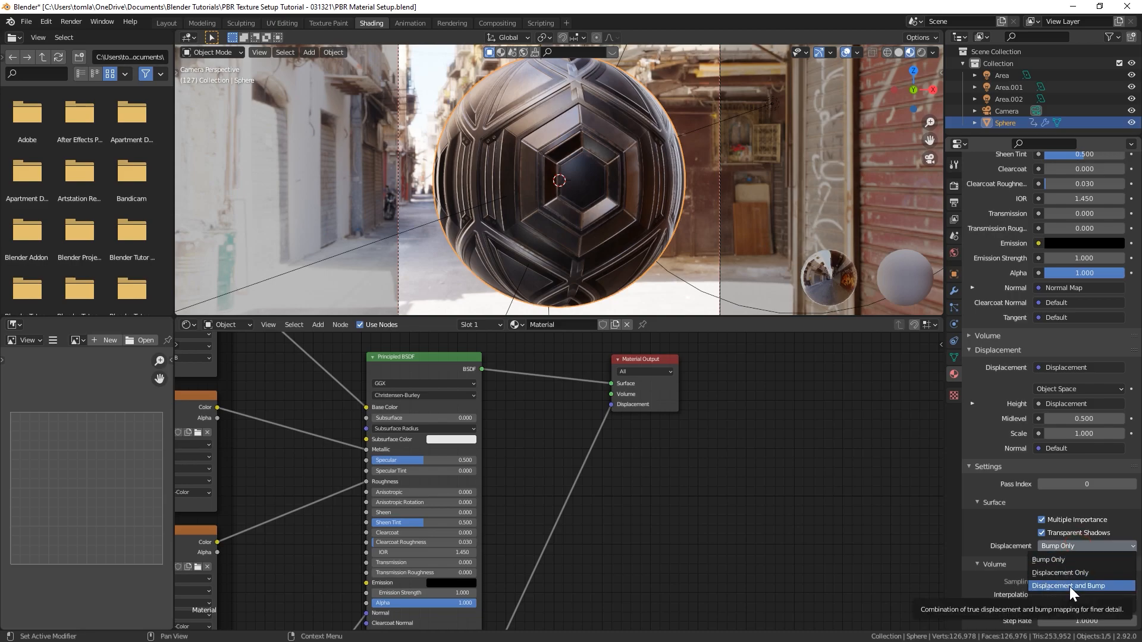
pyautogui.click(1068, 585)
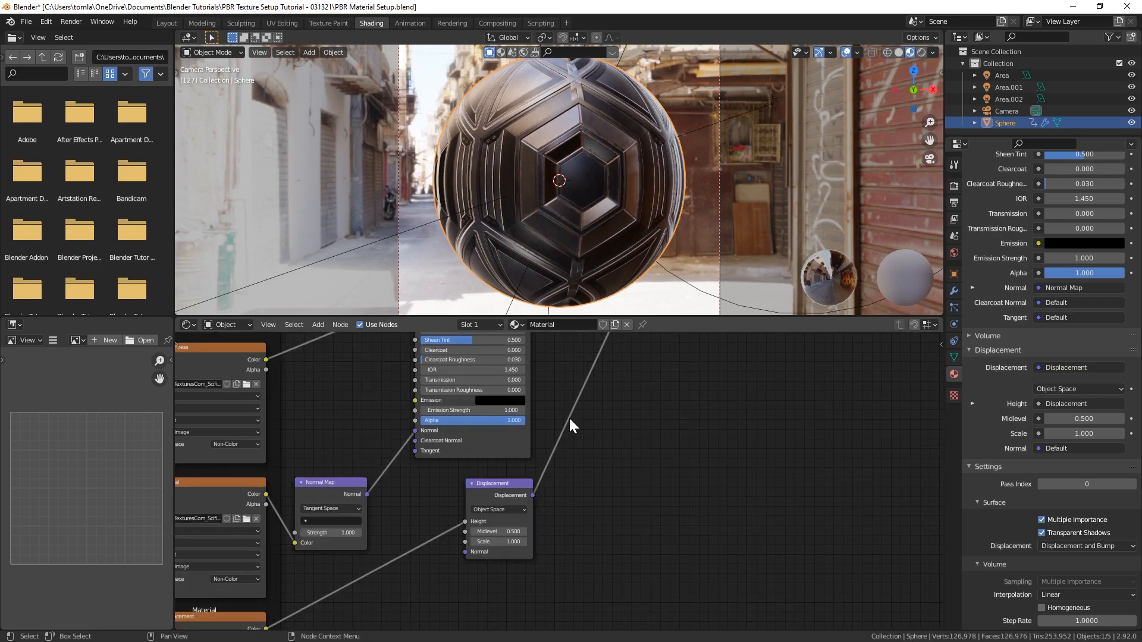
pyautogui.moveTo(770, 212)
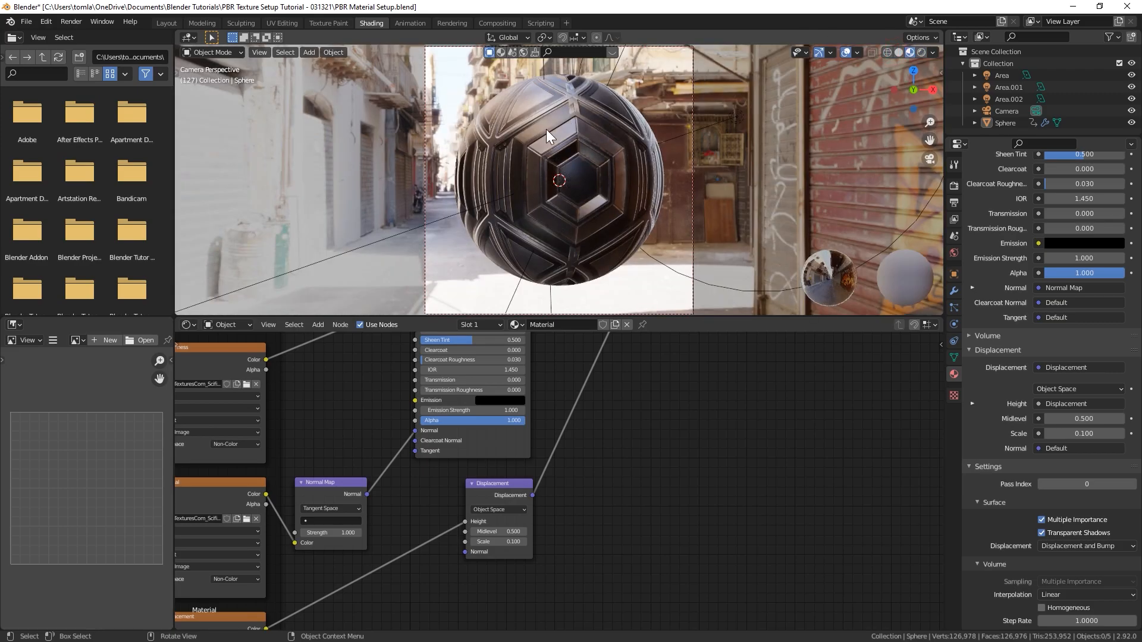
# - Select the sphere for displacement scale 0.1 and Subdivision levels 4 viewport, 6 render
pyautogui.click(953, 287)
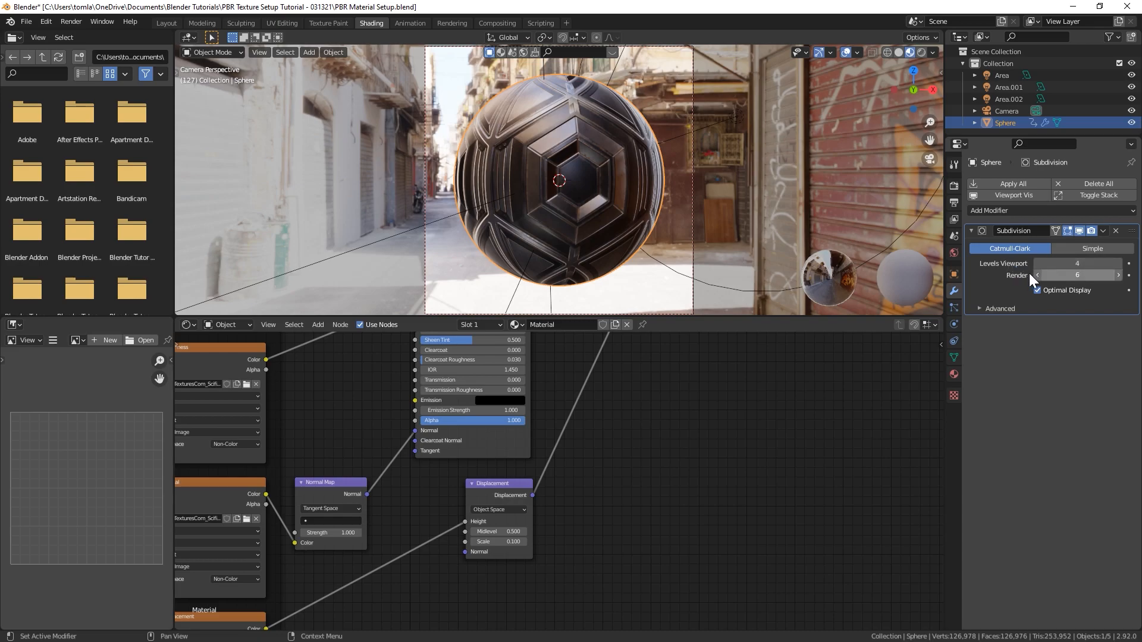
pyautogui.moveTo(1062, 275)
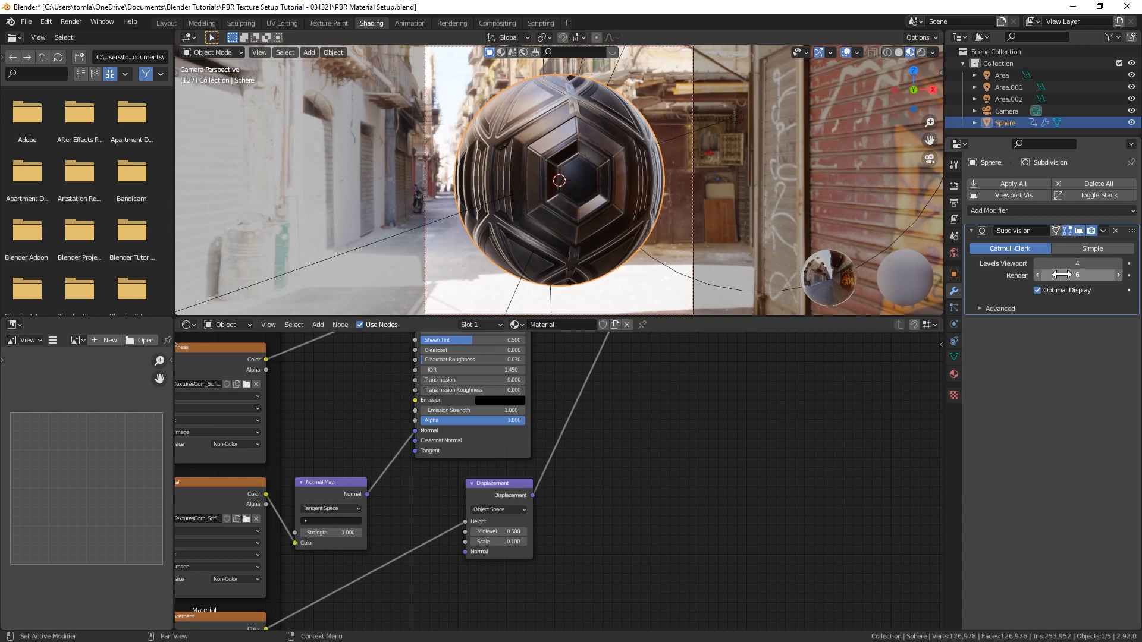
pyautogui.moveTo(1078, 274)
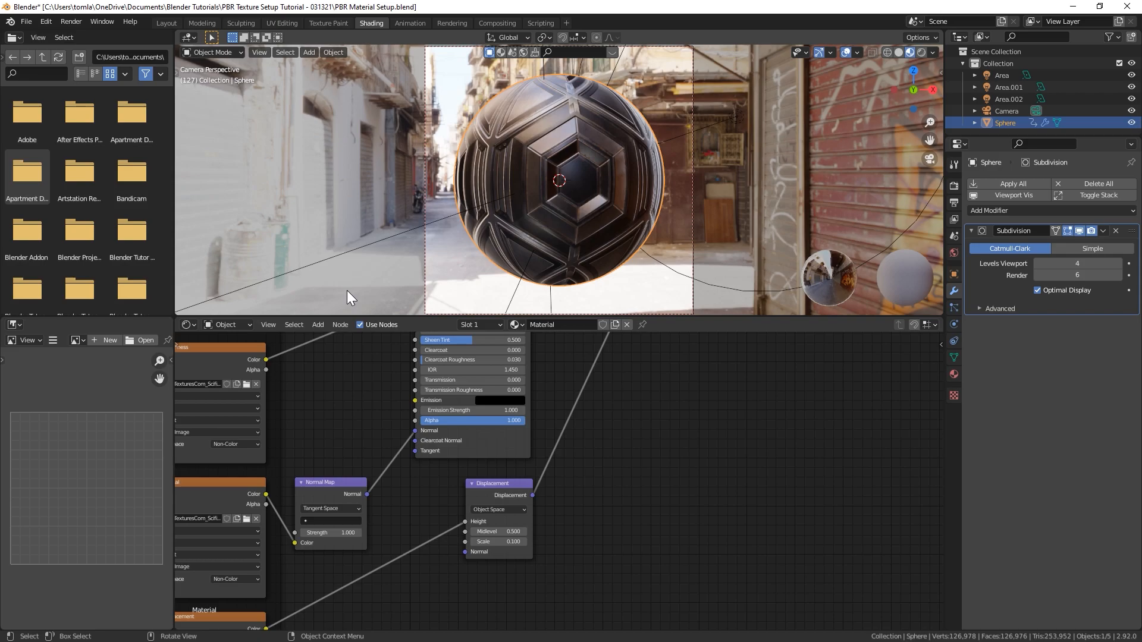
# - Preview the hex displacement in Rendered shading, then return to Solid shading
pyautogui.click(919, 52)
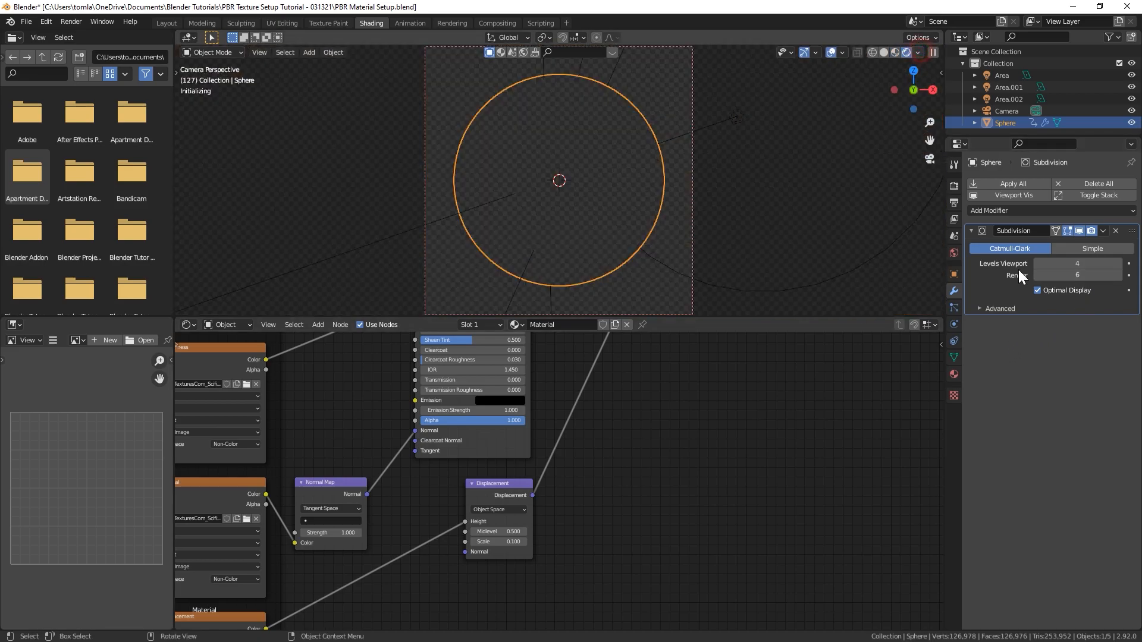
pyautogui.click(1077, 263)
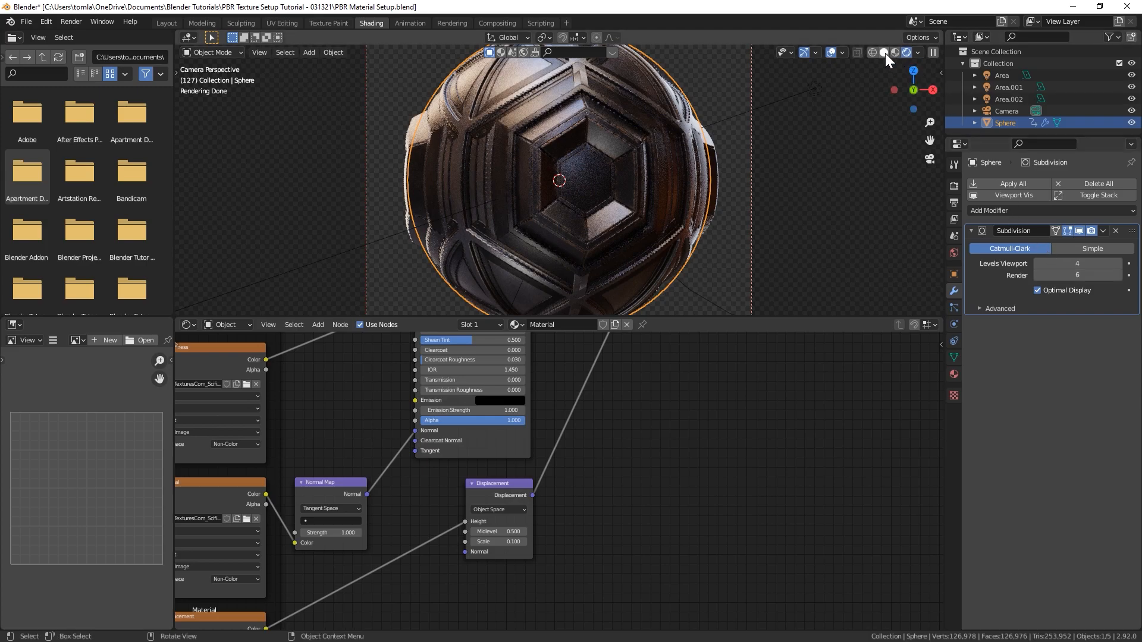
pyautogui.click(883, 52)
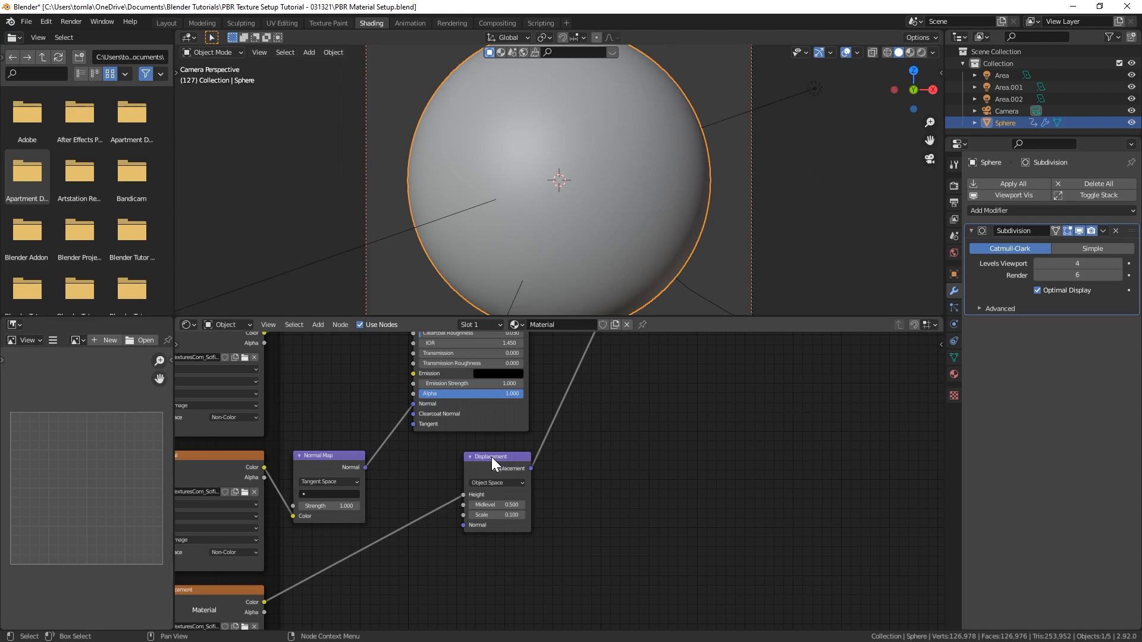
pyautogui.moveTo(460, 405)
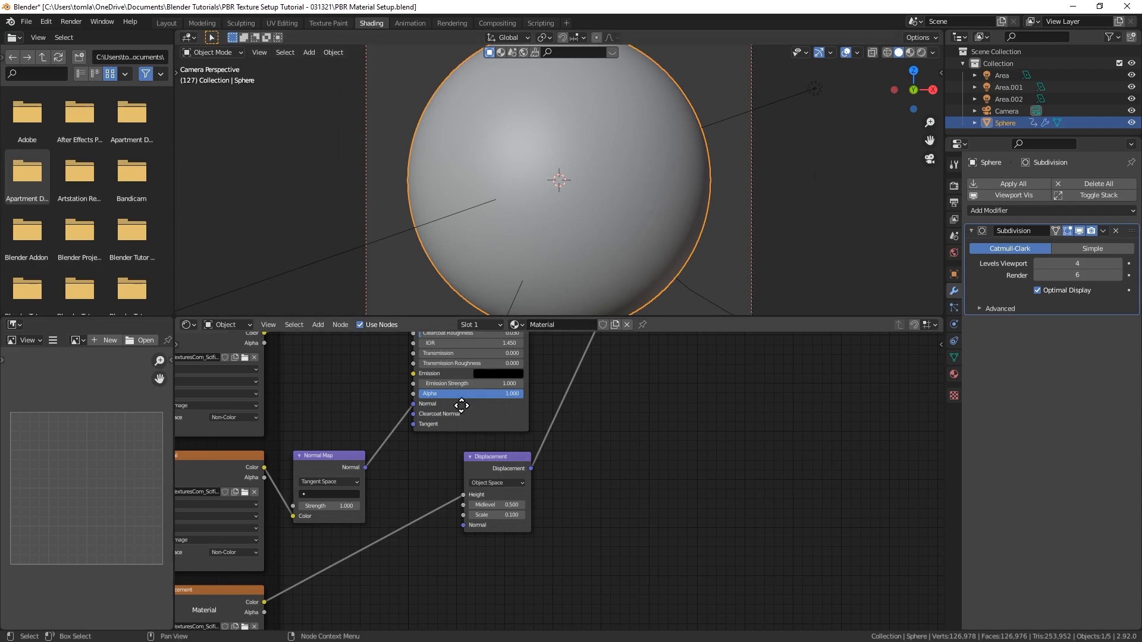
# - Load TexturesCom_Scifi_Pattern_4K_ao.tif into the duplicated Base Color image texture node
pyautogui.scroll(-3)
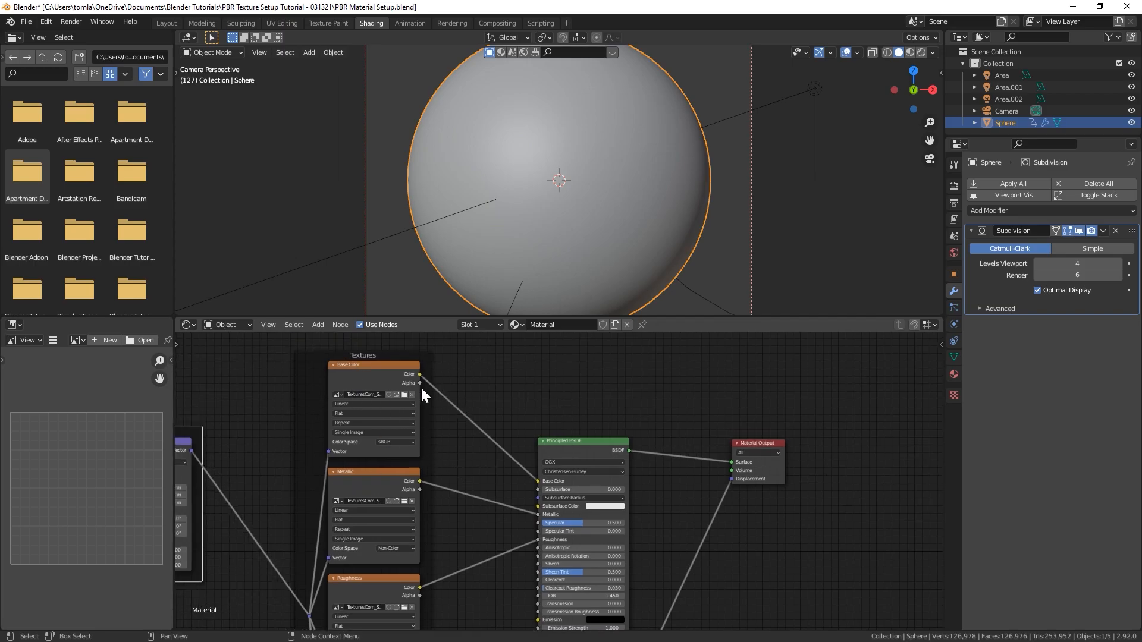
pyautogui.moveTo(568, 140)
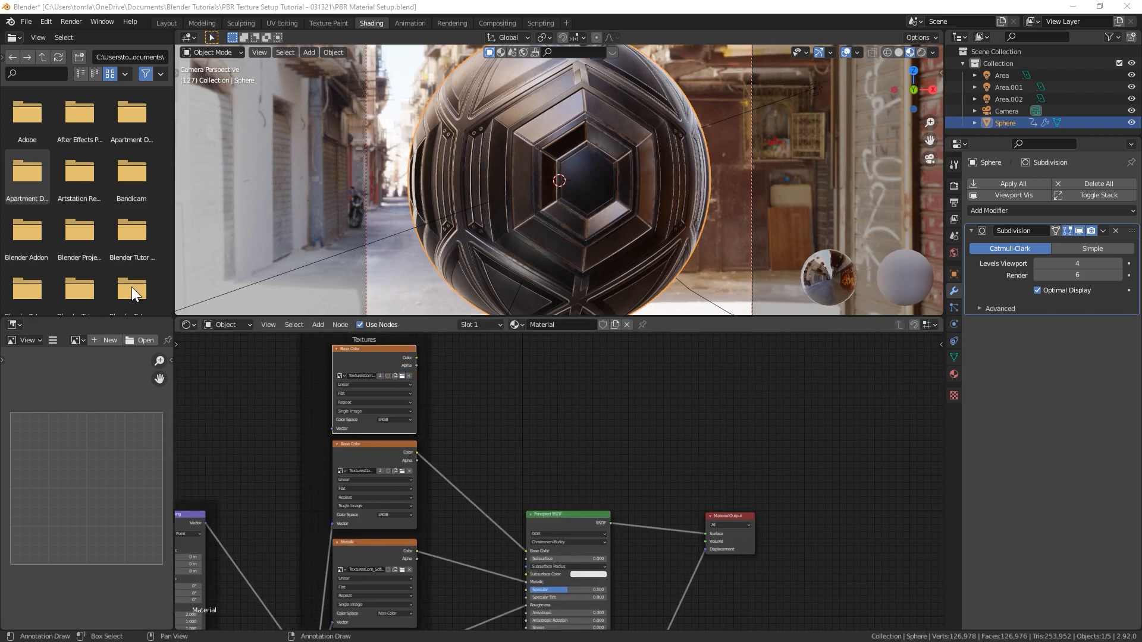
pyautogui.click(144, 340)
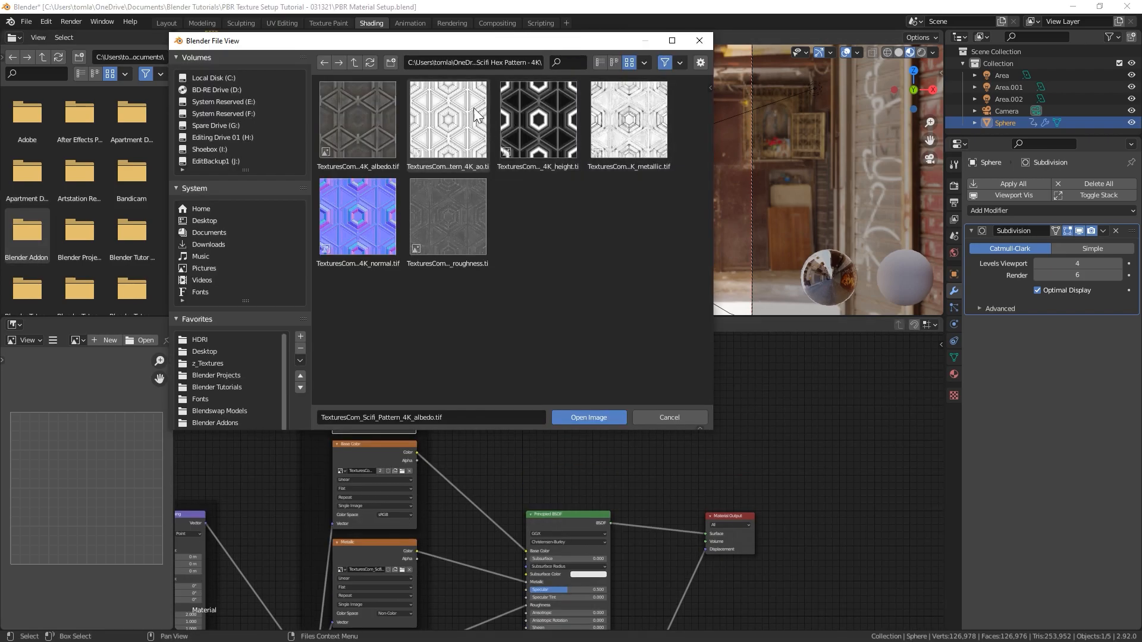
pyautogui.click(447, 119)
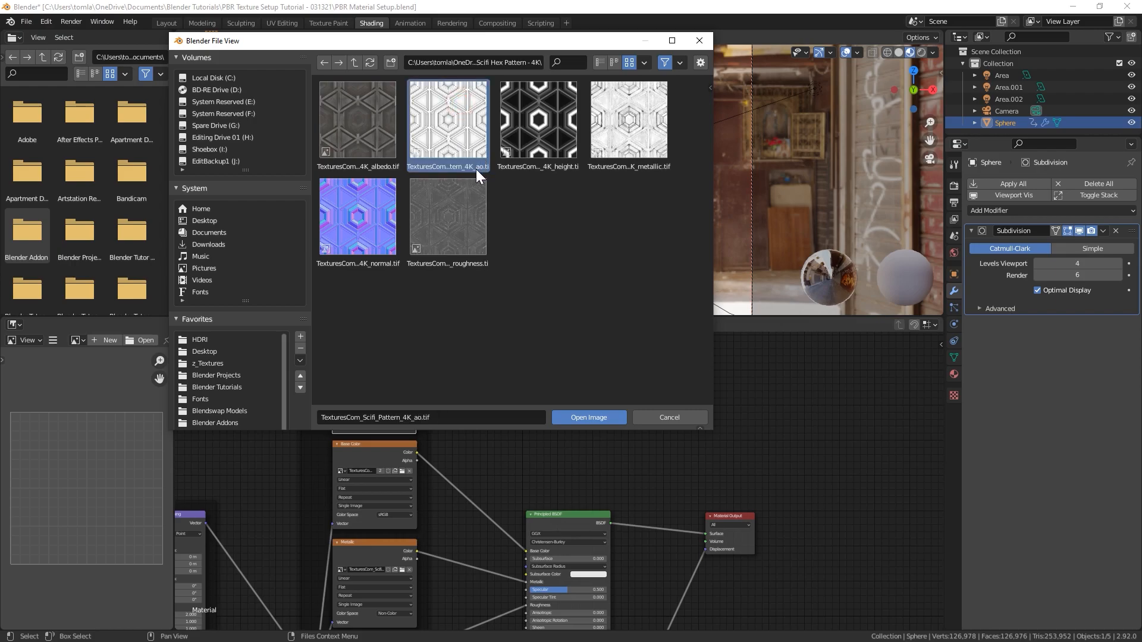
pyautogui.click(587, 417)
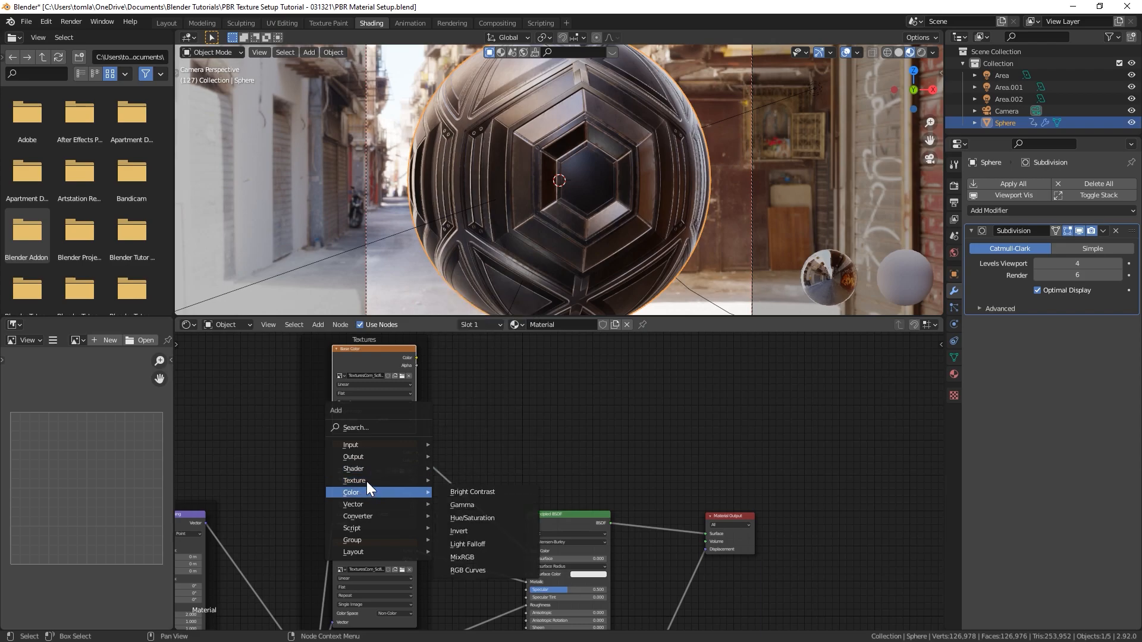
pyautogui.moveTo(463, 557)
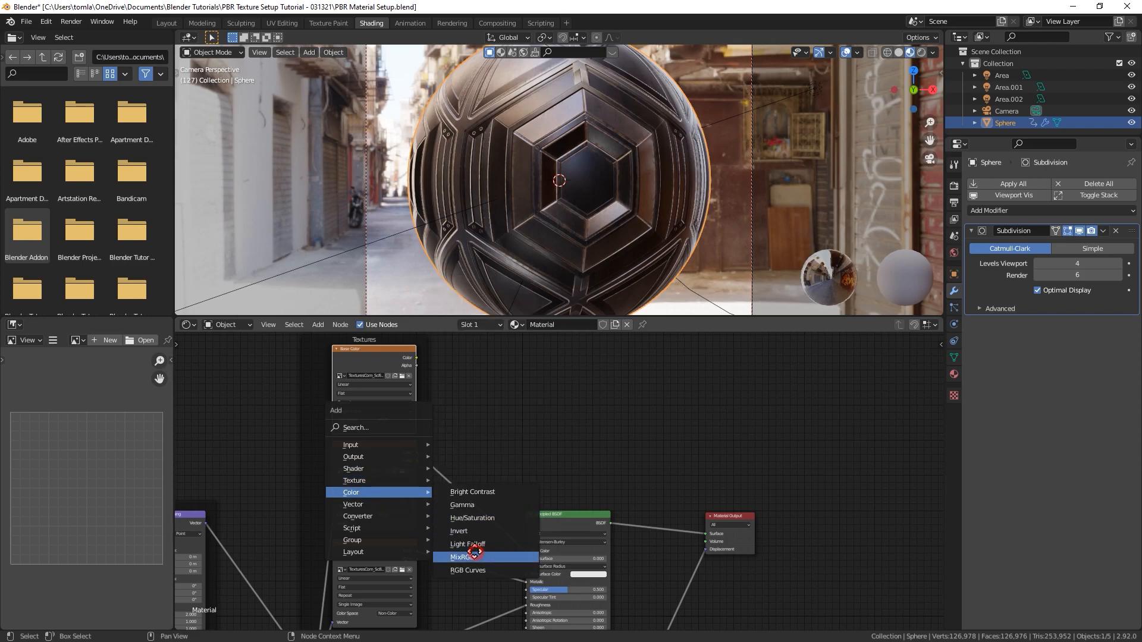
# - Blend the base color and AO textures through a Multiply mix node at factor 0.817
pyautogui.click(463, 557)
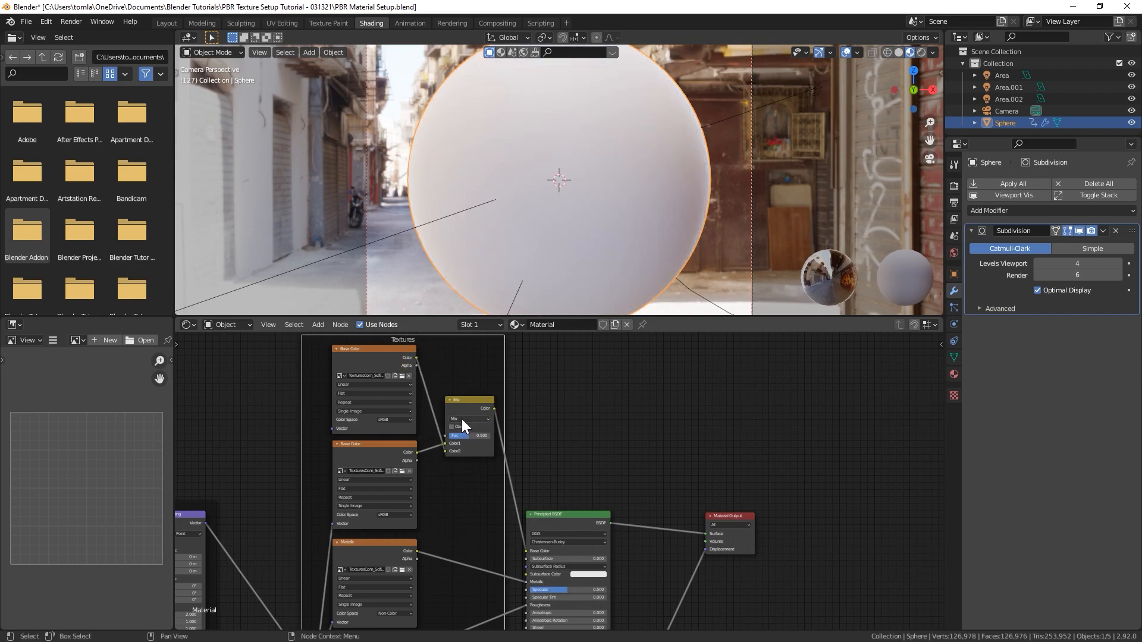
pyautogui.click(469, 418)
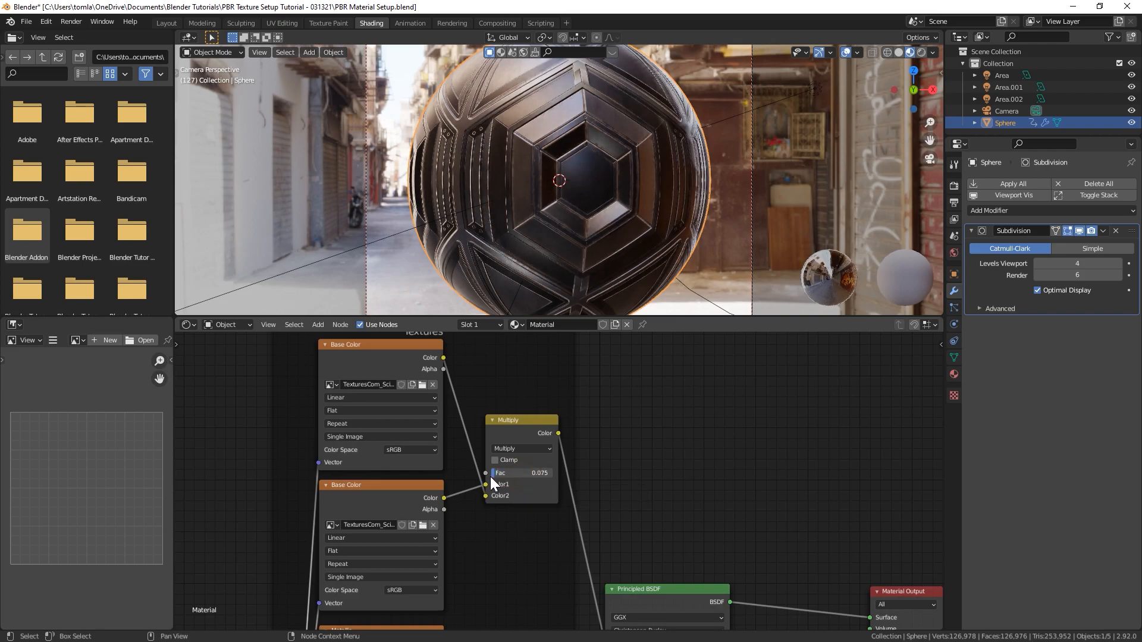
pyautogui.click(521, 472)
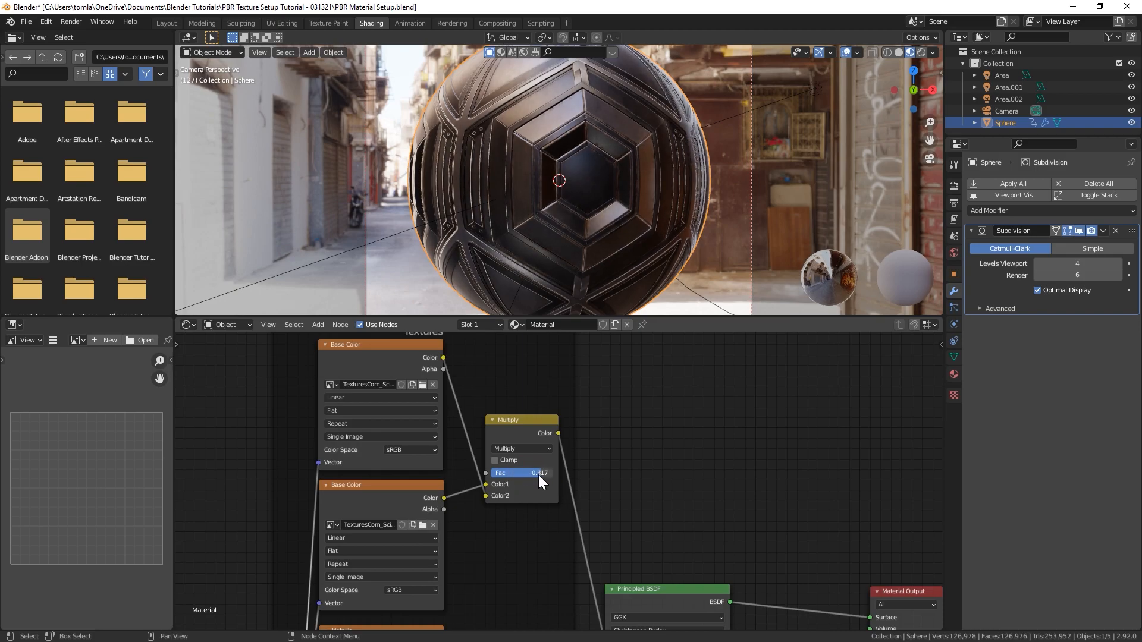
pyautogui.click(906, 52)
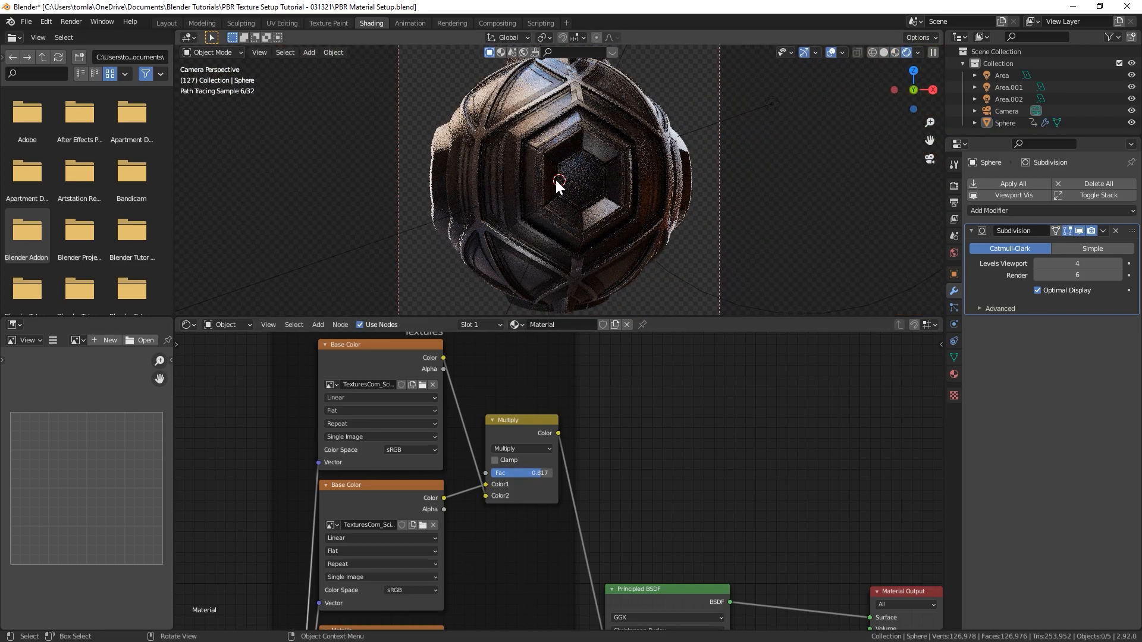
pyautogui.click(897, 52)
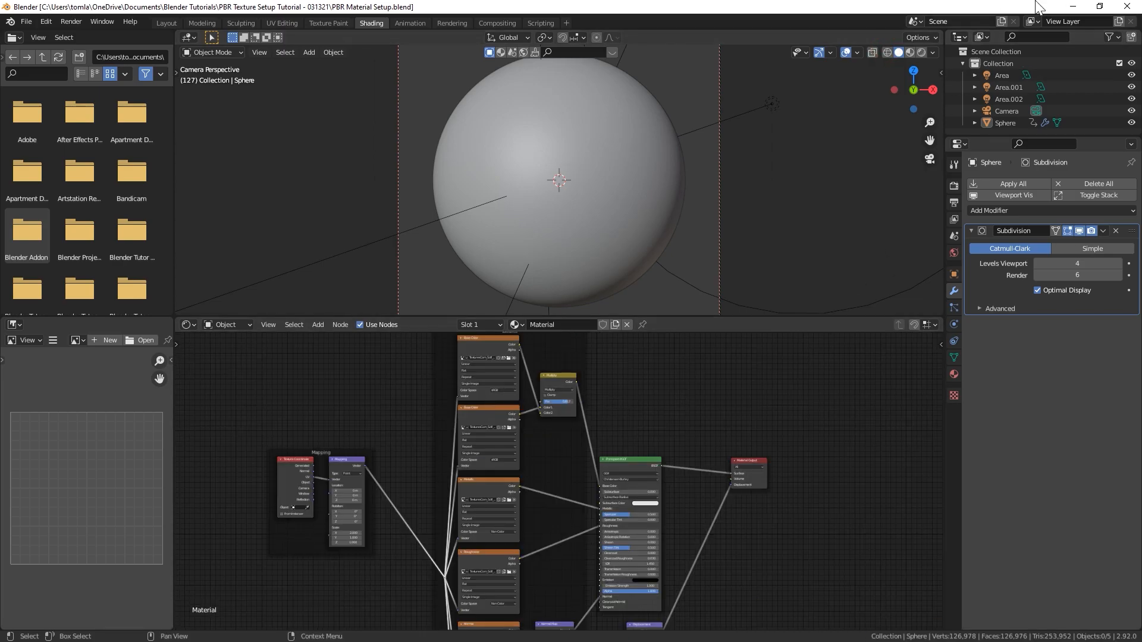
# - Open Blender's File menu, then move to textures.com's PBR Materials browse page
pyautogui.click(26, 21)
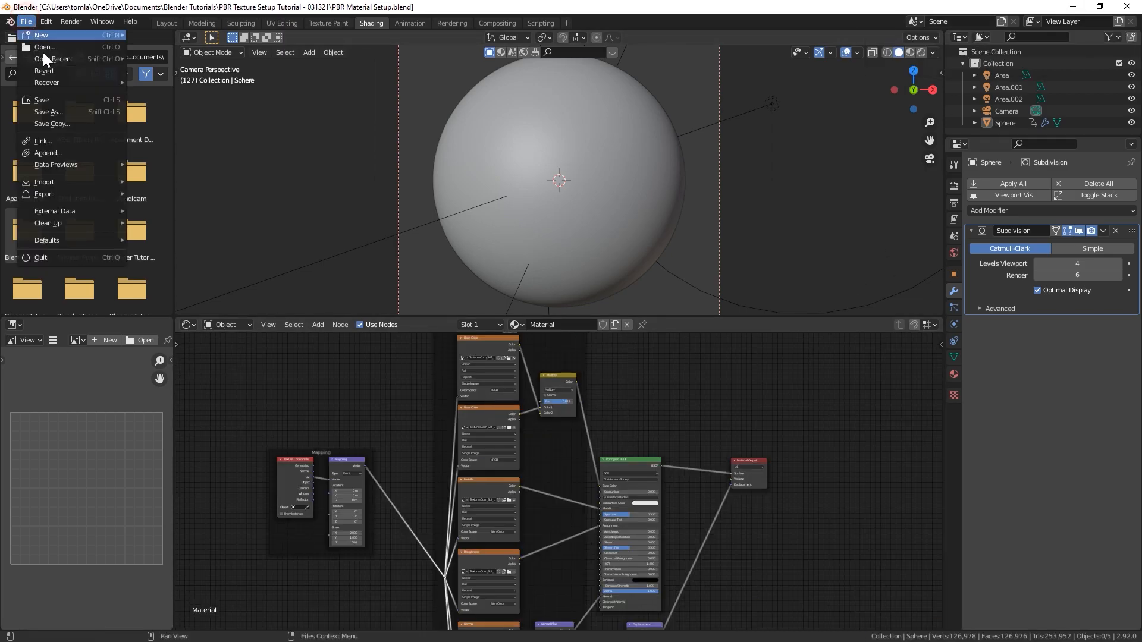
pyautogui.click(42, 100)
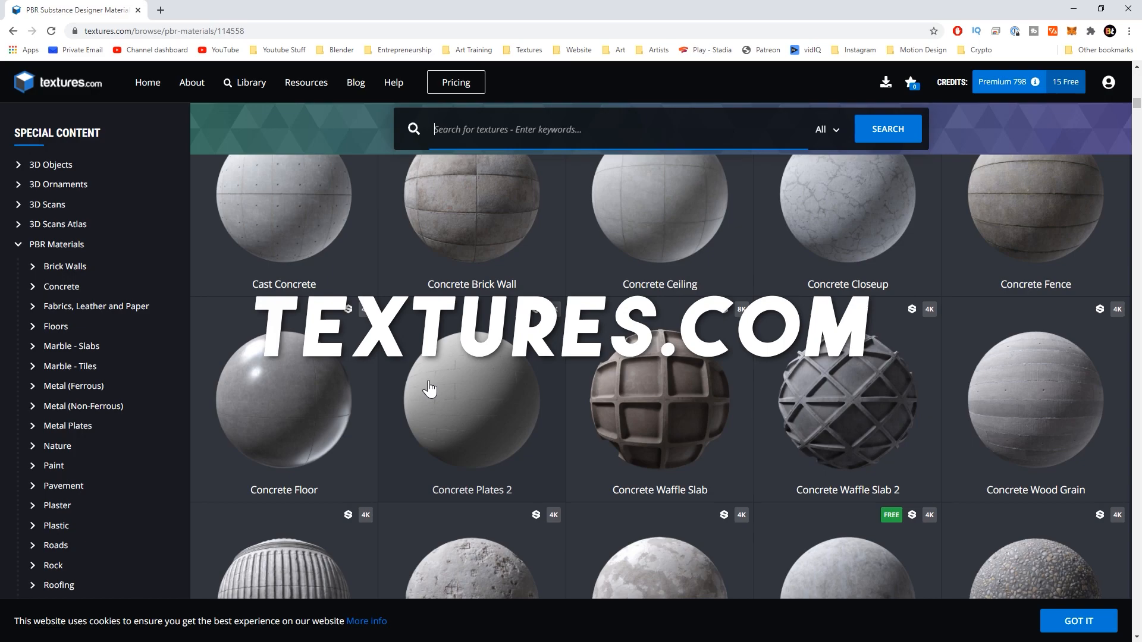
# - Browse Textures.com's PBR Materials library down to the Fabrics, Leather and Paper section
pyautogui.scroll(-3)
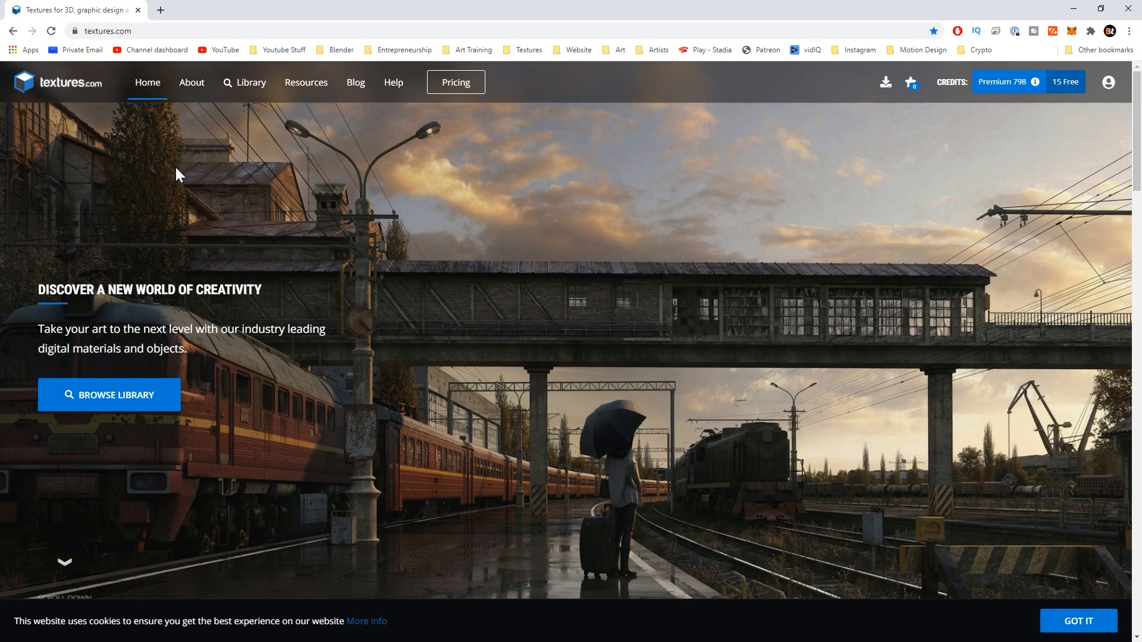
pyautogui.click(250, 82)
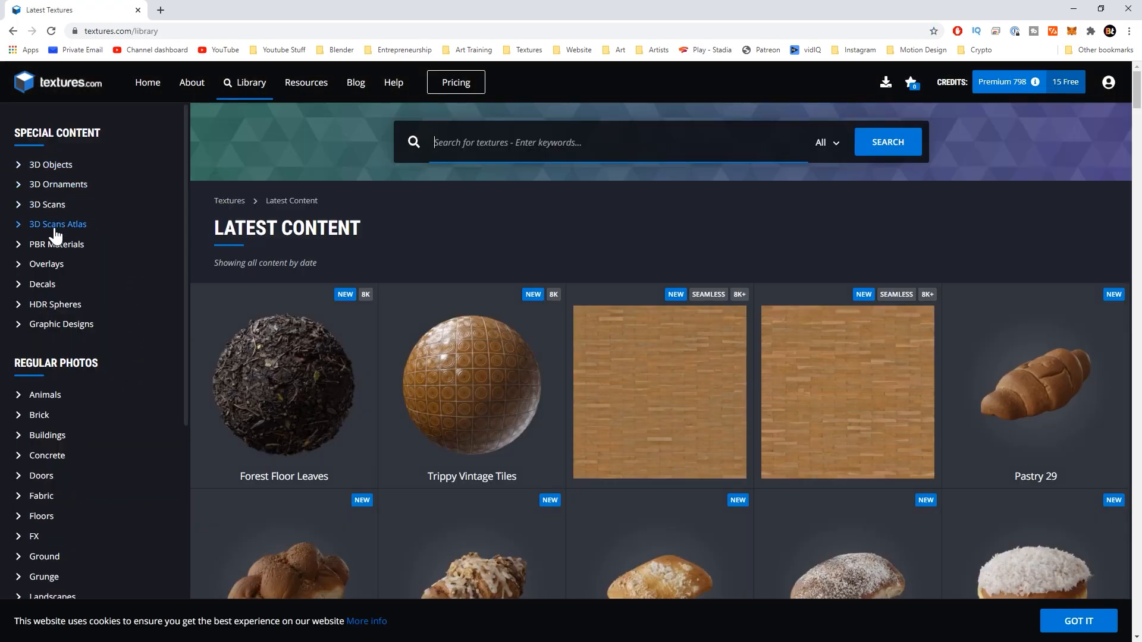
pyautogui.moveTo(56, 243)
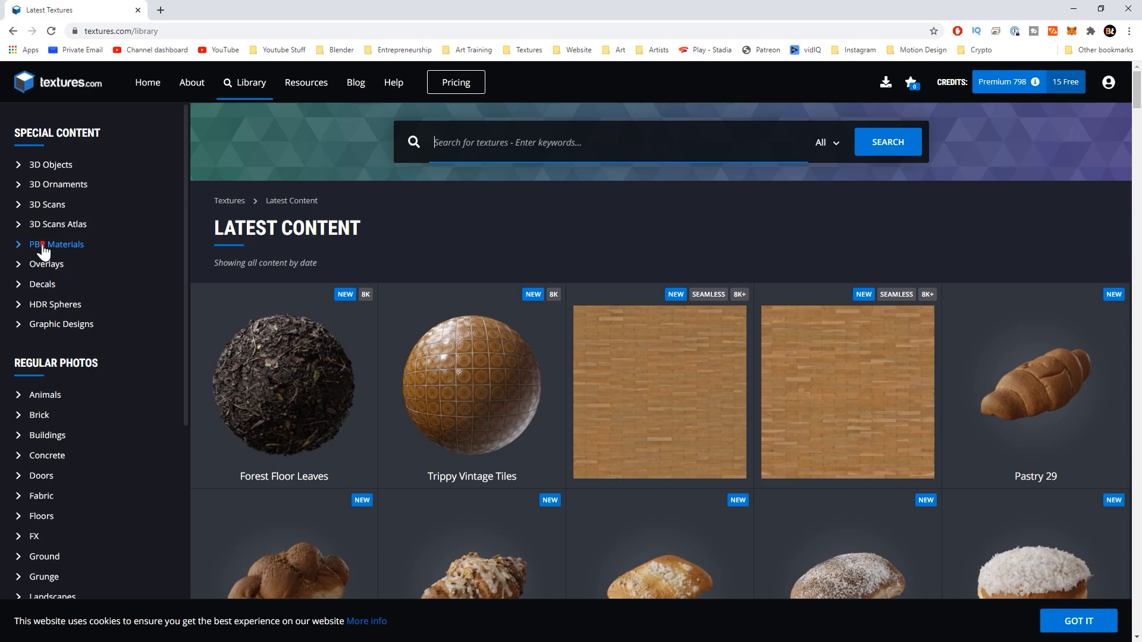
pyautogui.click(56, 243)
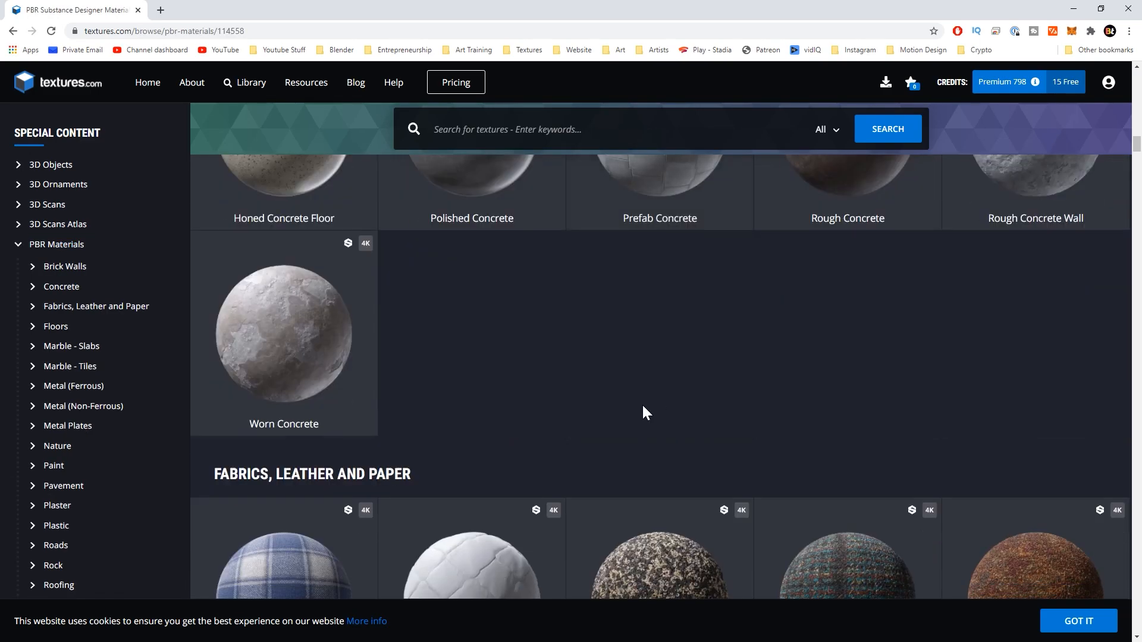
pyautogui.scroll(-3)
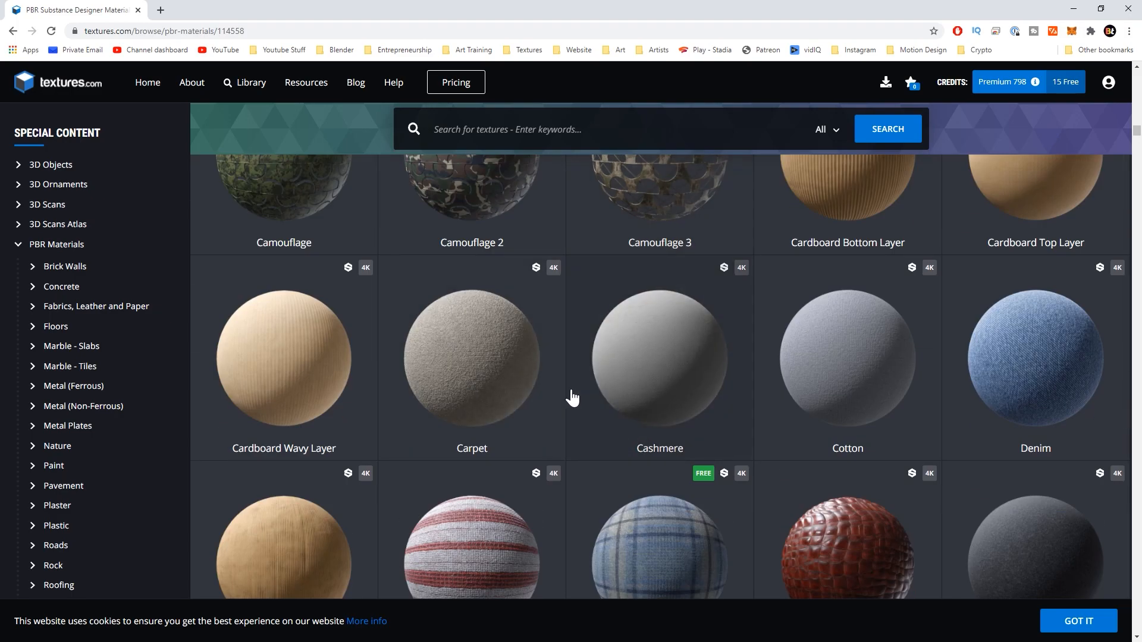
pyautogui.scroll(-3)
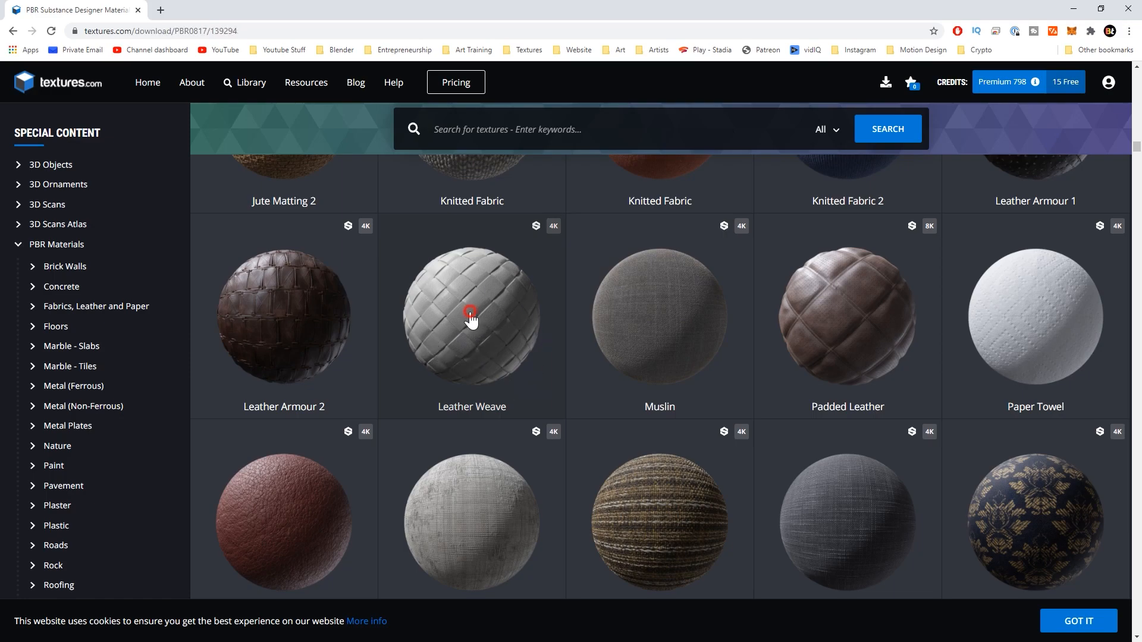
# - Review Italian Weave Leather's flat map sizes and credit costs, then return to the catalogue
pyautogui.click(471, 314)
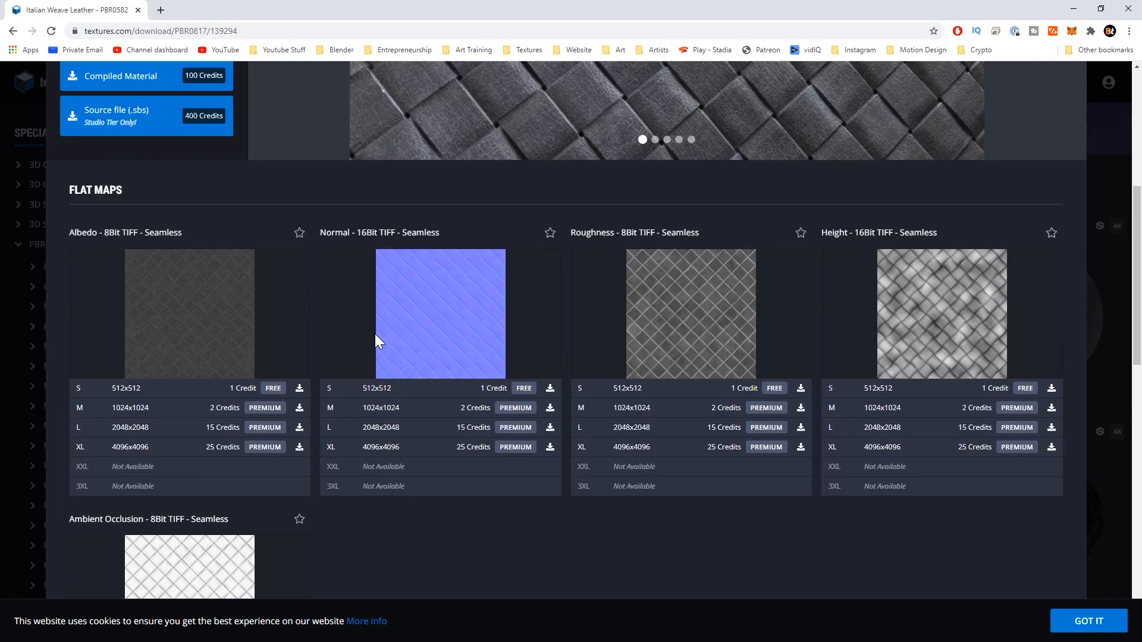
pyautogui.scroll(-3)
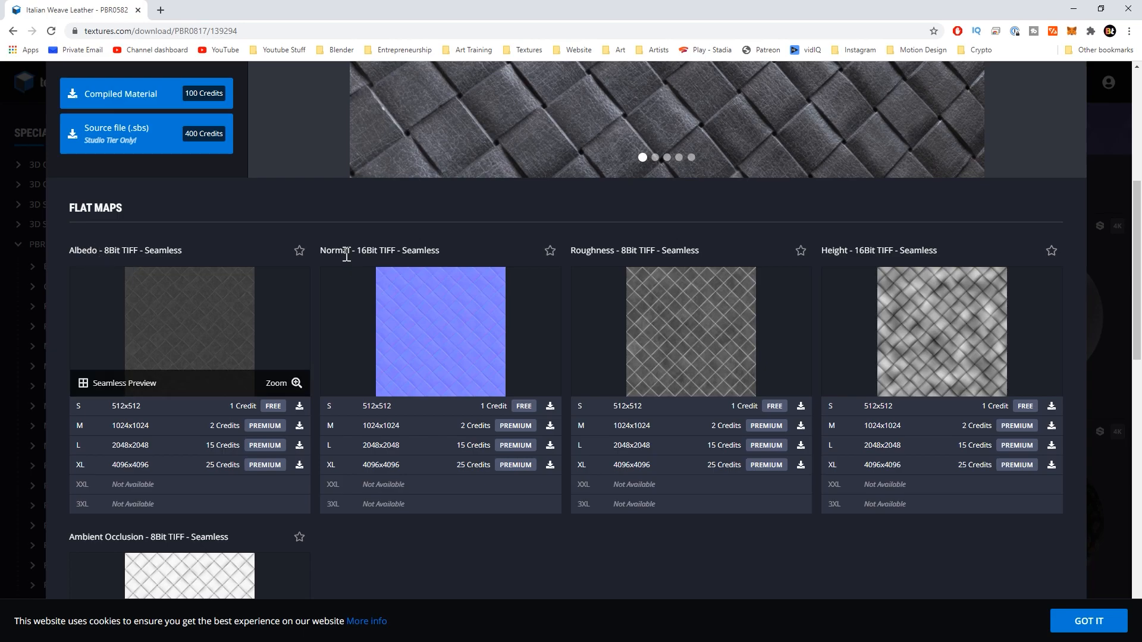
pyautogui.moveTo(600, 267)
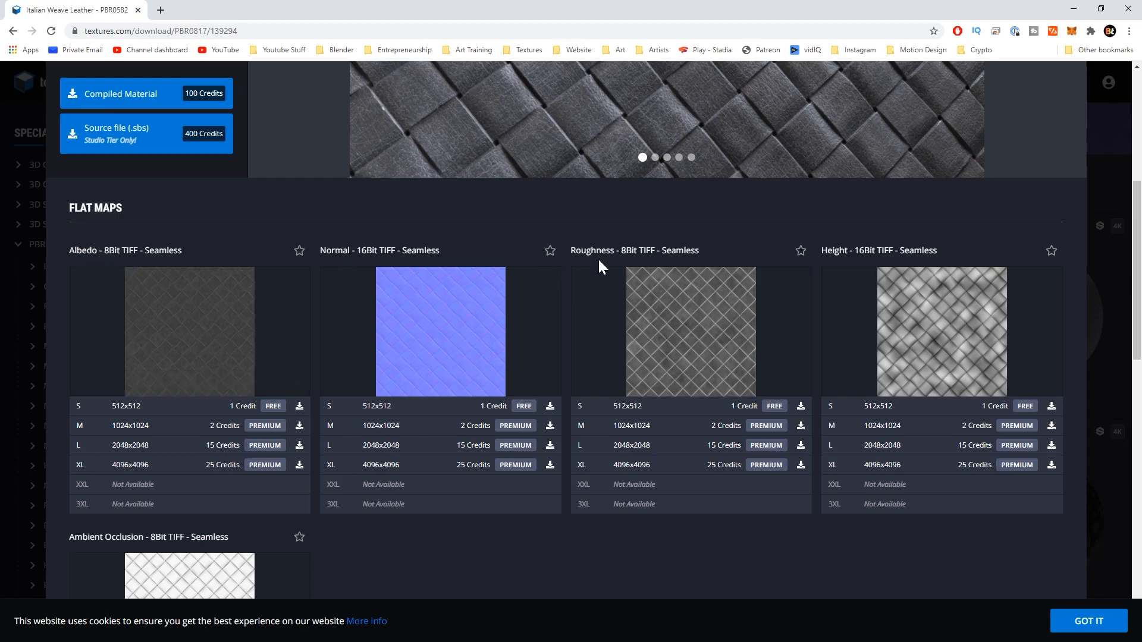
pyautogui.moveTo(837, 251)
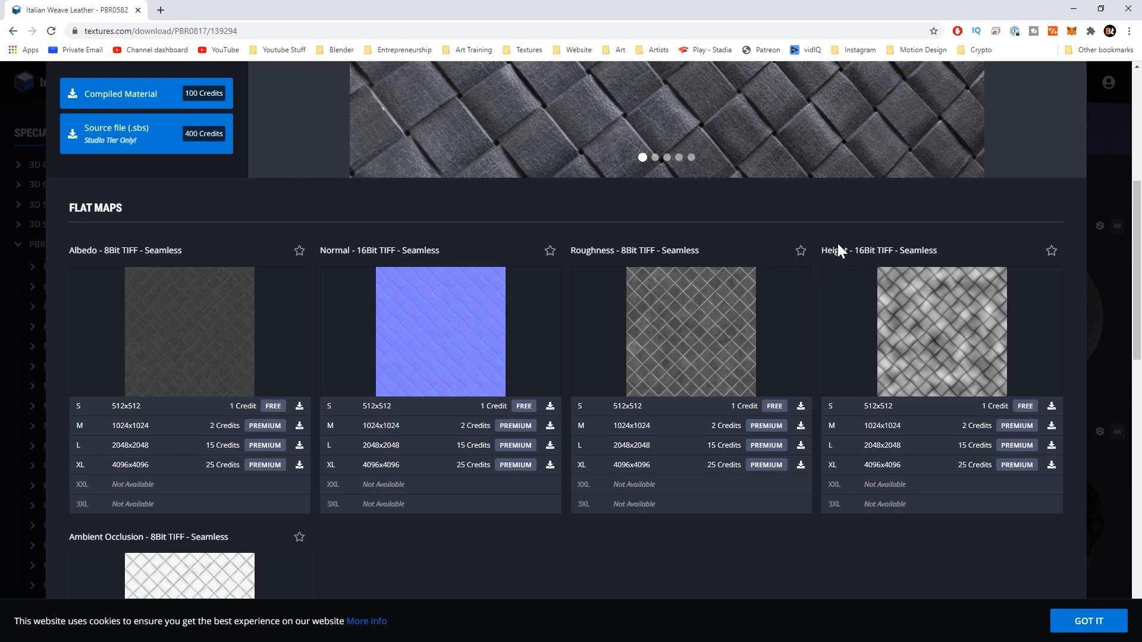
pyautogui.scroll(-3)
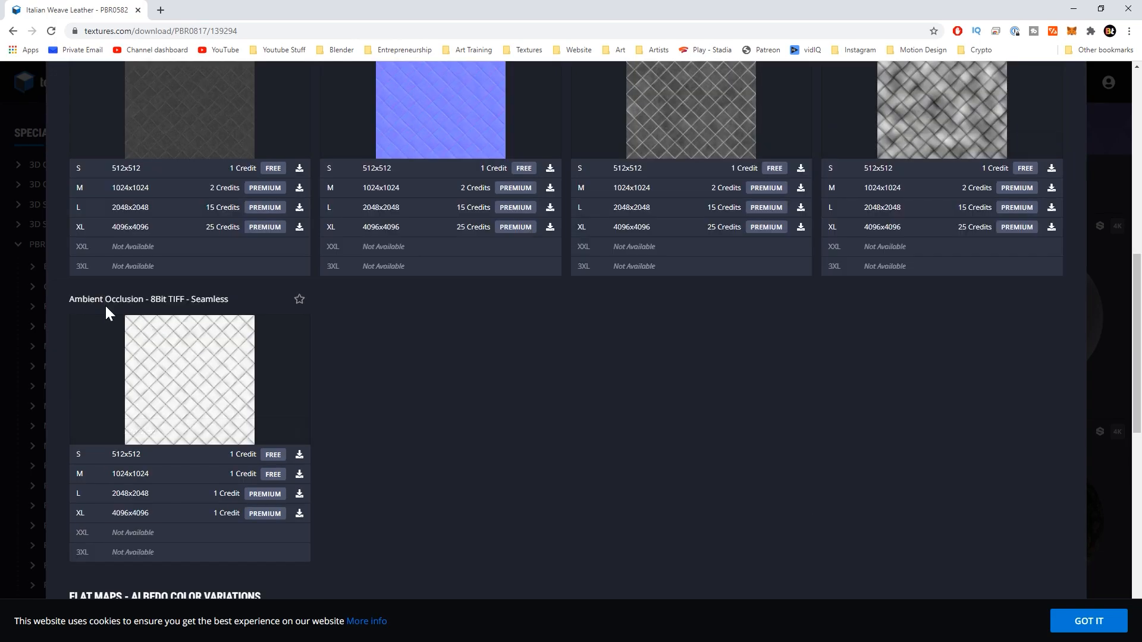
pyautogui.moveTo(133, 339)
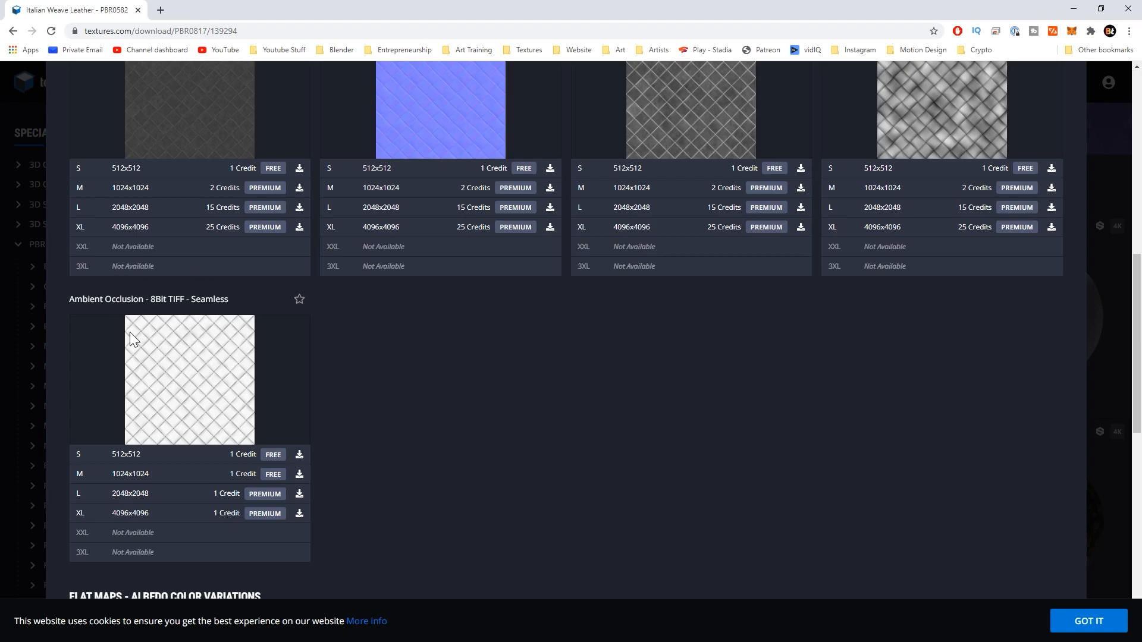
pyautogui.scroll(3)
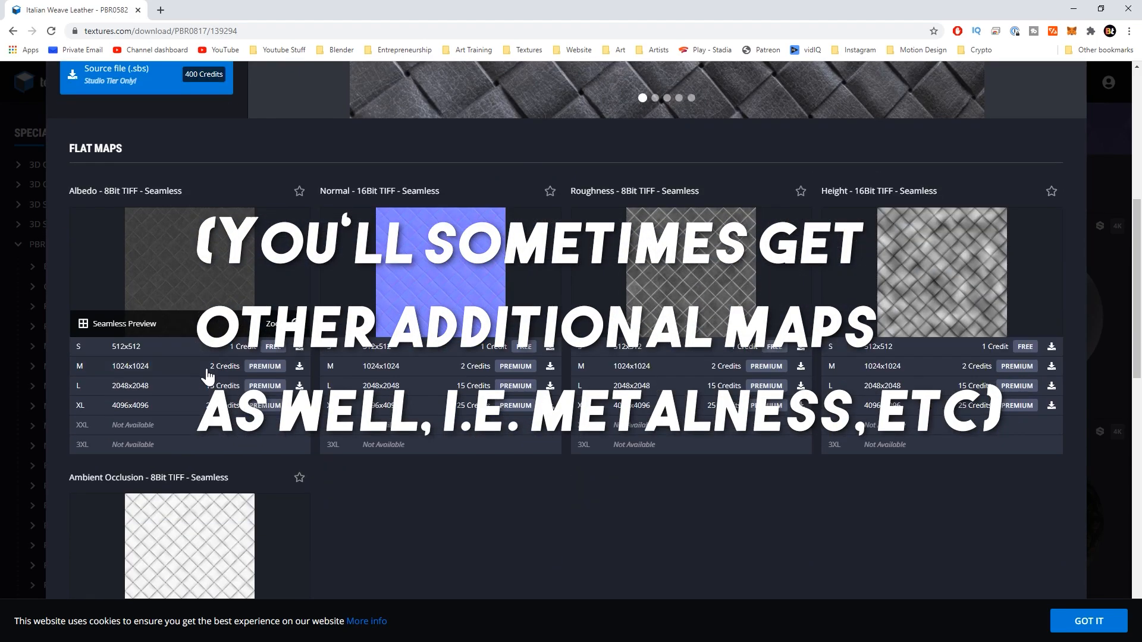
pyautogui.scroll(3)
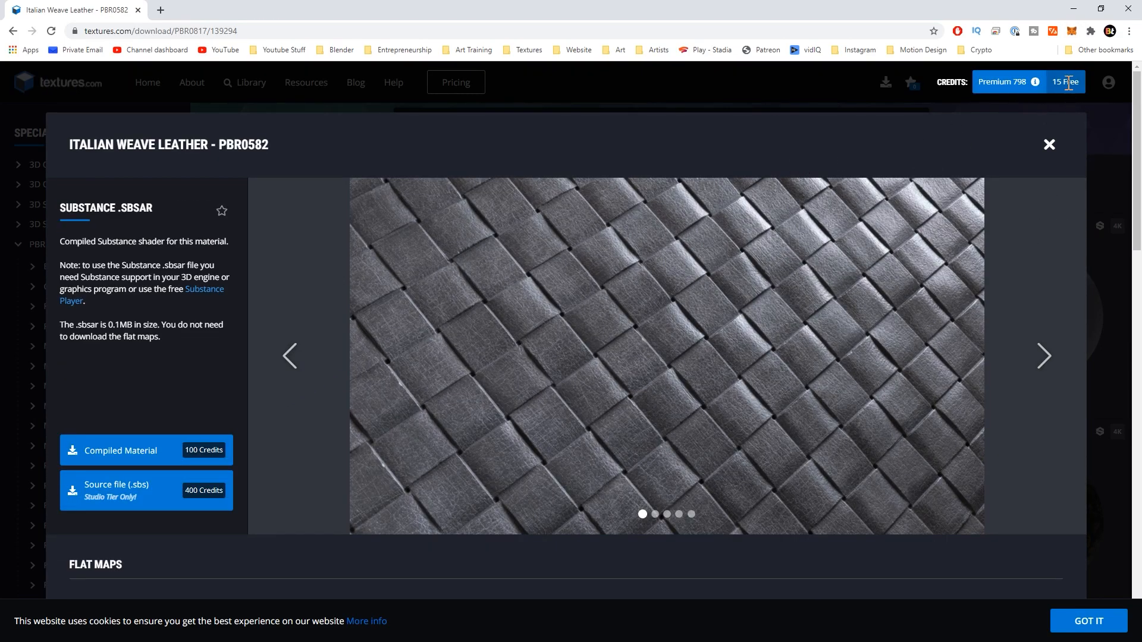
pyautogui.scroll(-3)
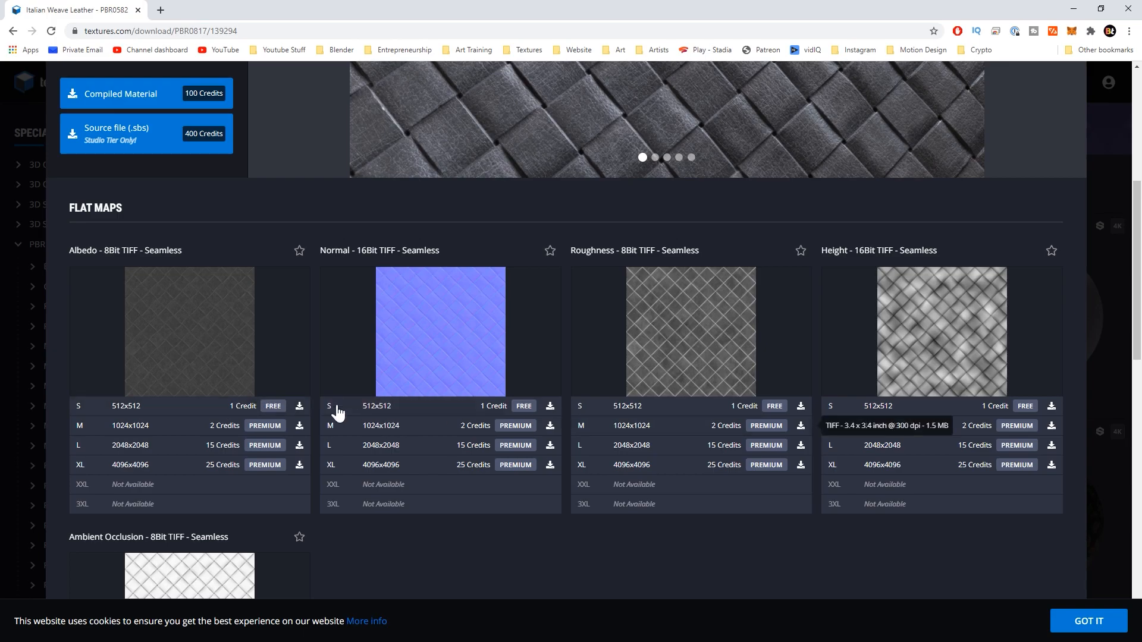
pyautogui.moveTo(500, 380)
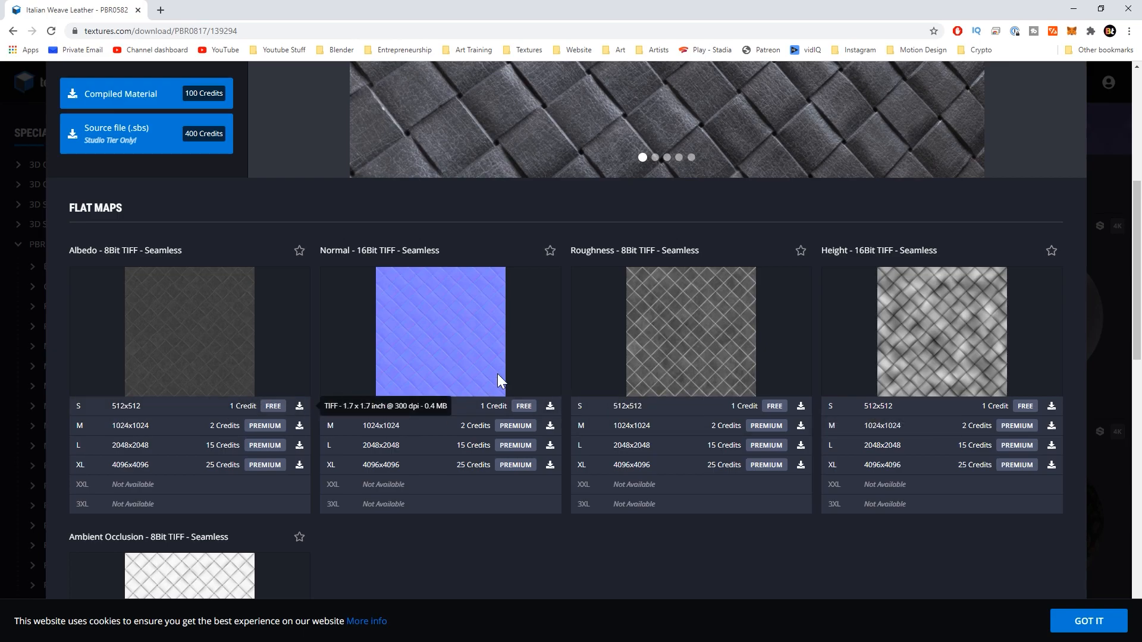
pyautogui.scroll(-3)
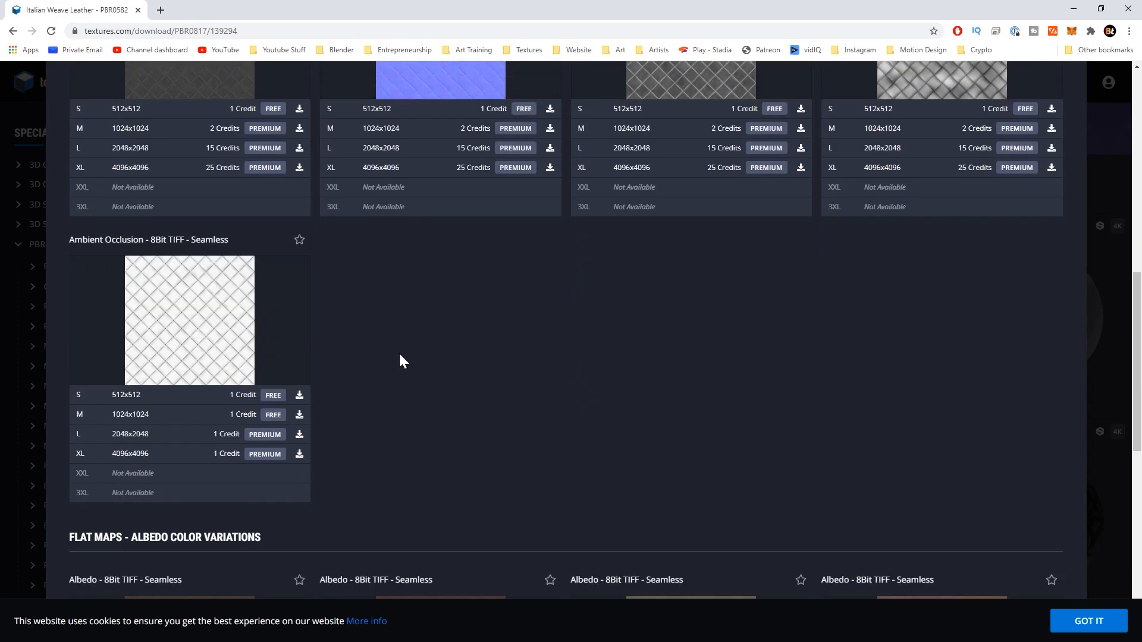
pyautogui.scroll(3)
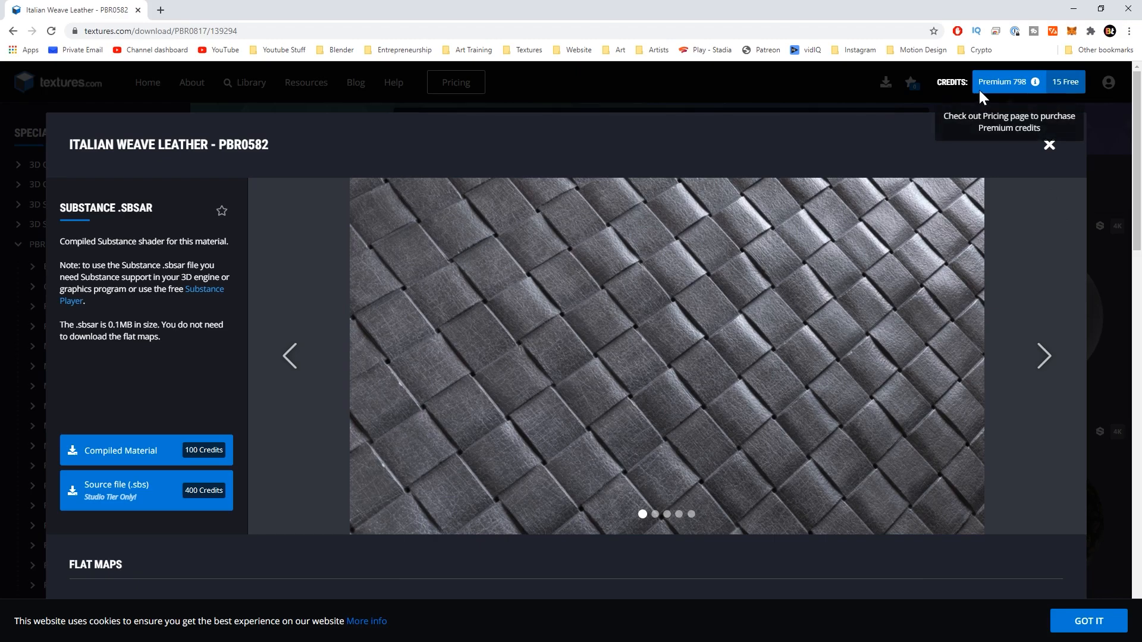
pyautogui.scroll(-3)
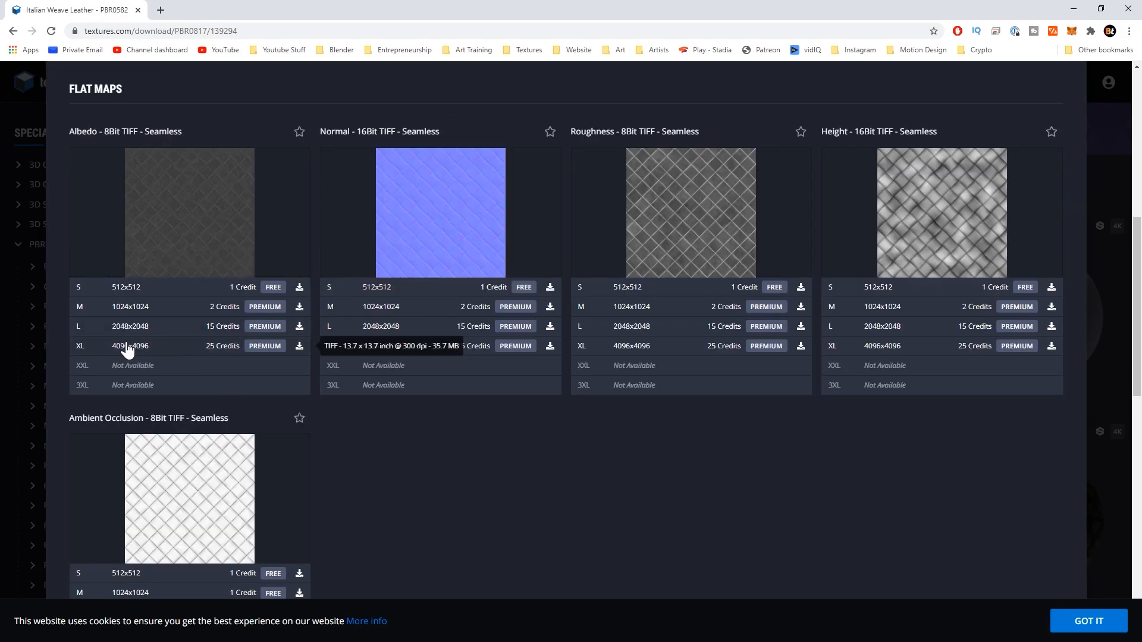
pyautogui.moveTo(164, 276)
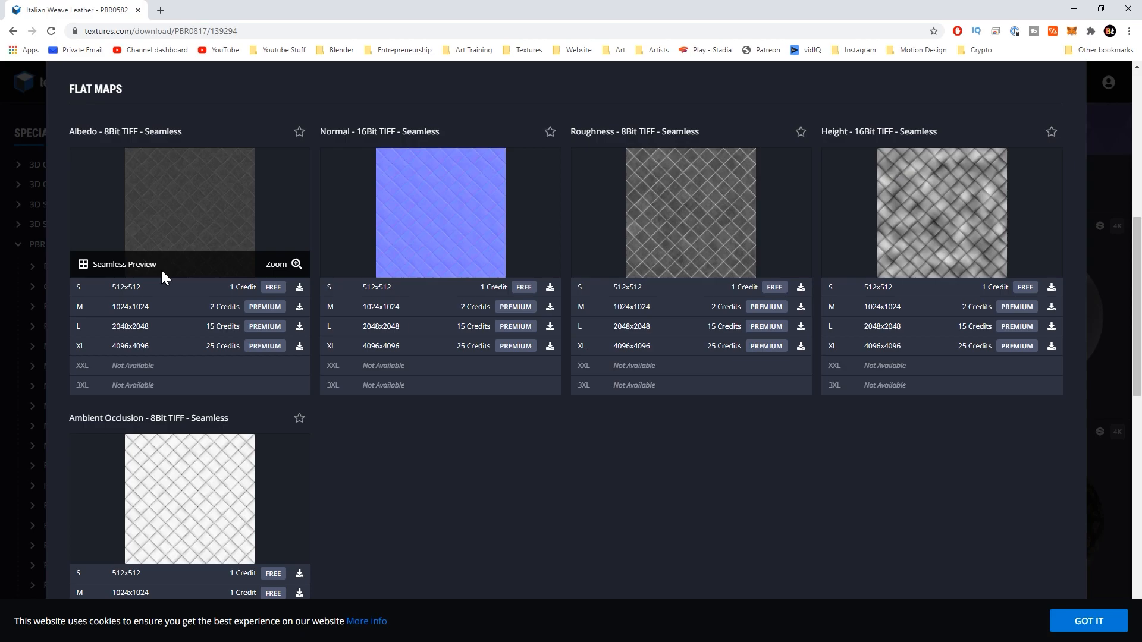
pyautogui.moveTo(211, 305)
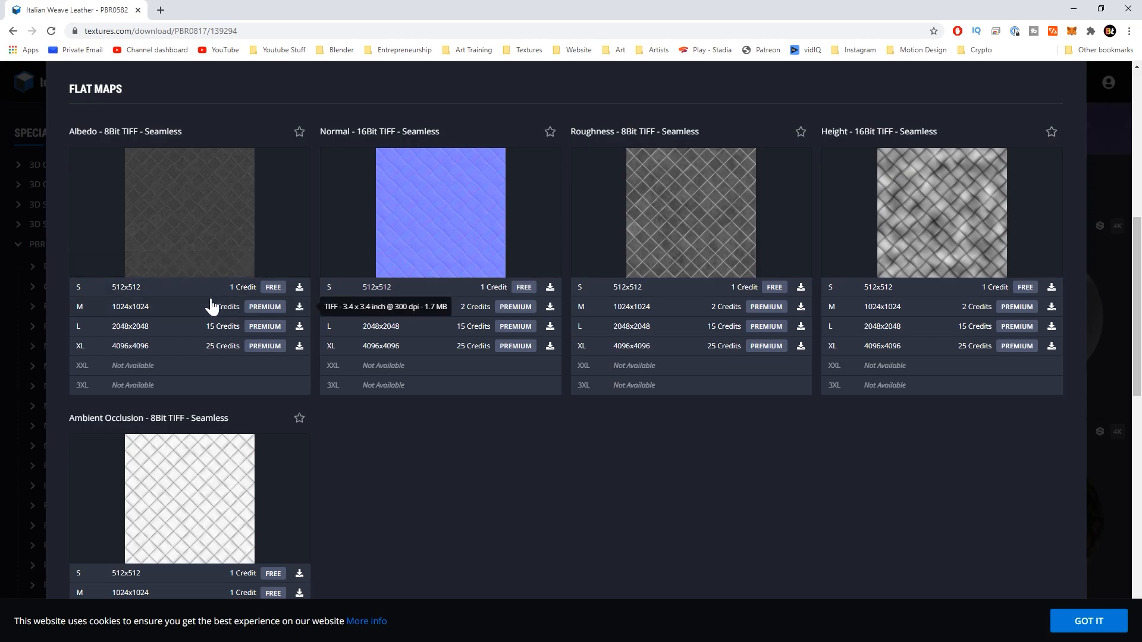
pyautogui.click(12, 30)
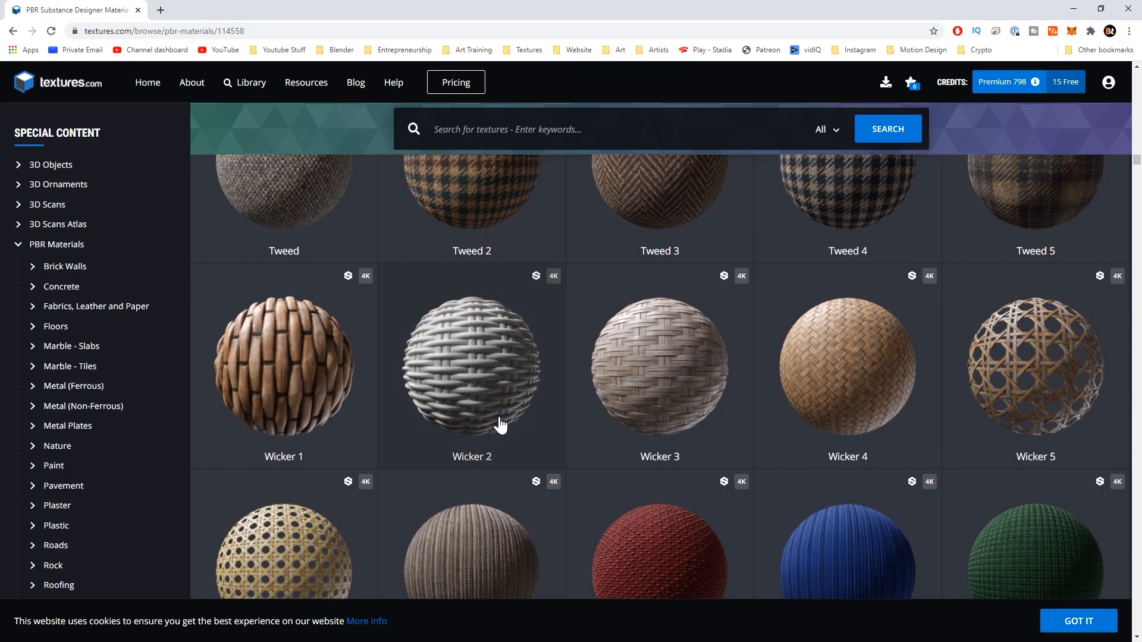
# - Scroll past Marble, Metal and Metal Plates and open the Chipped Paint download page
pyautogui.scroll(-3)
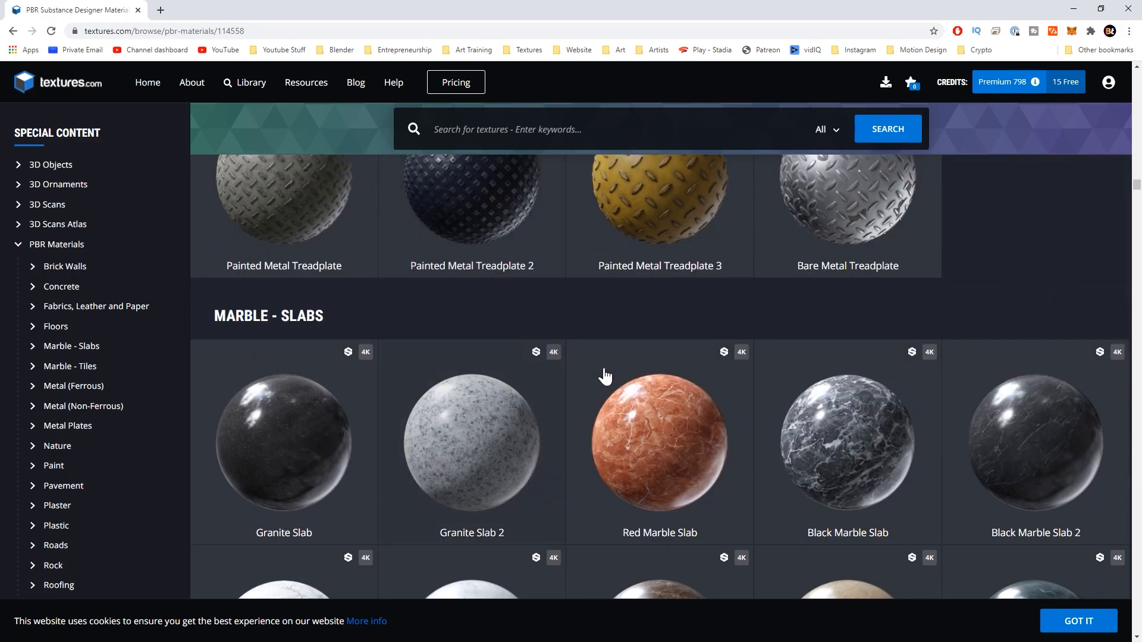
pyautogui.scroll(-3)
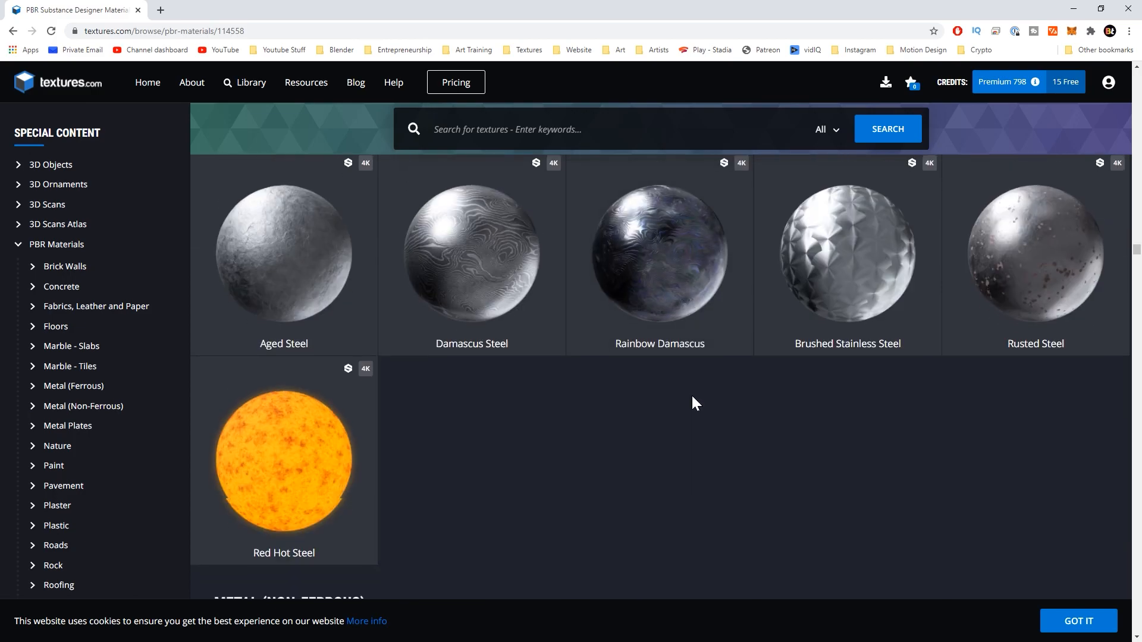
pyautogui.scroll(-3)
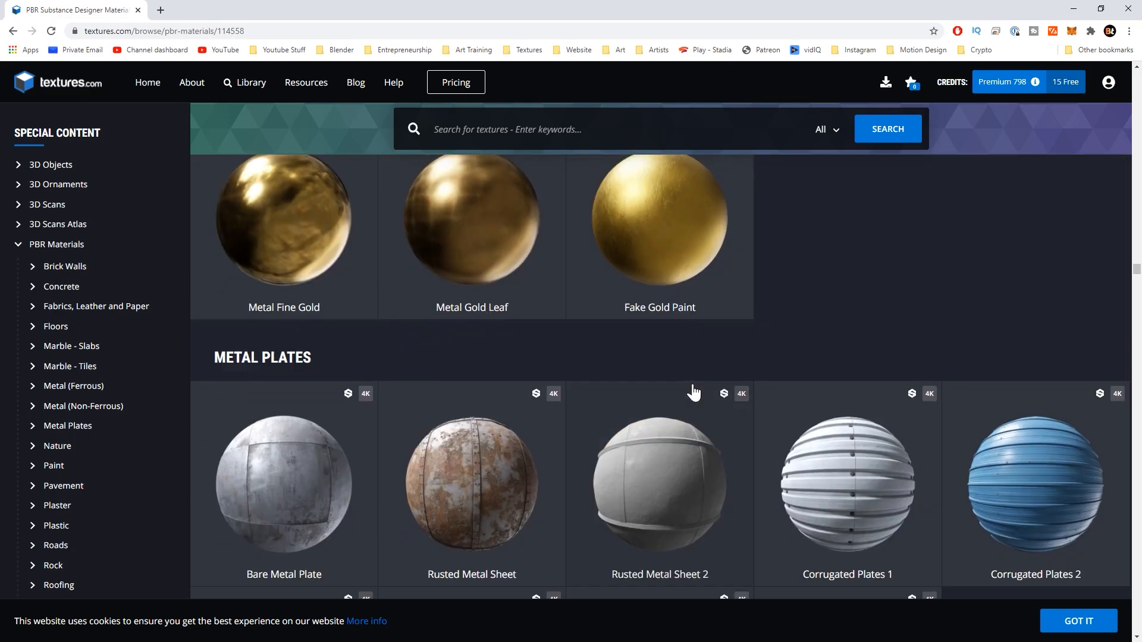
pyautogui.scroll(-3)
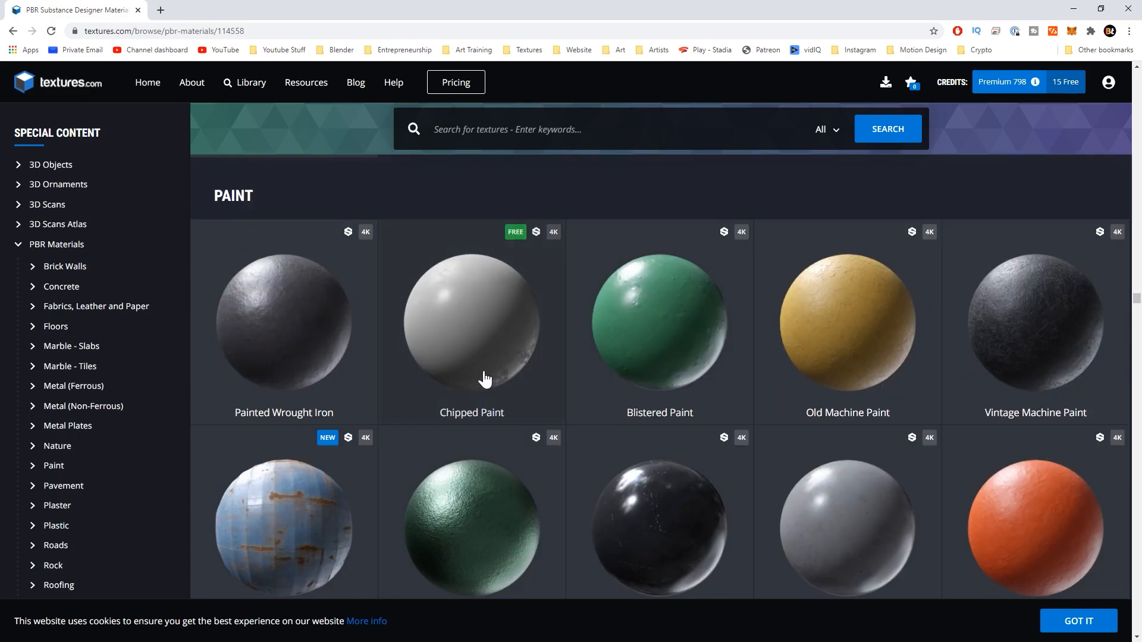
pyautogui.click(471, 322)
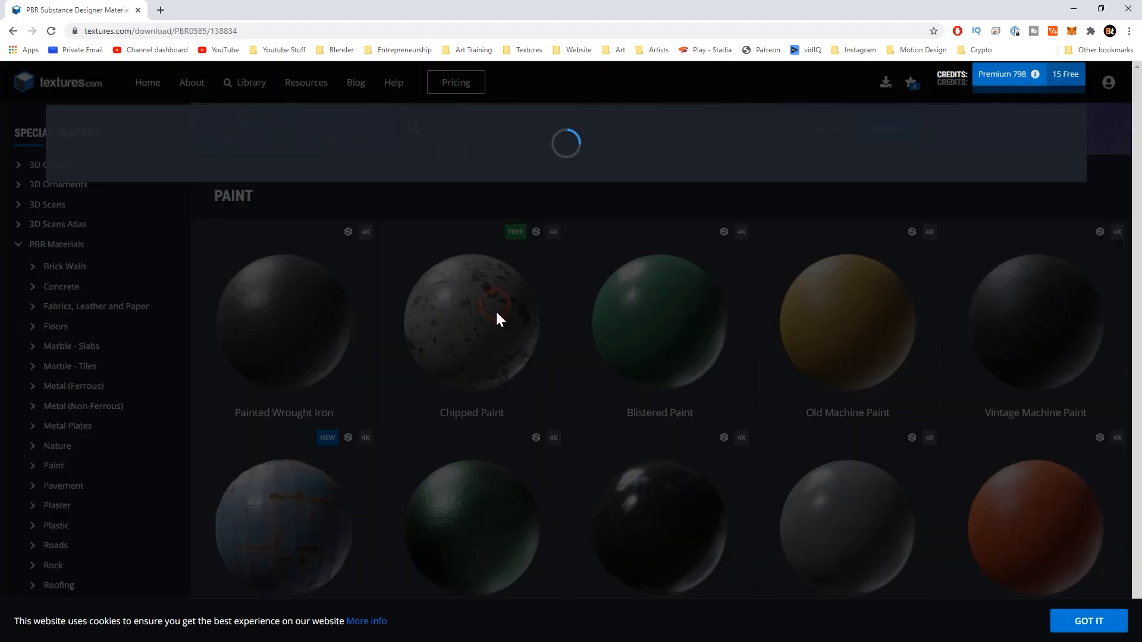
# - Review Chipped Paint's free Albedo, Normal and Roughness TIFF sizes from S to XL
pyautogui.click(471, 322)
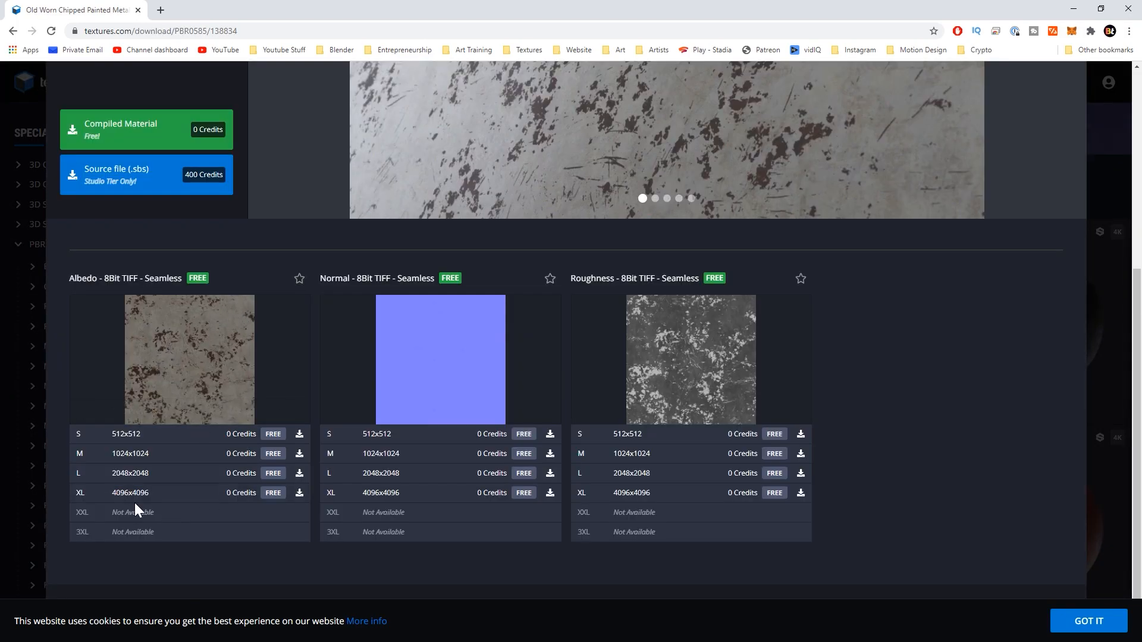
pyautogui.moveTo(412, 506)
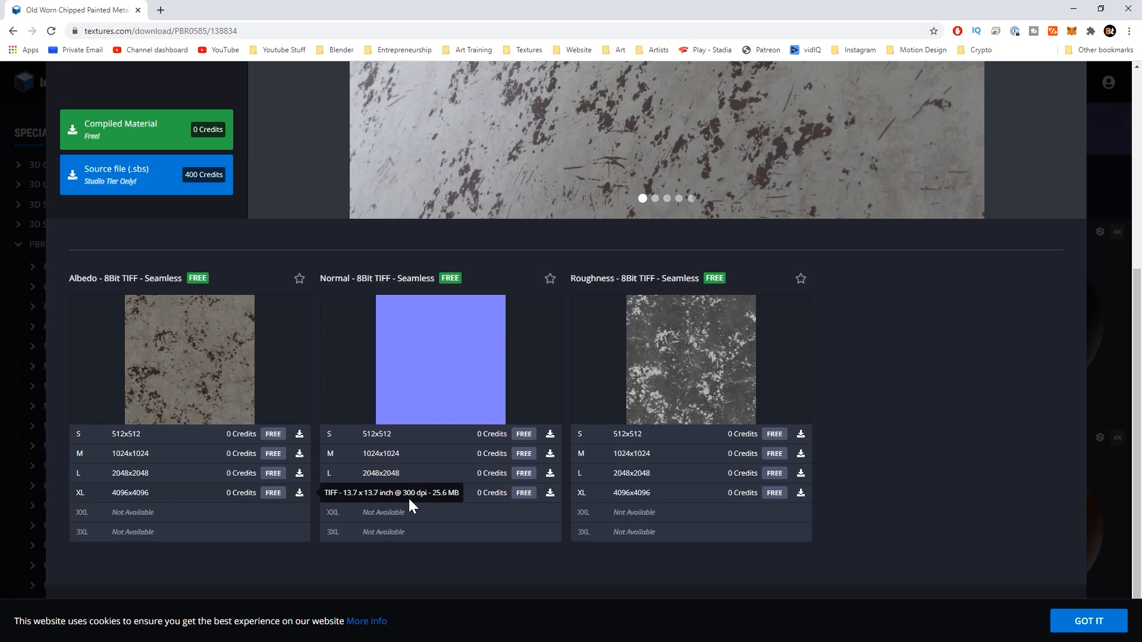
pyautogui.moveTo(256, 501)
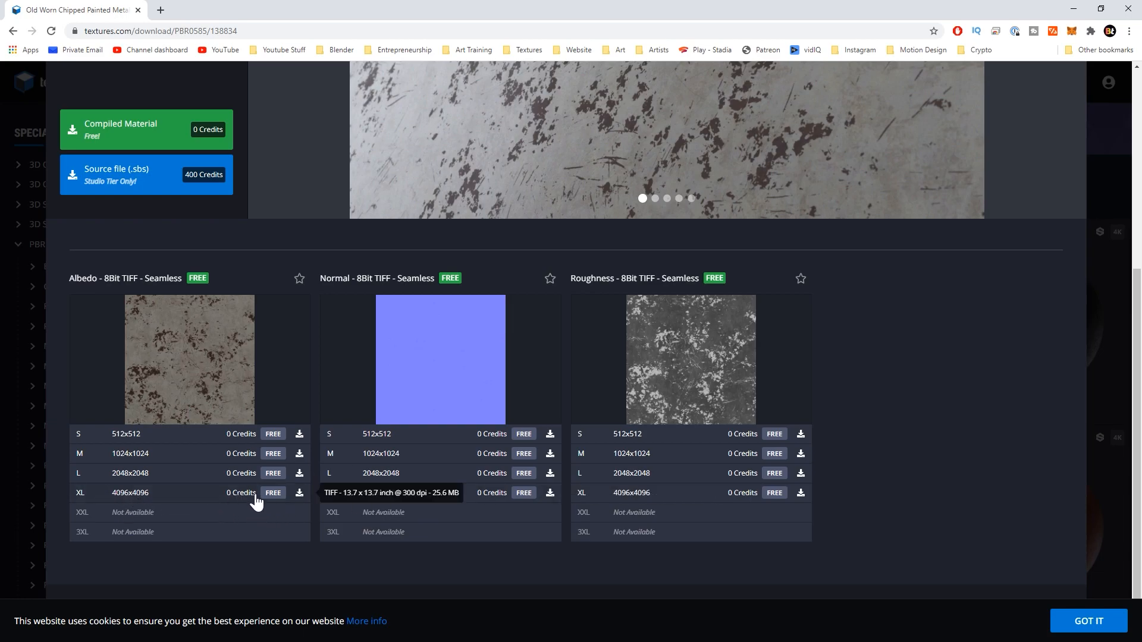
pyautogui.moveTo(761, 370)
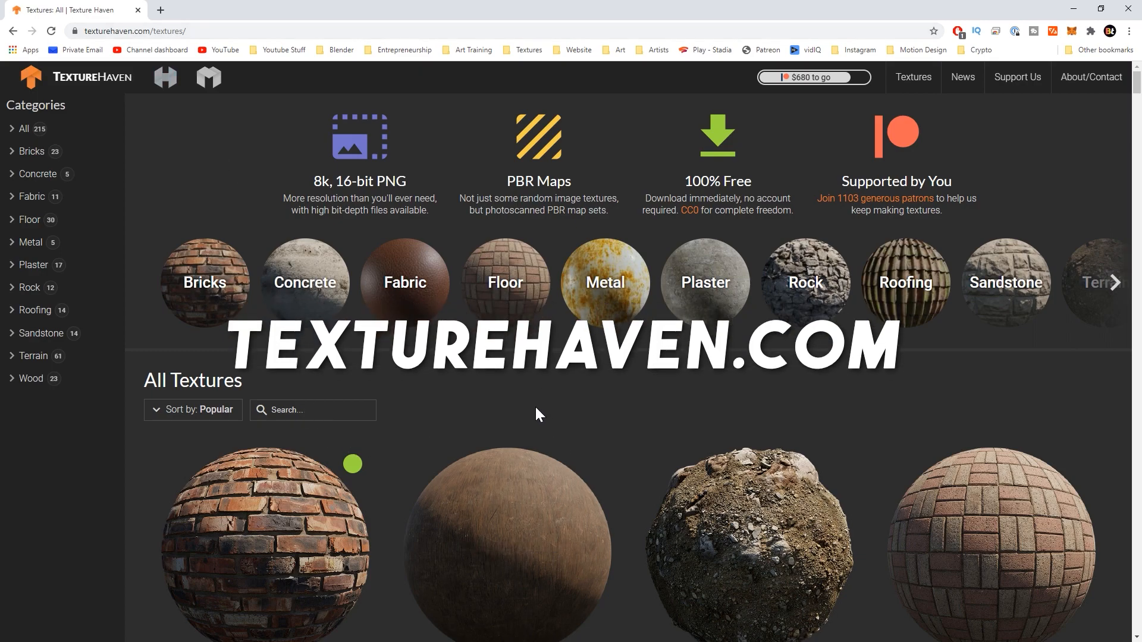
# - Browse Texture Haven's All Textures grid and open the brown_mud_leaves_01 texture page
pyautogui.scroll(-3)
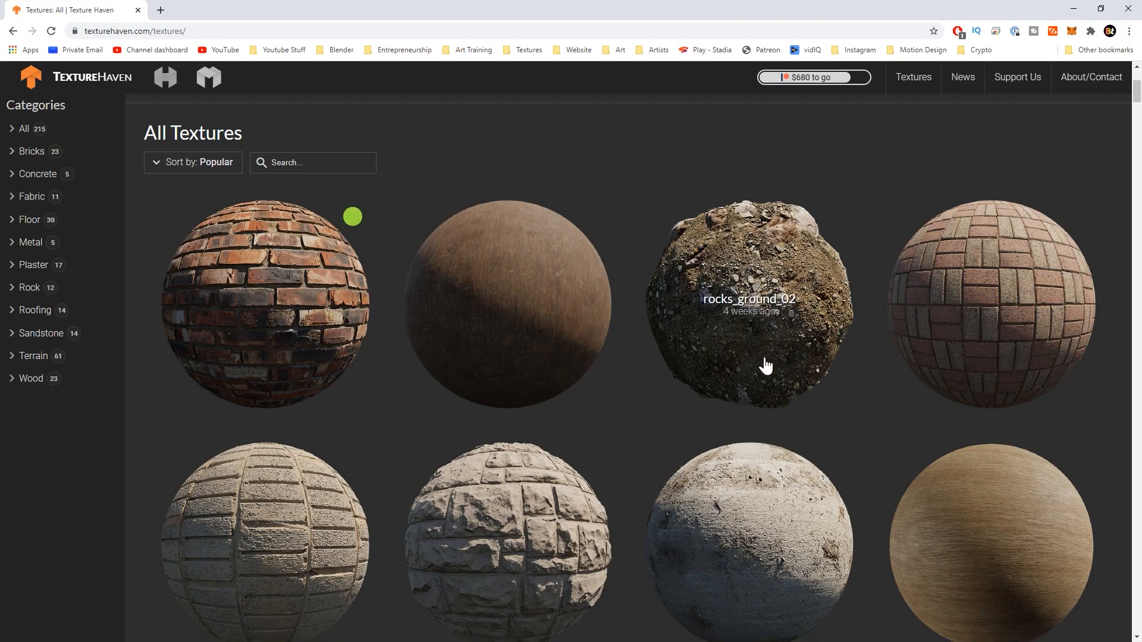
pyautogui.scroll(3)
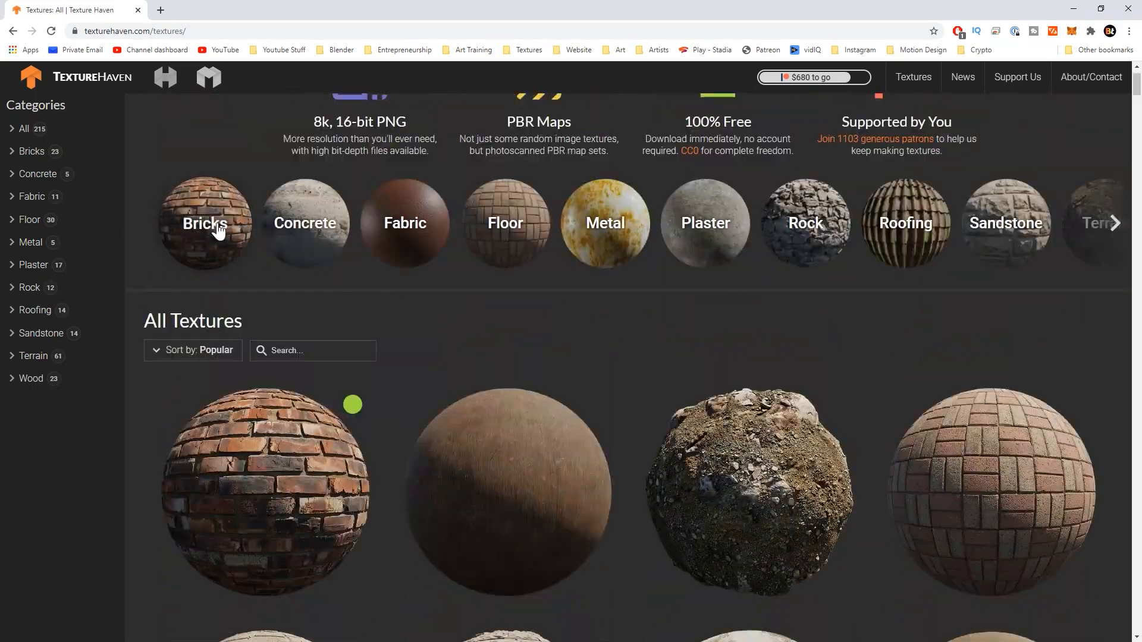
pyautogui.scroll(3)
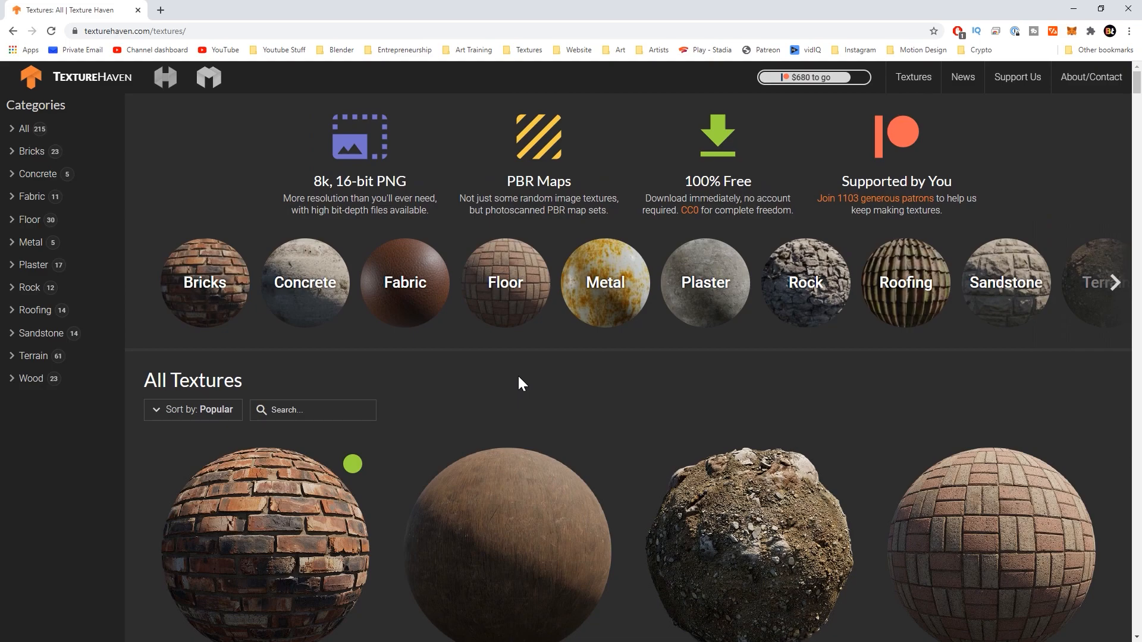
pyautogui.moveTo(565, 389)
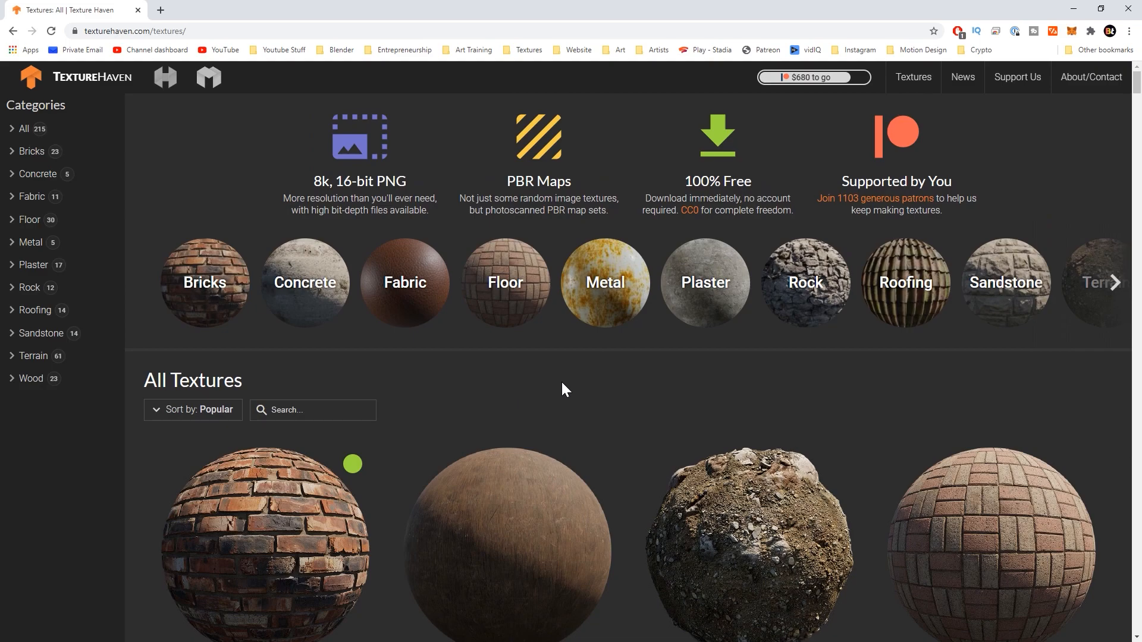
pyautogui.scroll(-3)
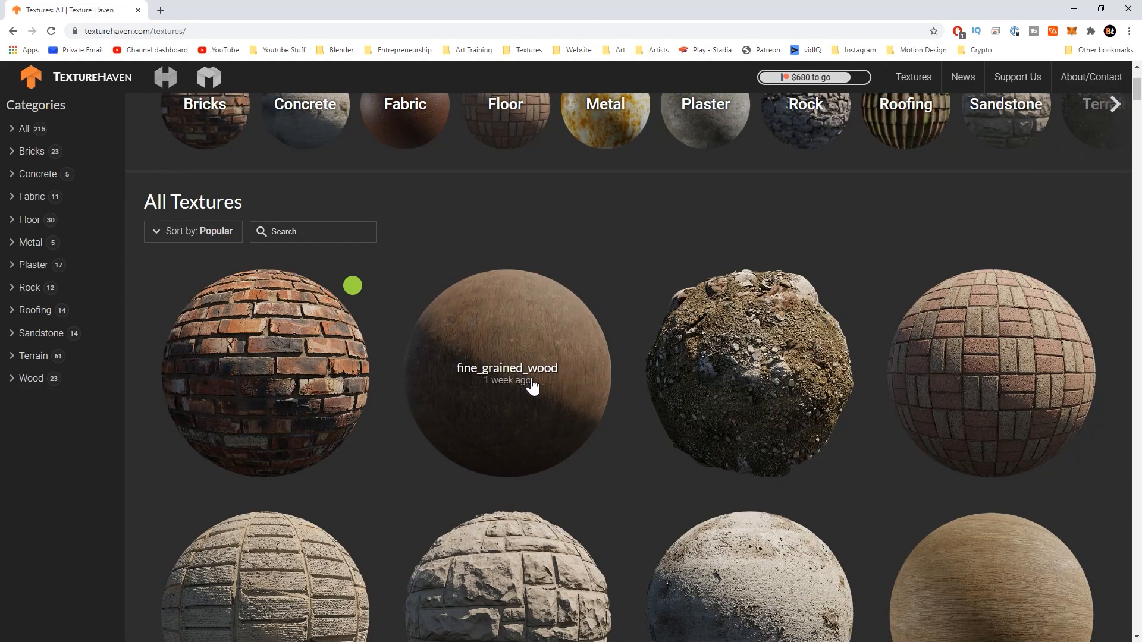
pyautogui.scroll(-3)
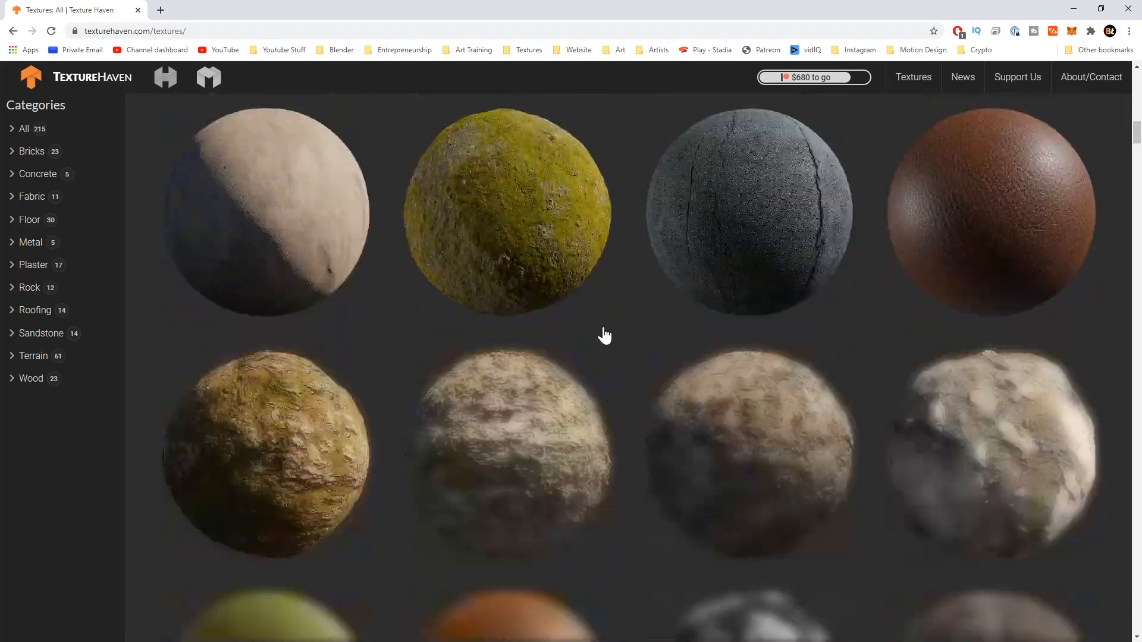
pyautogui.scroll(-3)
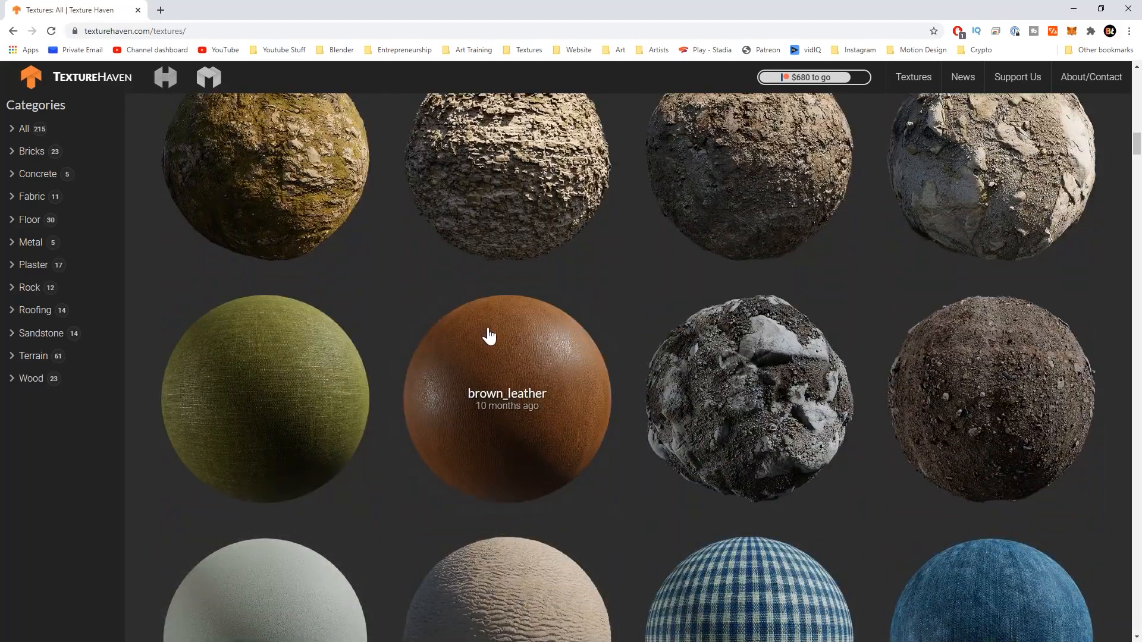
pyautogui.scroll(-3)
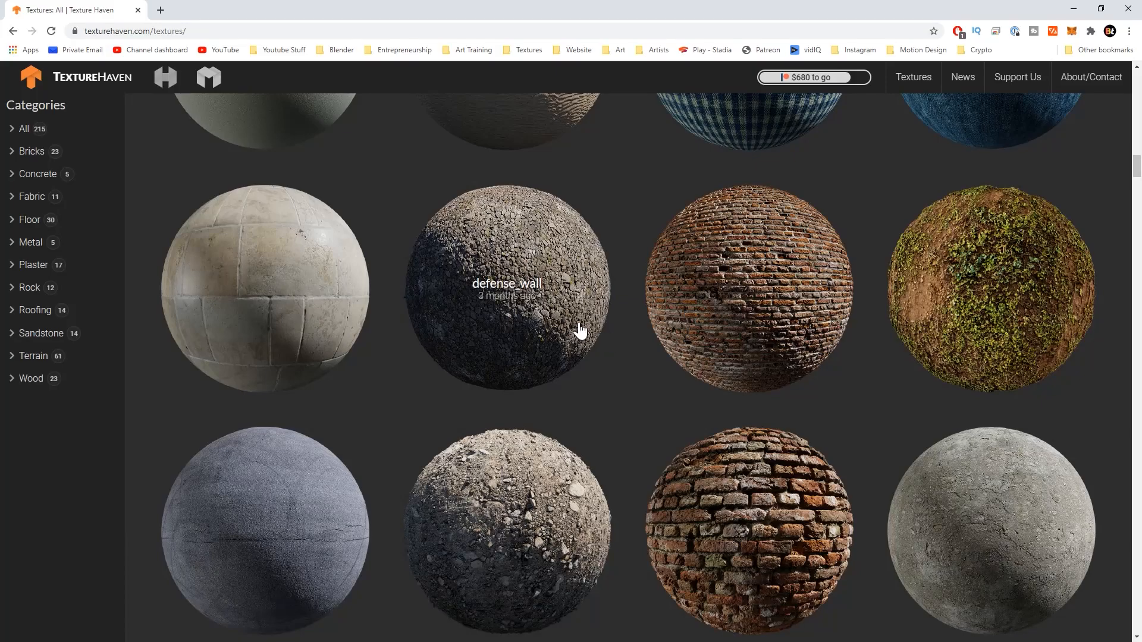
pyautogui.click(746, 288)
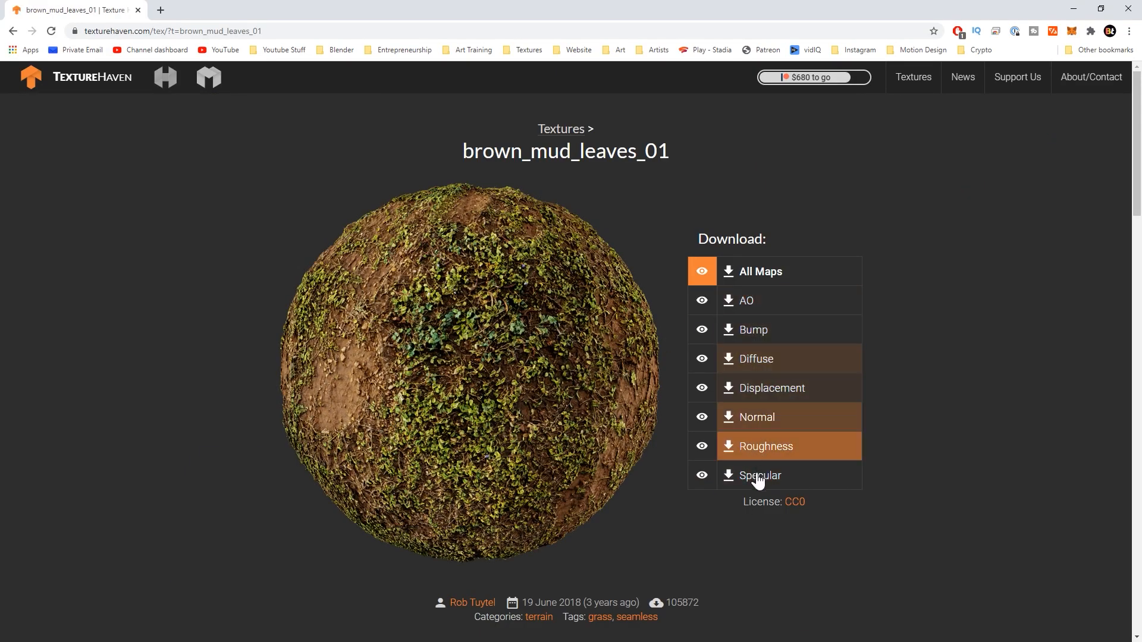
pyautogui.moveTo(761, 271)
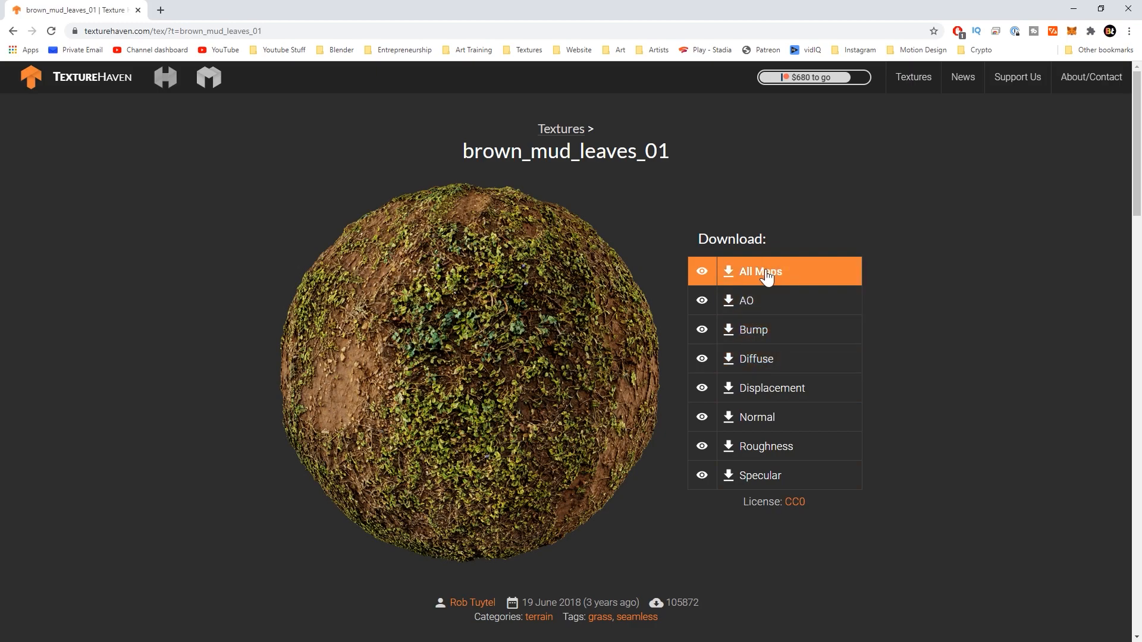
# - Choose All Maps from the brown_mud_leaves_01 Download list
pyautogui.click(760, 272)
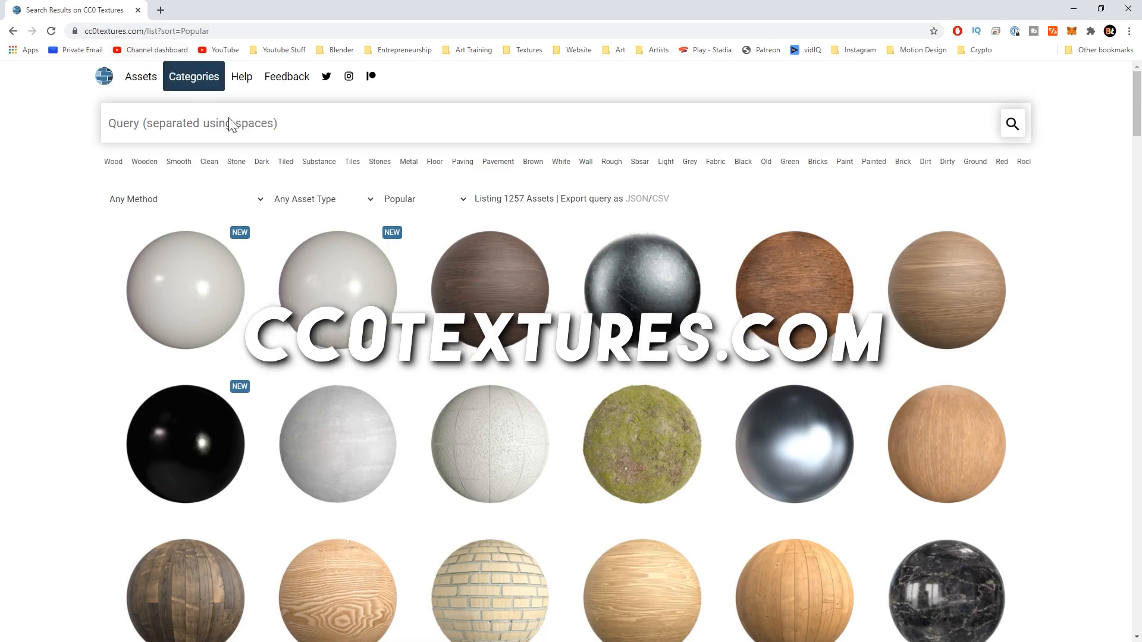
# - Scroll through CC0 Textures' popular grid of 1257 materials, then go to Quixel Megascans
pyautogui.scroll(-3)
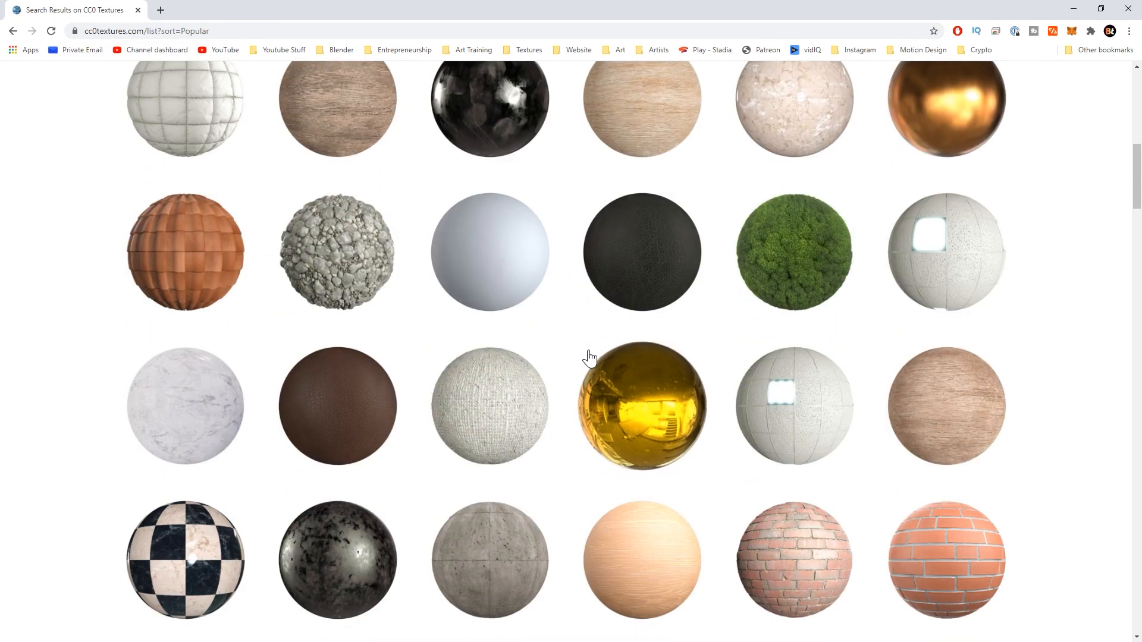
pyautogui.scroll(-3)
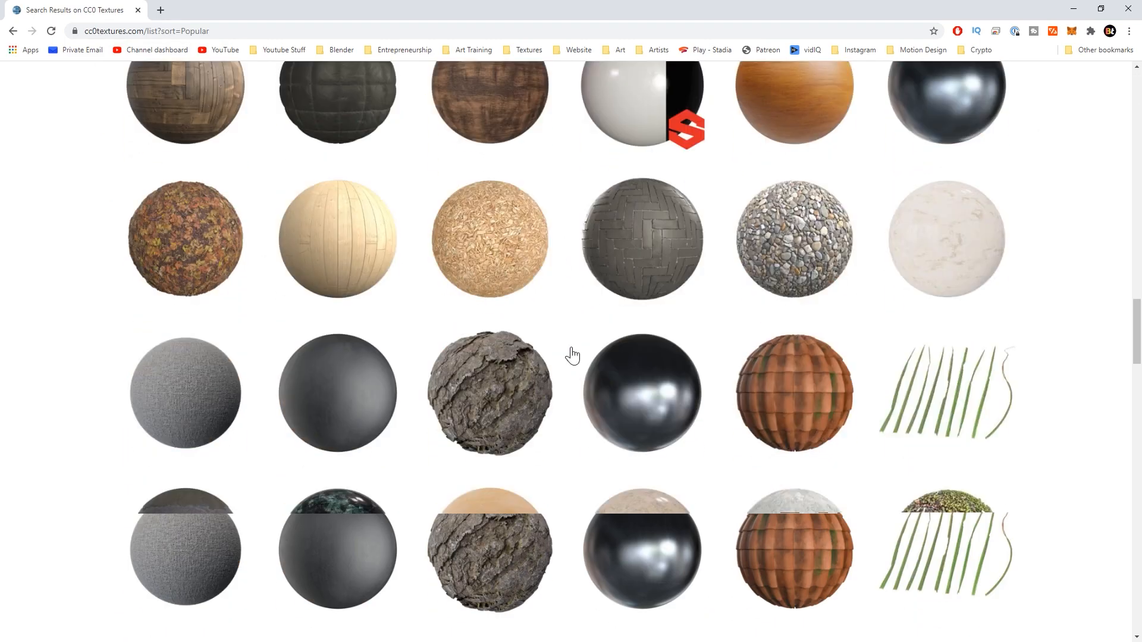
pyautogui.scroll(-3)
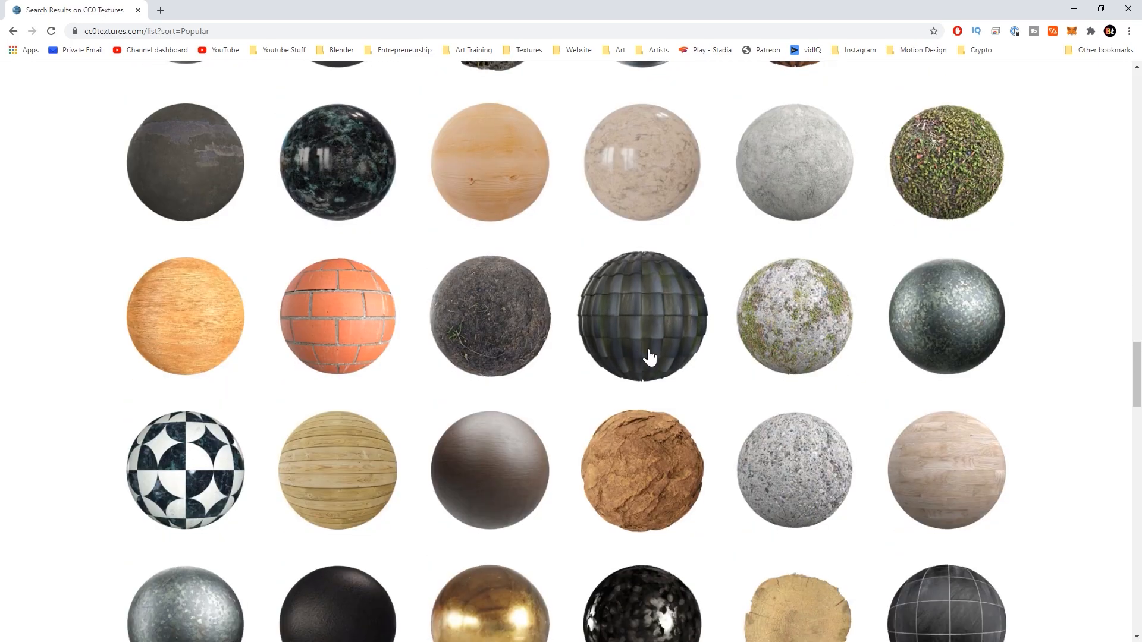
pyautogui.scroll(-3)
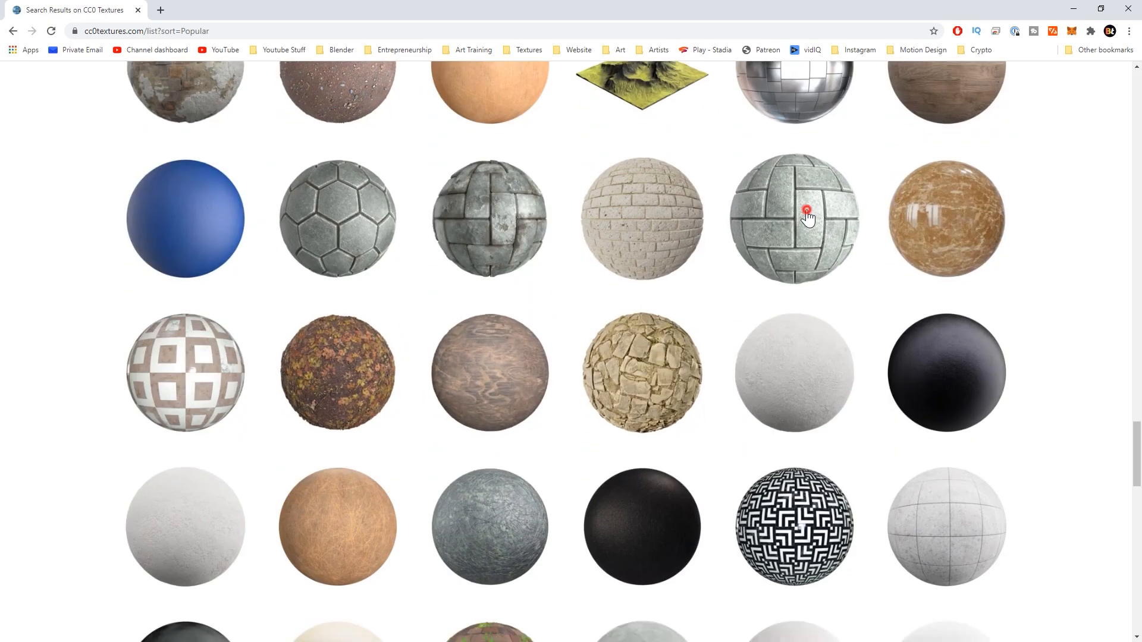
pyautogui.click(794, 216)
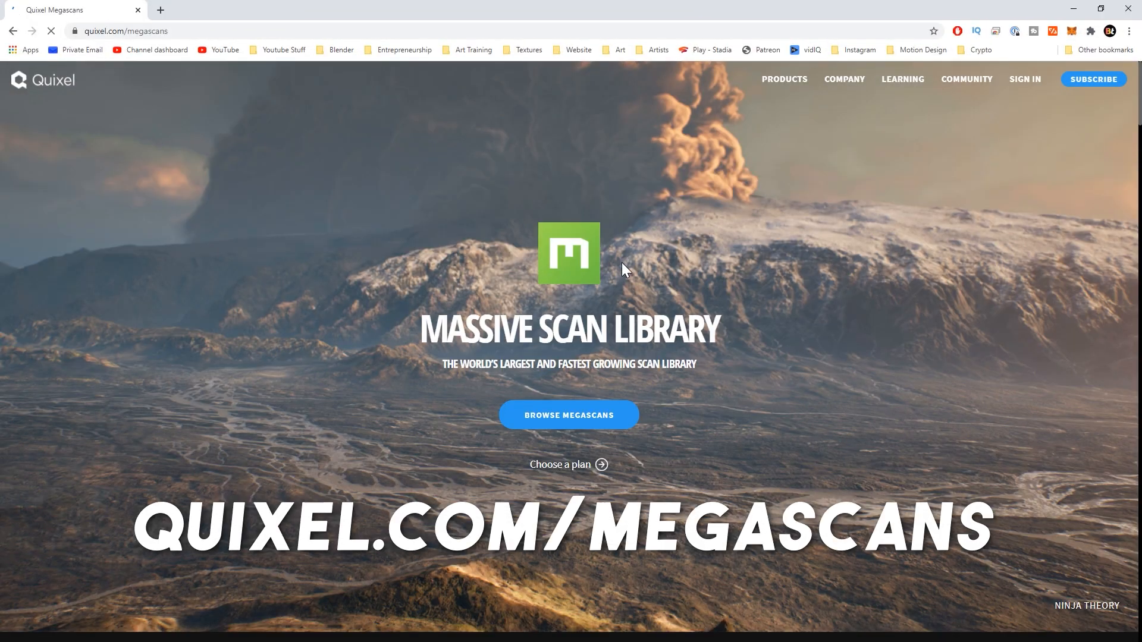
# - Scroll through the Megascans landing page's showcase sections and back to the top banner
pyautogui.scroll(-3)
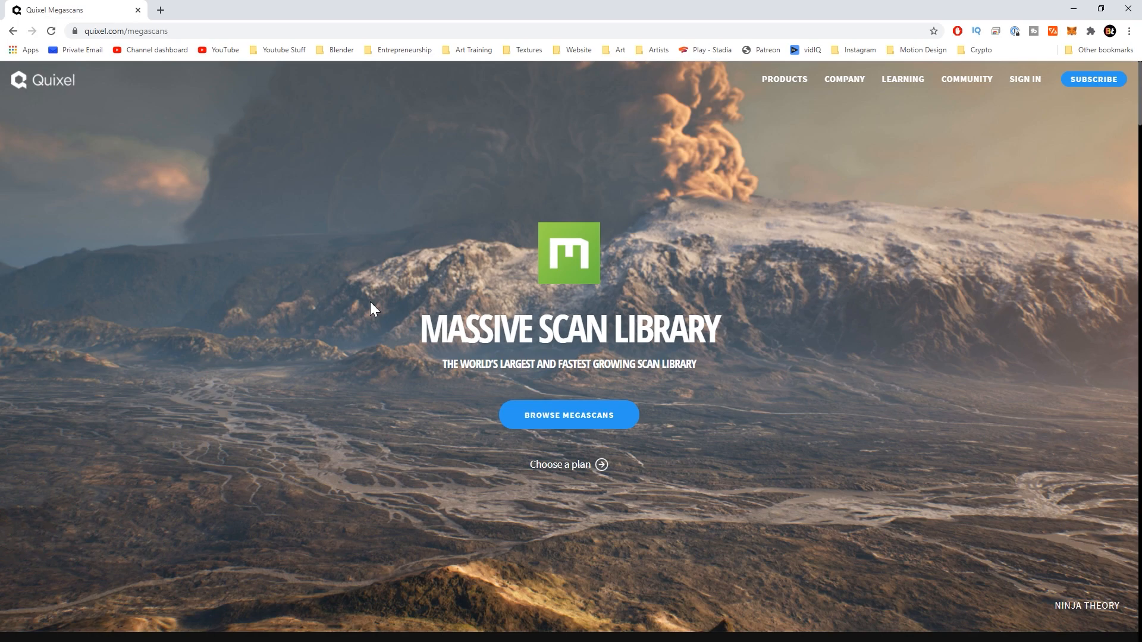
pyautogui.moveTo(465, 305)
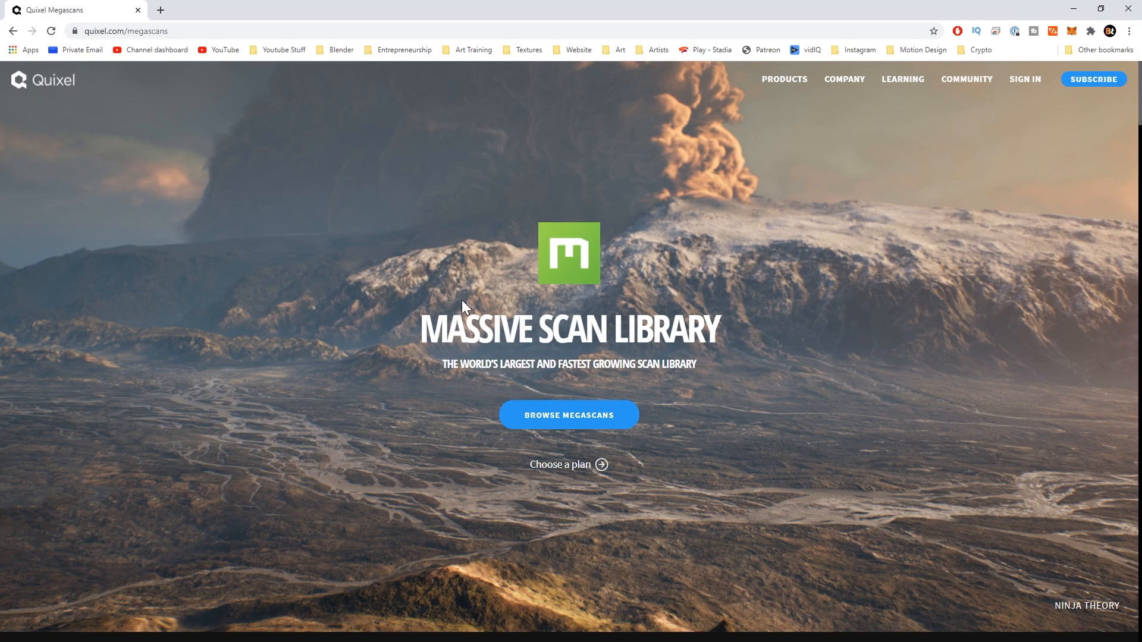
pyautogui.scroll(-3)
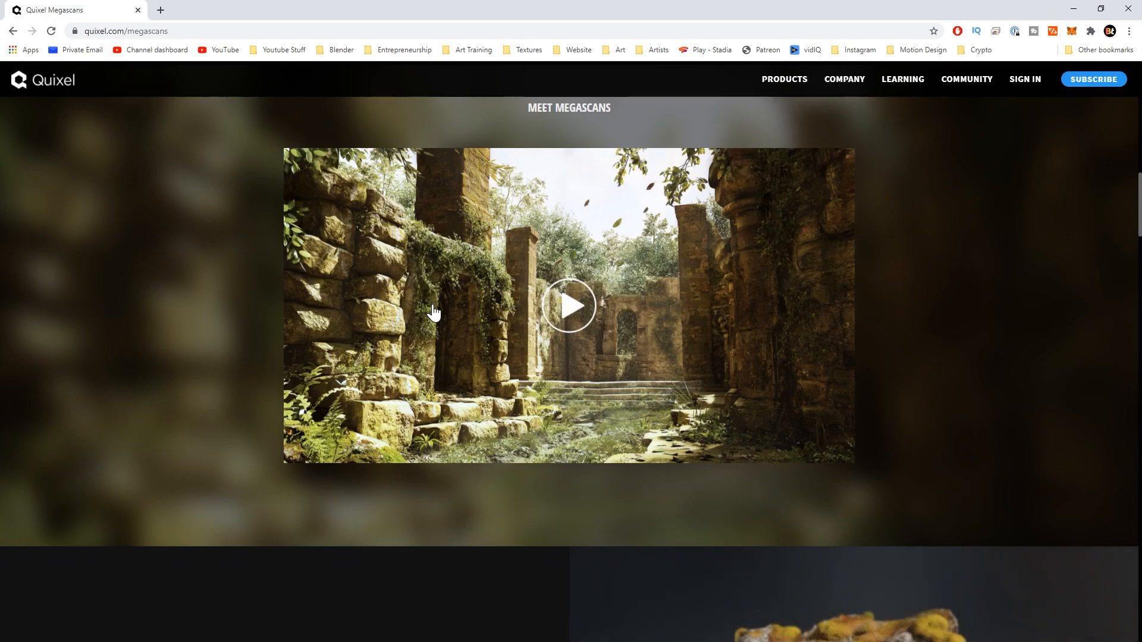
pyautogui.scroll(-3)
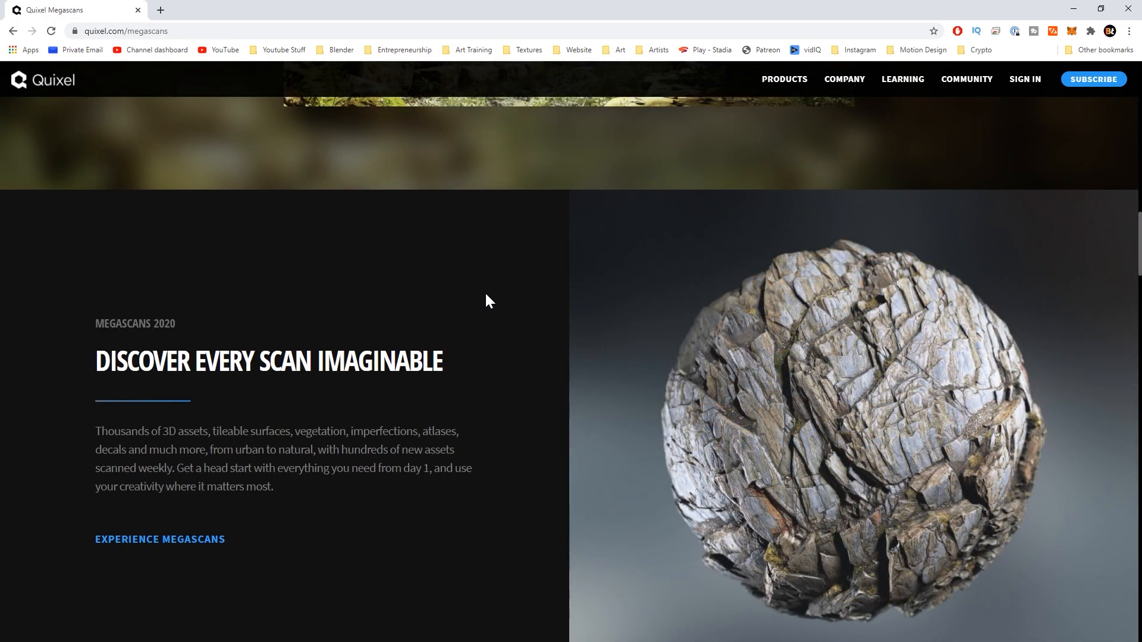
pyautogui.scroll(-3)
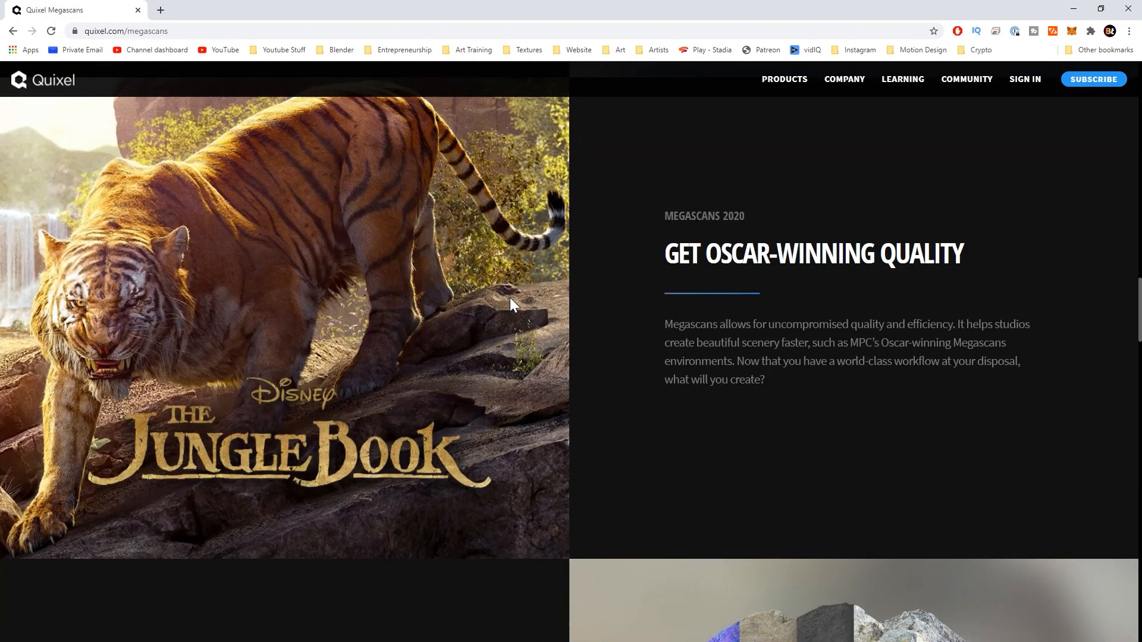
pyautogui.scroll(3)
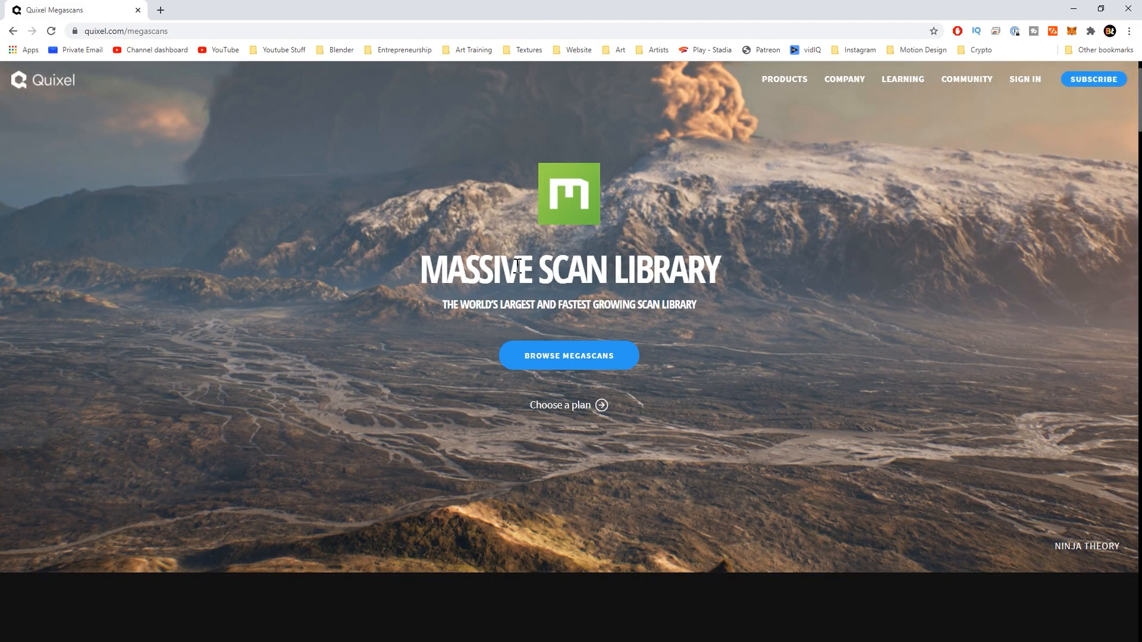
pyautogui.moveTo(495, 164)
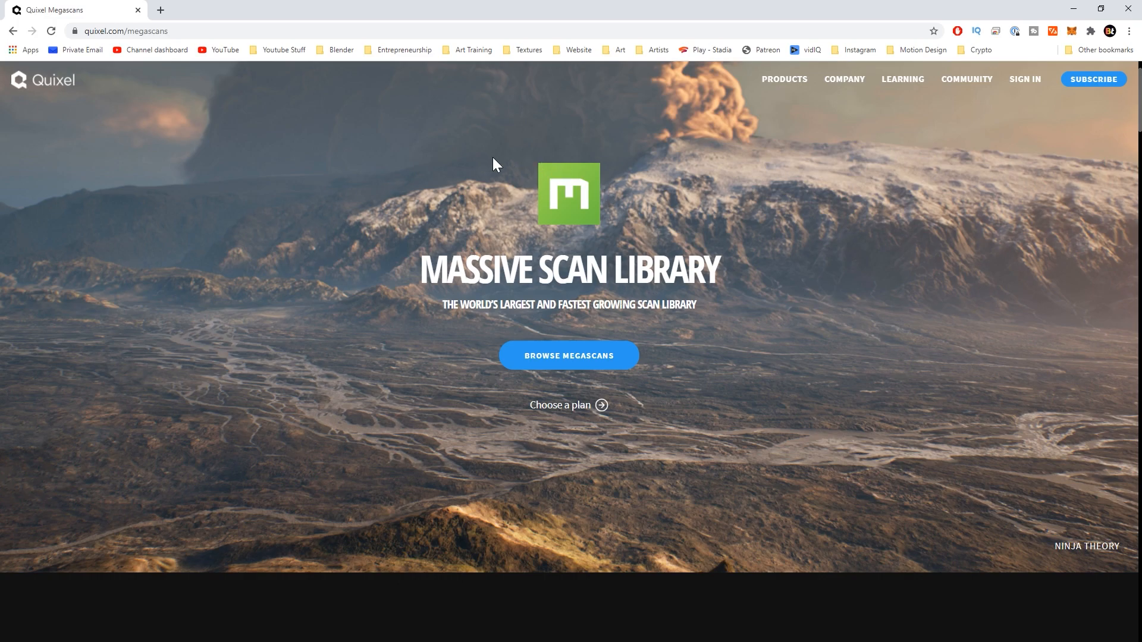
pyautogui.moveTo(389, 295)
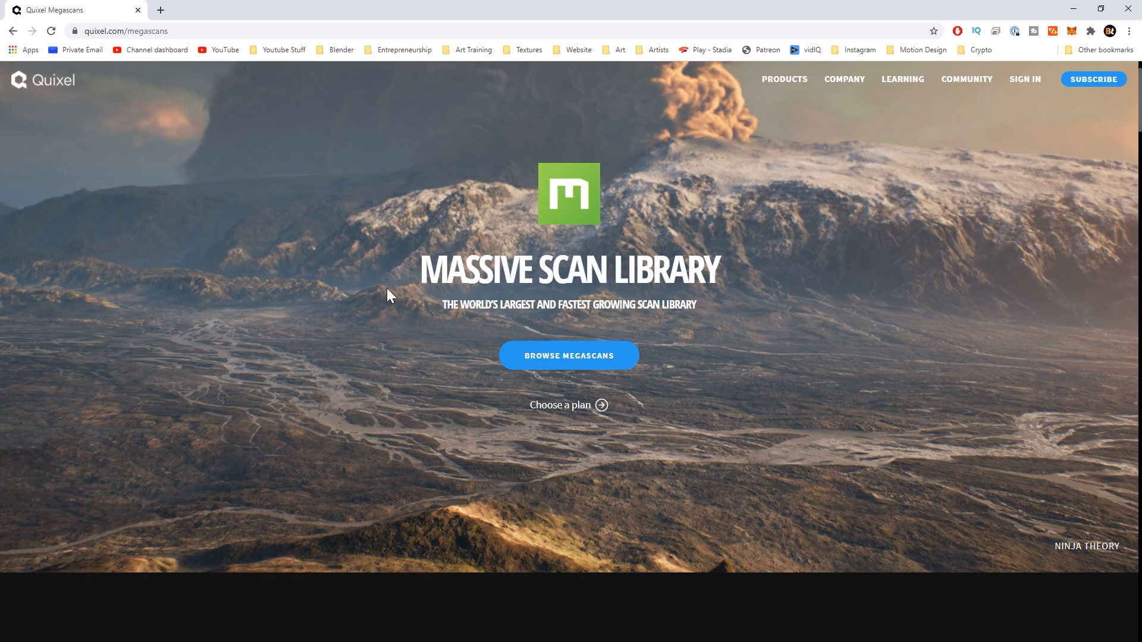
pyautogui.moveTo(77, 120)
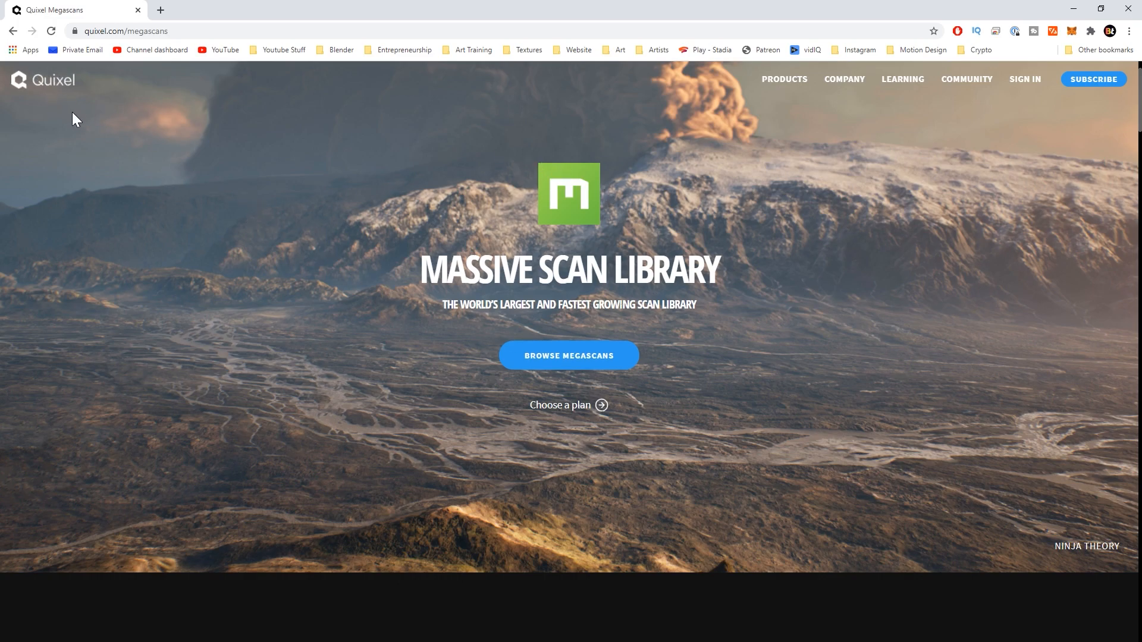
pyautogui.moveTo(59, 100)
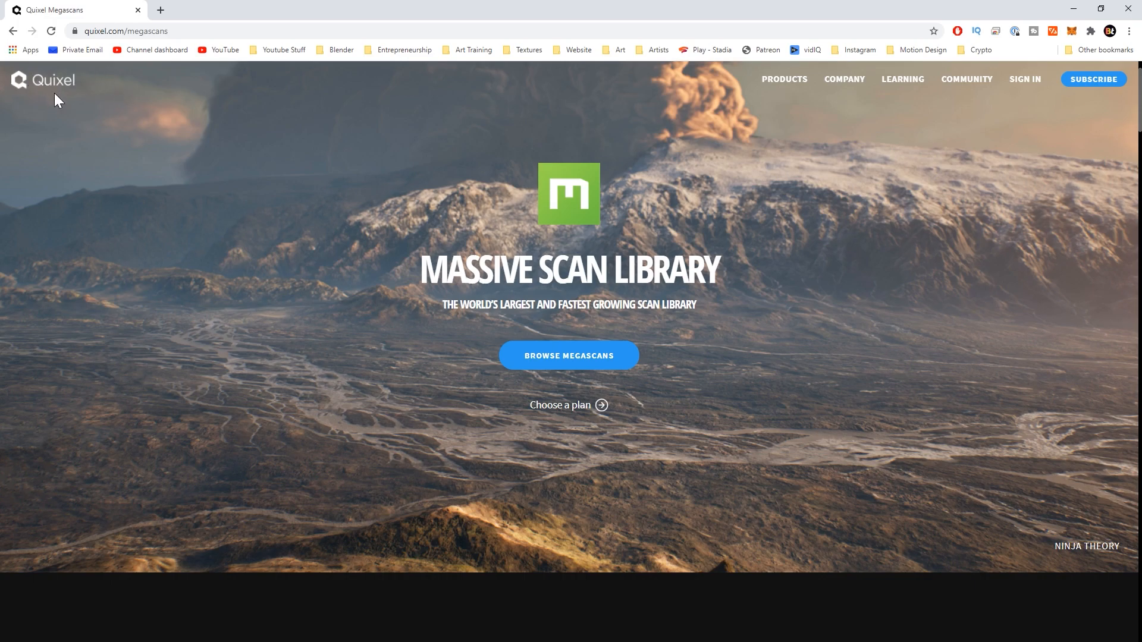
pyautogui.moveTo(82, 167)
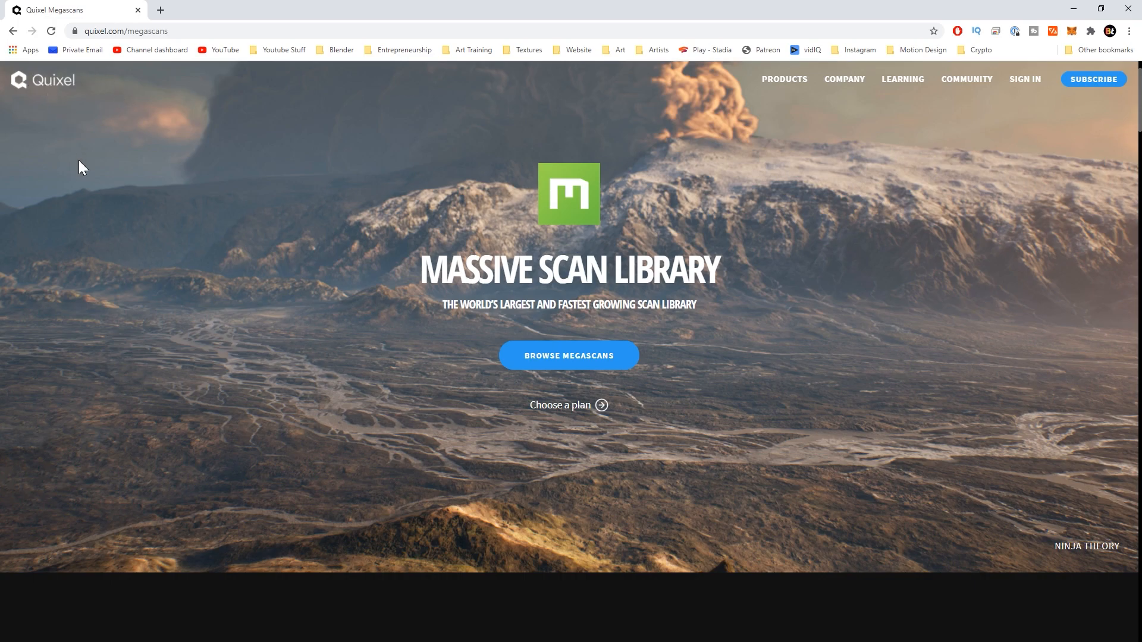
pyautogui.moveTo(288, 245)
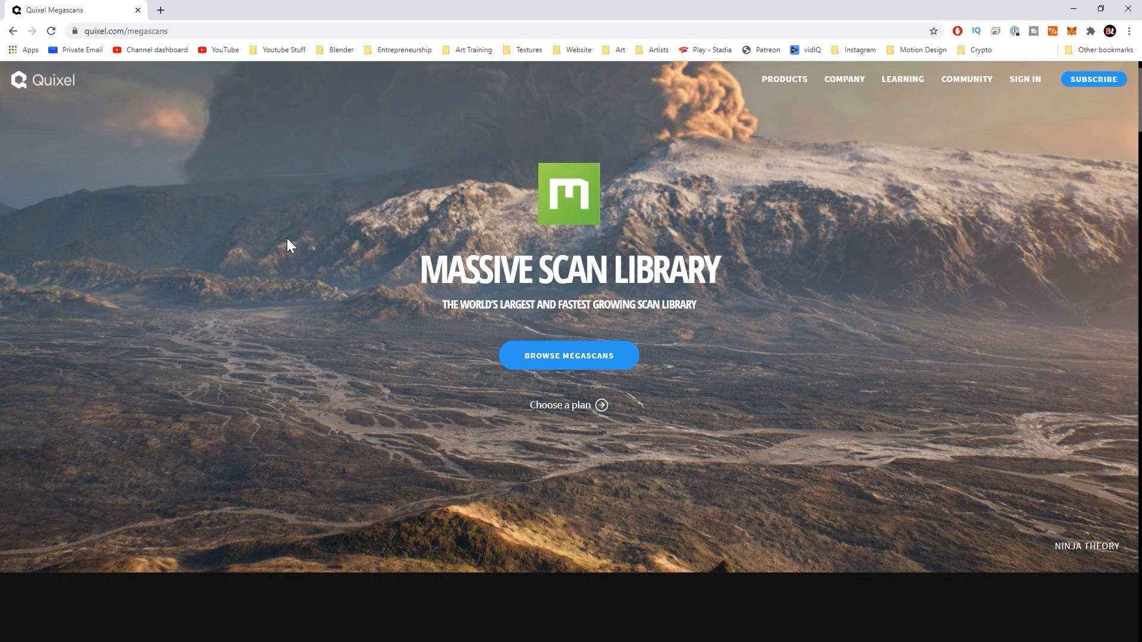
pyautogui.moveTo(396, 182)
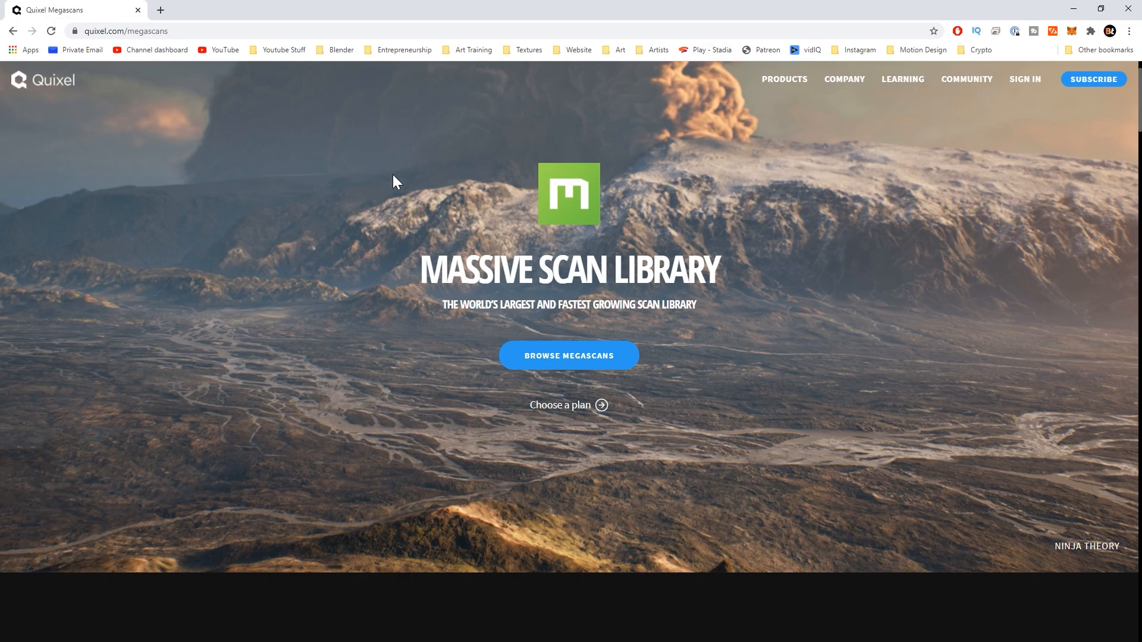
pyautogui.moveTo(577, 287)
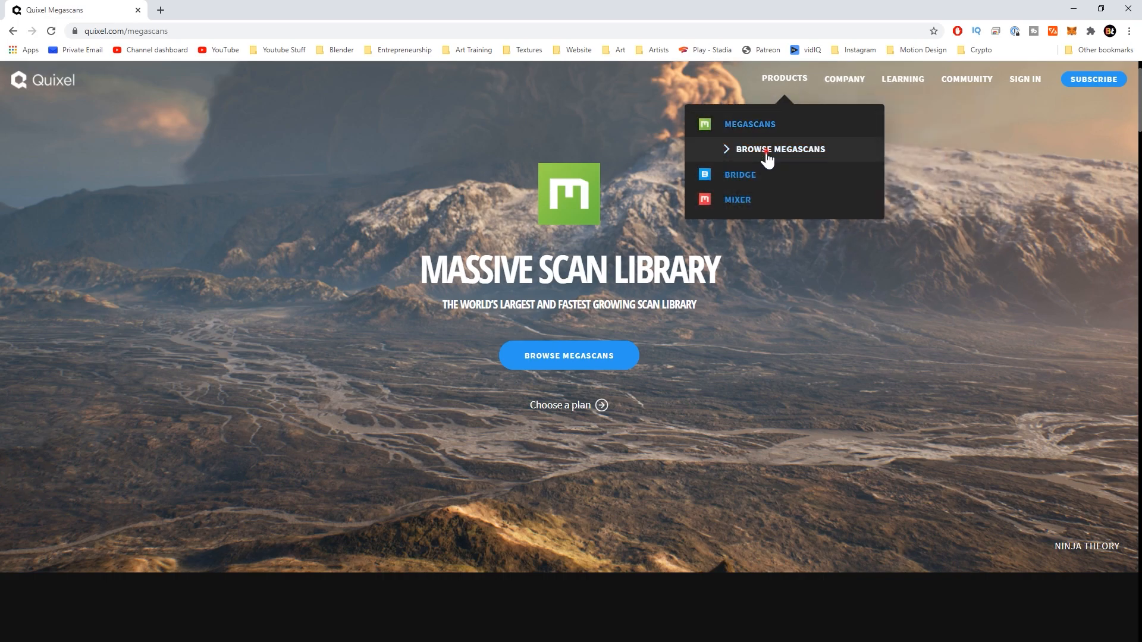
# - Choose Browse Megascans from the Products dropdown
pyautogui.click(779, 148)
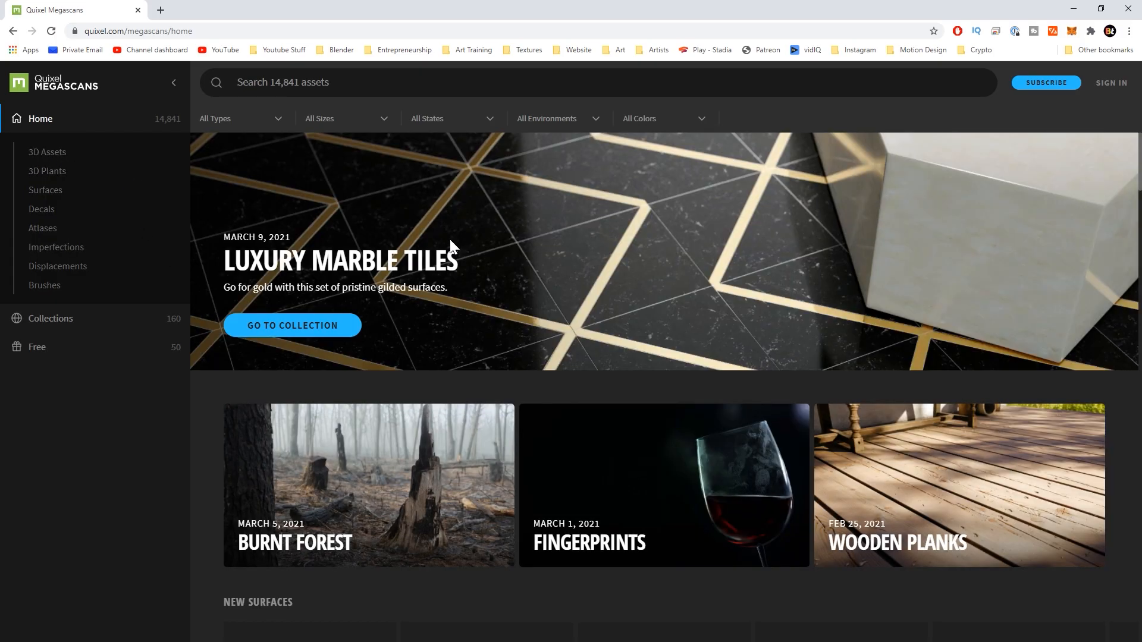
pyautogui.moveTo(370, 242)
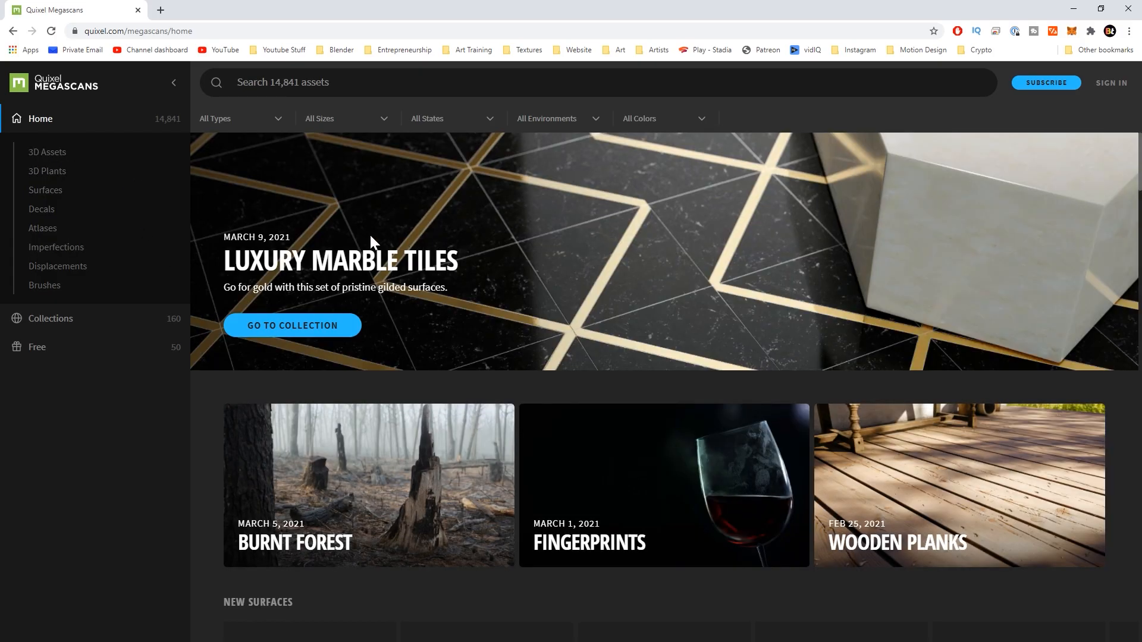
pyautogui.moveTo(664, 195)
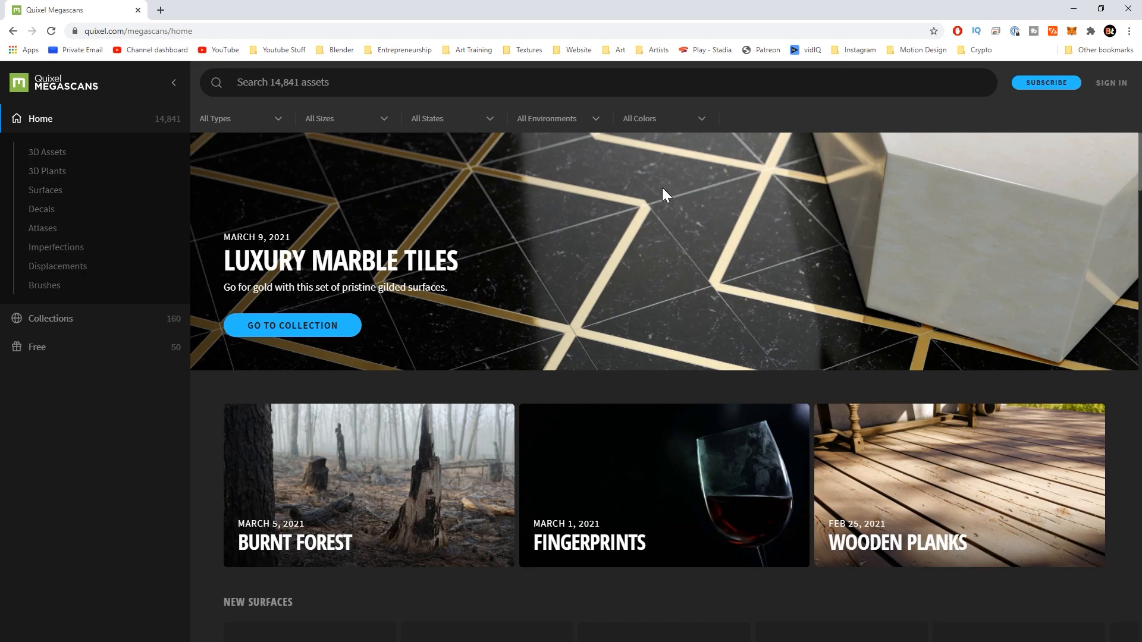
pyautogui.moveTo(1111, 82)
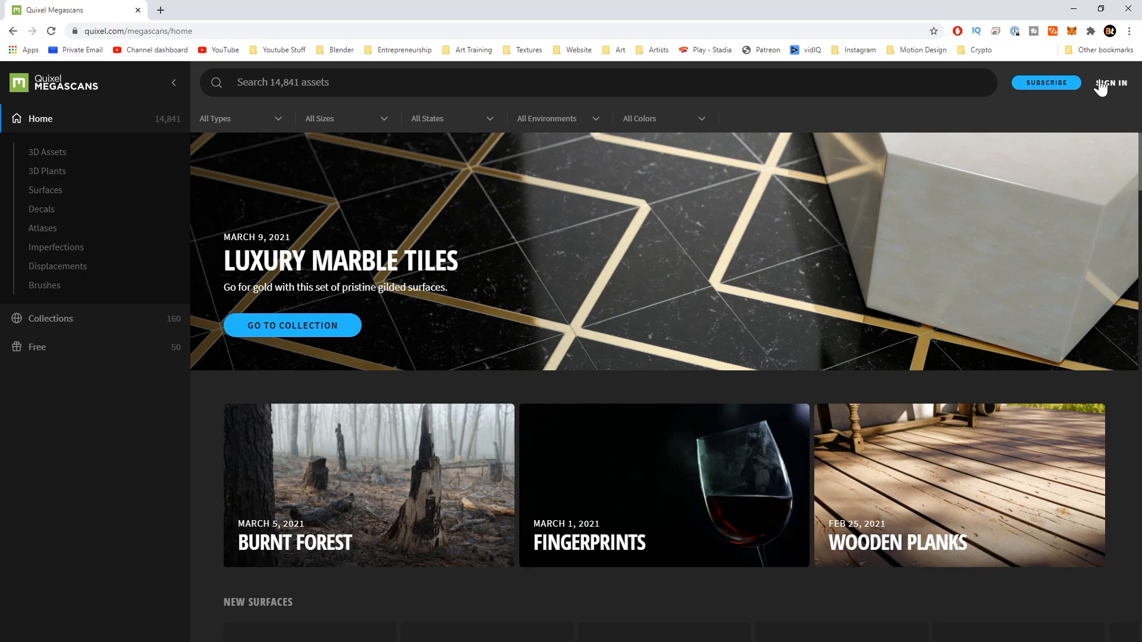
pyautogui.moveTo(753, 14)
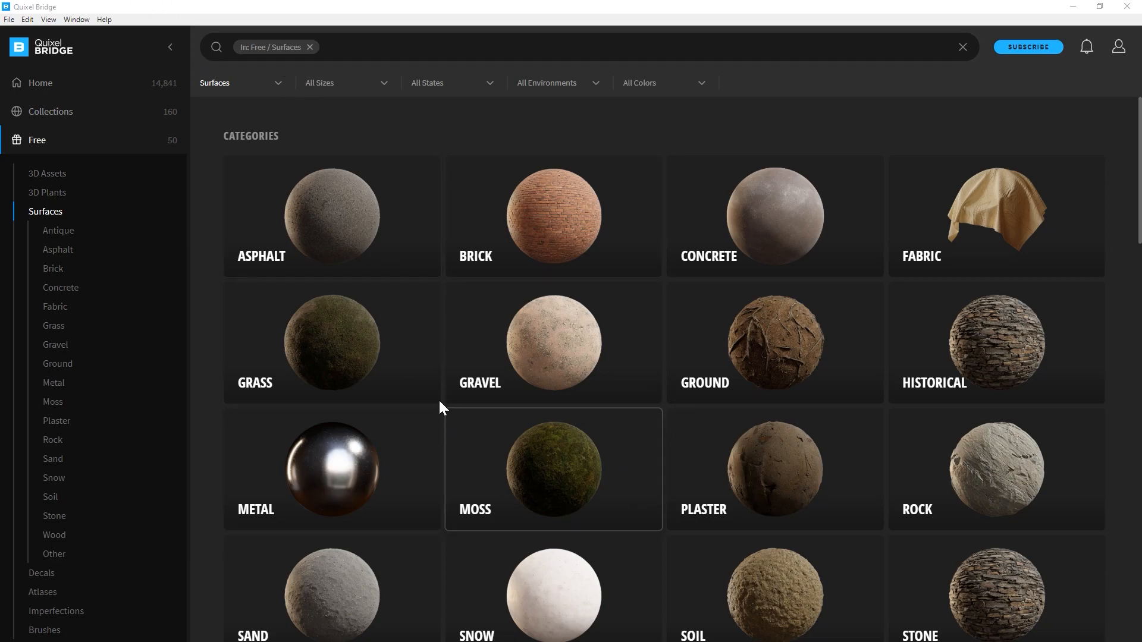
pyautogui.moveTo(329, 237)
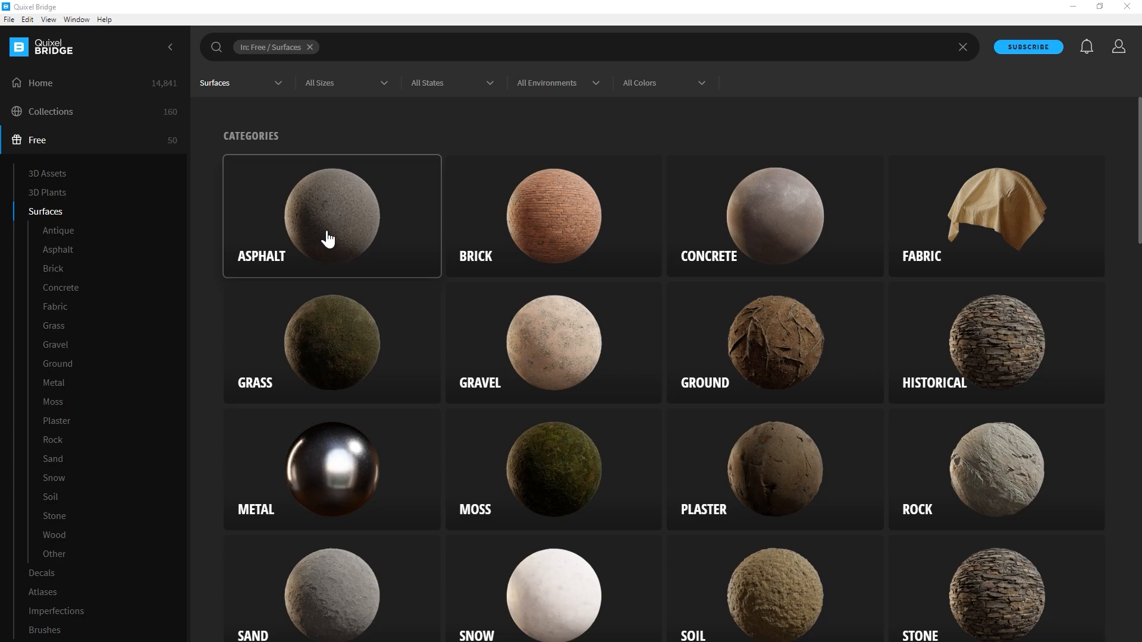
pyautogui.moveTo(330, 140)
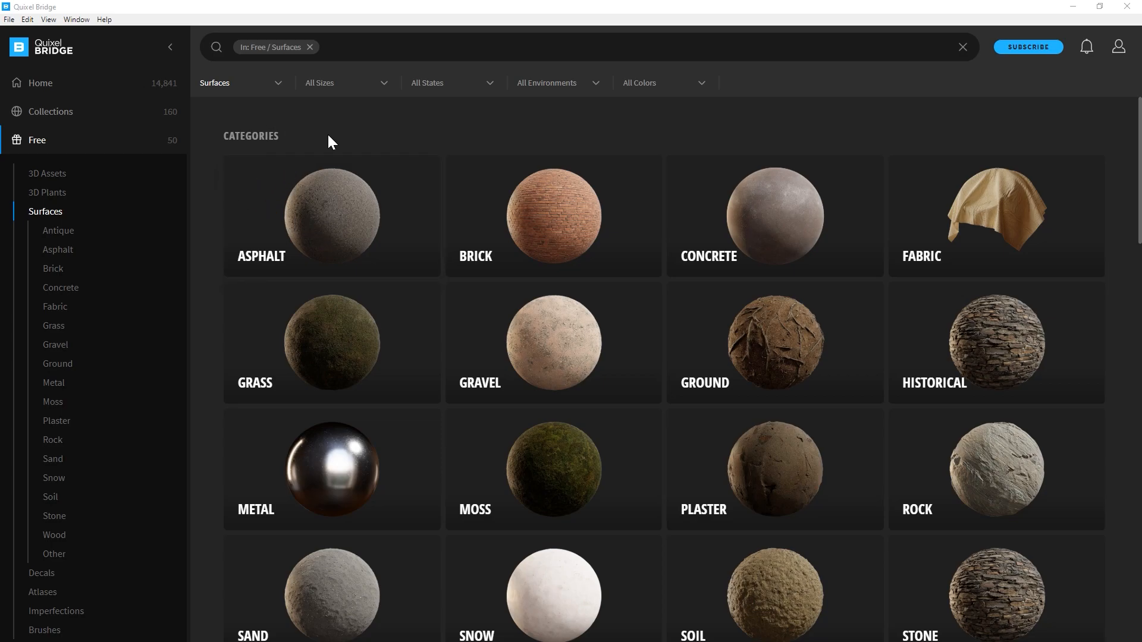
pyautogui.moveTo(72, 51)
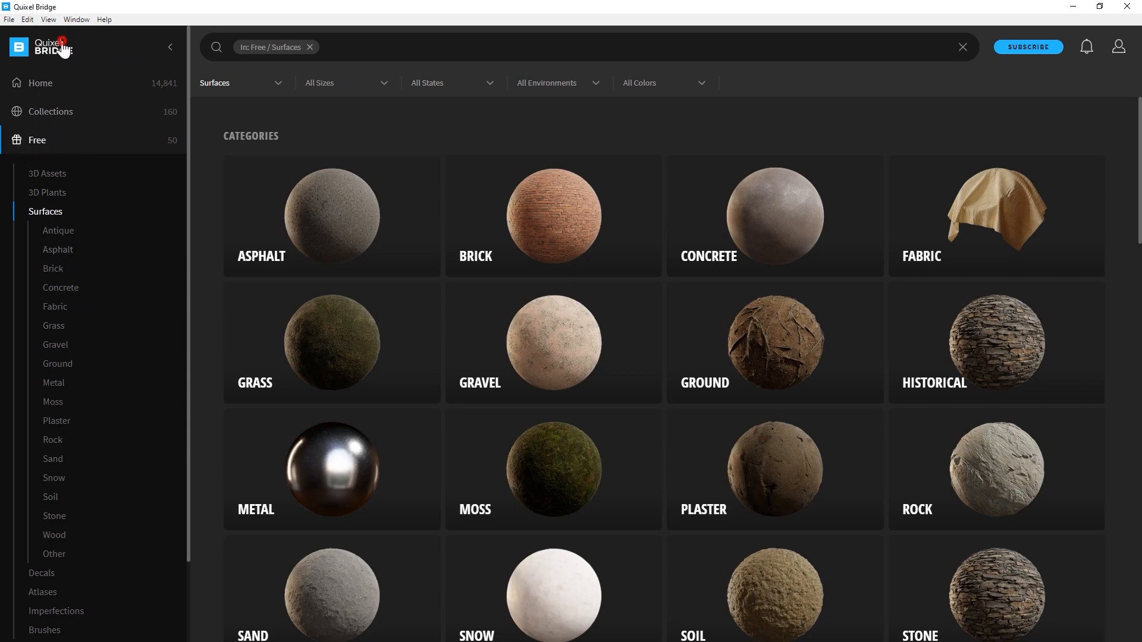
# - Return to Bridge Home and show the Free collection's asset categories
pyautogui.click(40, 82)
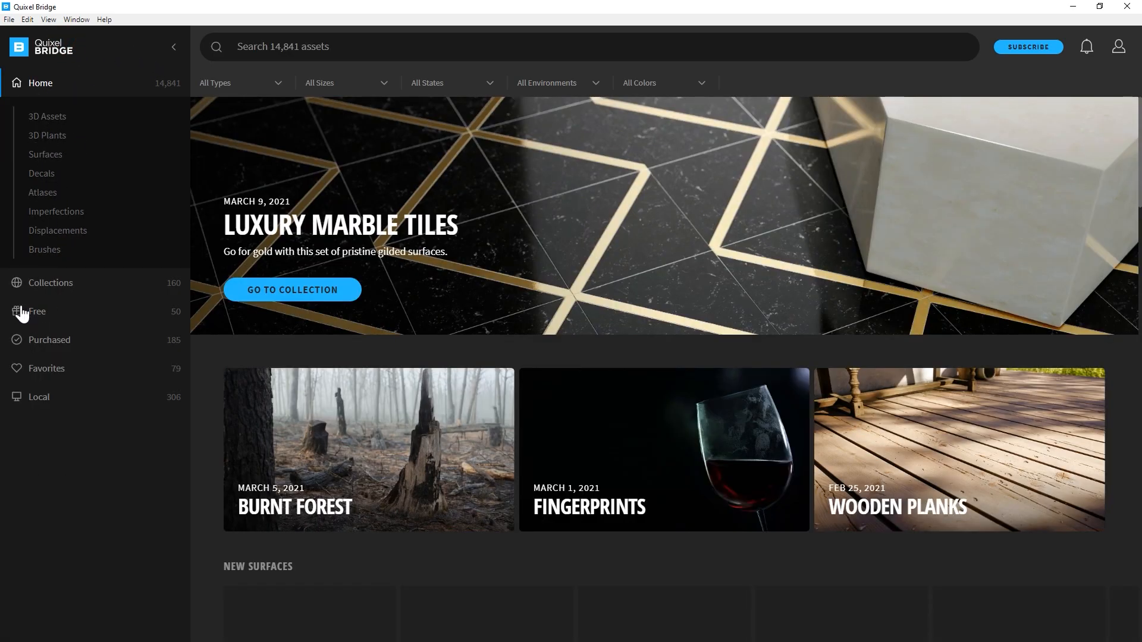
pyautogui.click(36, 311)
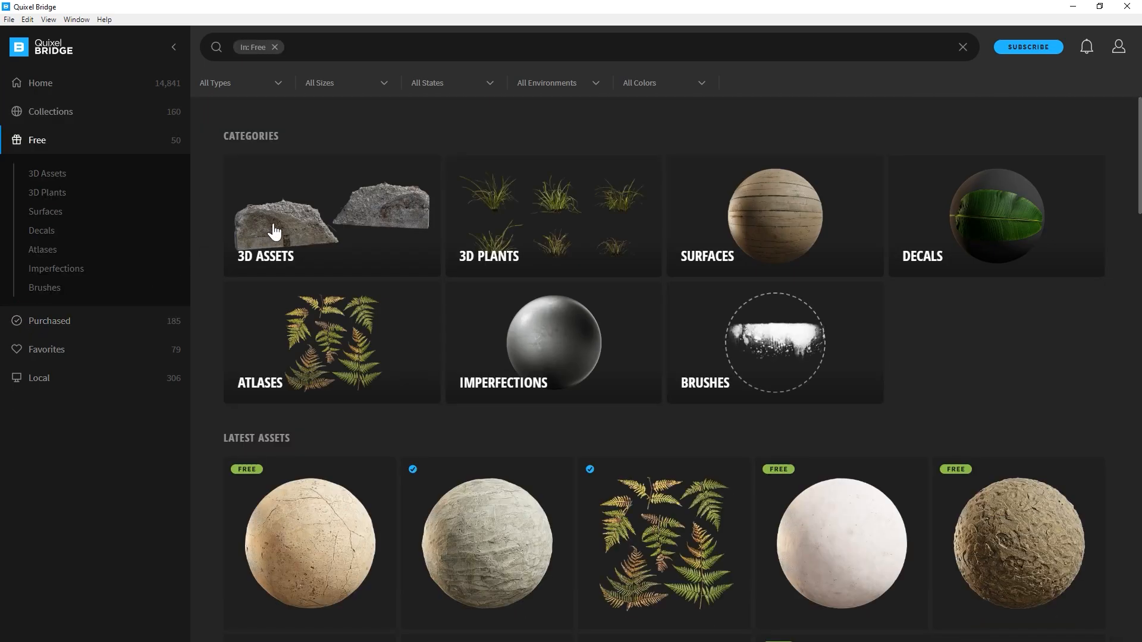
pyautogui.moveTo(480, 242)
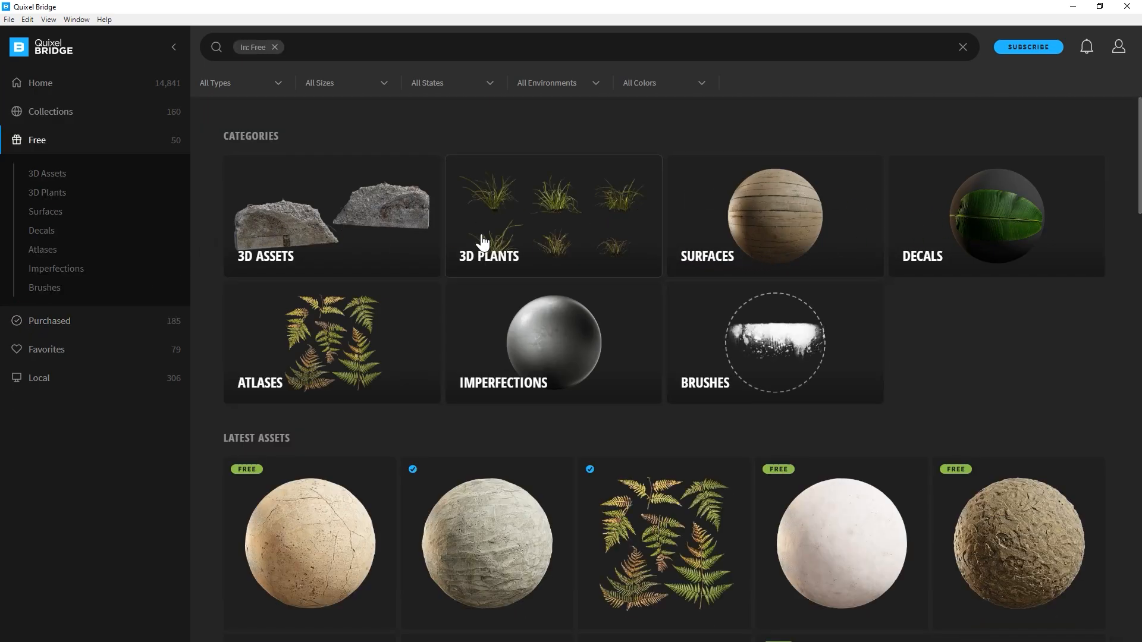
pyautogui.moveTo(439, 231)
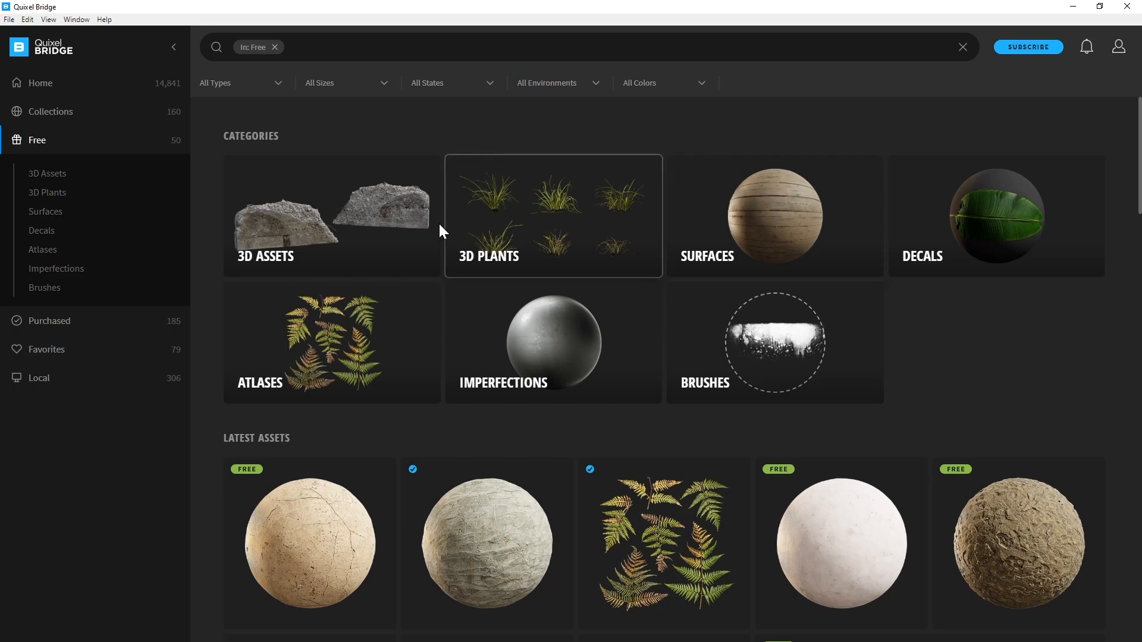
pyautogui.moveTo(411, 259)
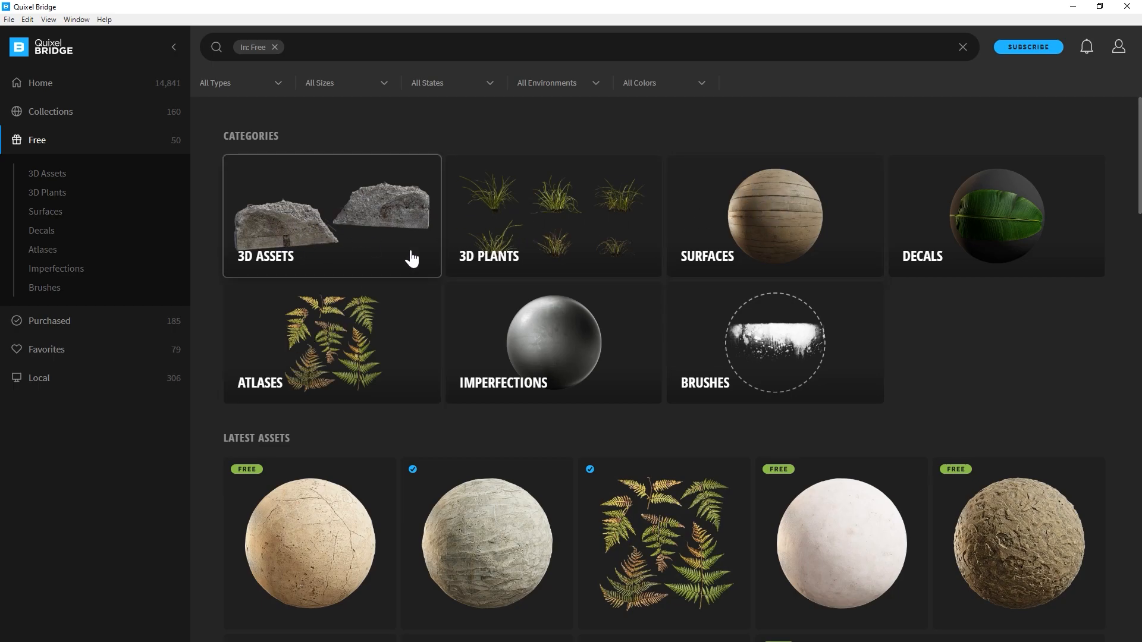
pyautogui.moveTo(705, 251)
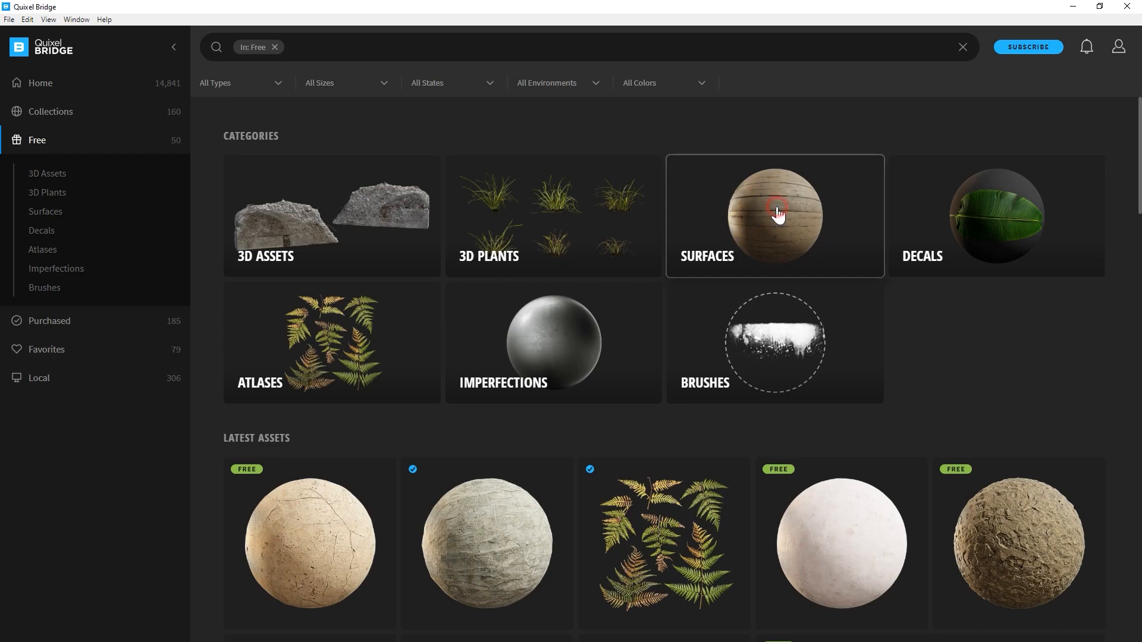
# - Browse Quixel Bridge's free surfaces past Moss and open the Steel metal surface's details
pyautogui.click(773, 216)
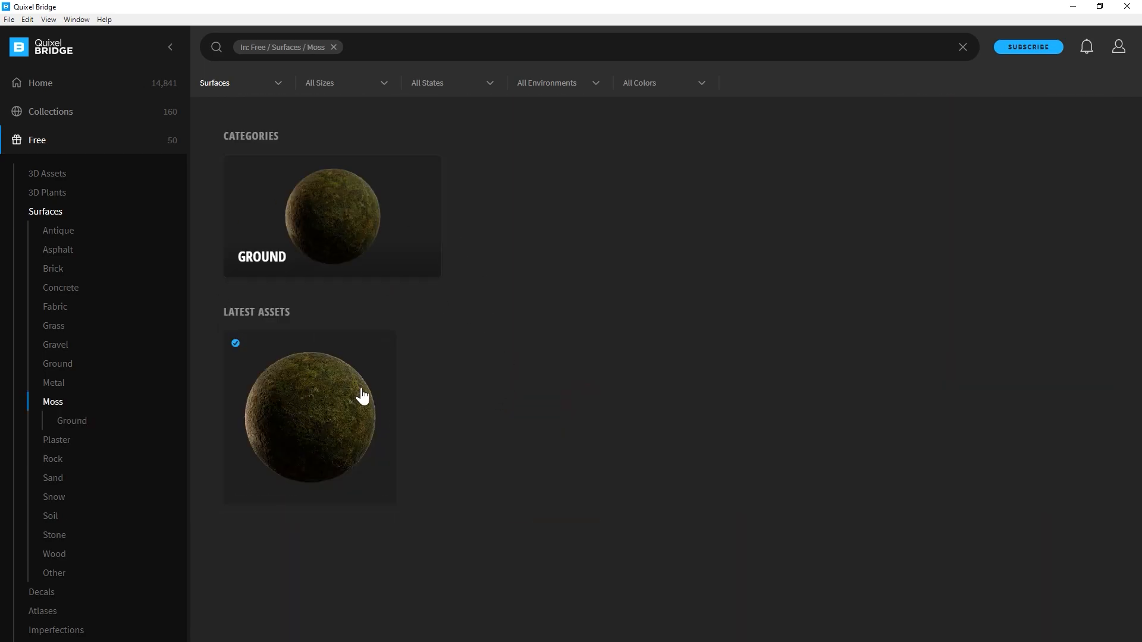
pyautogui.click(309, 415)
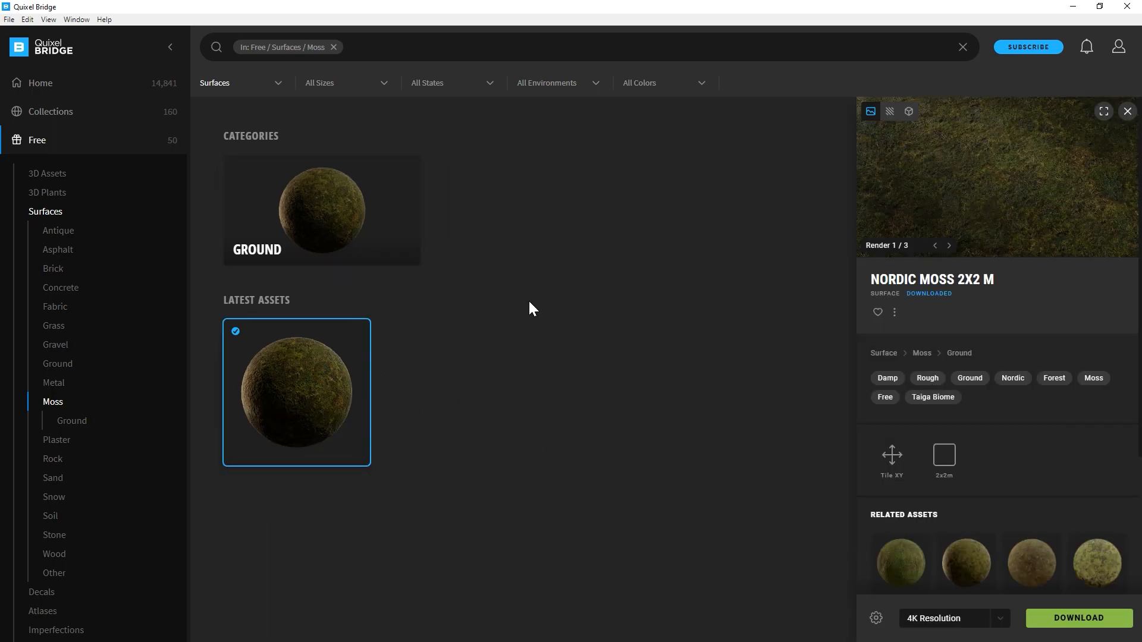
pyautogui.moveTo(432, 326)
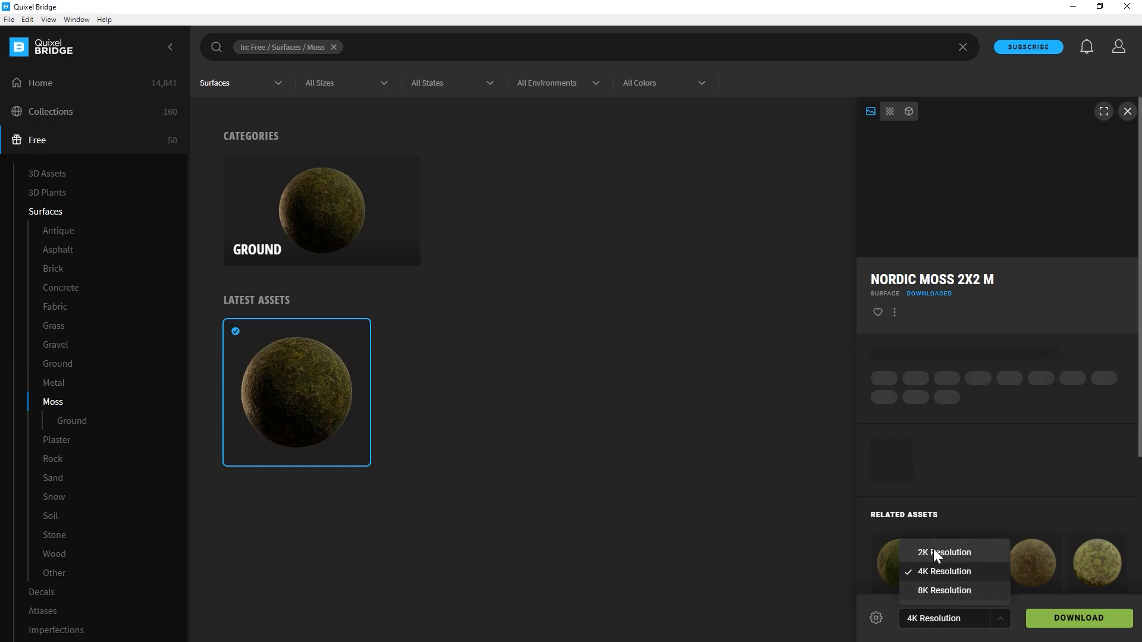
pyautogui.moveTo(893, 605)
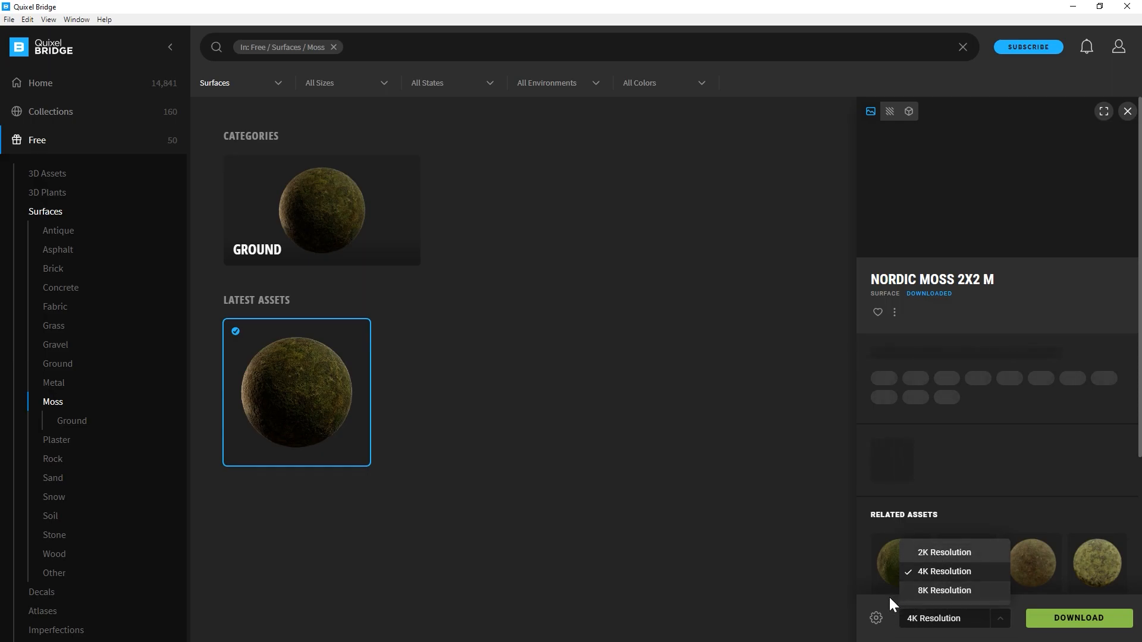
pyautogui.click(53, 383)
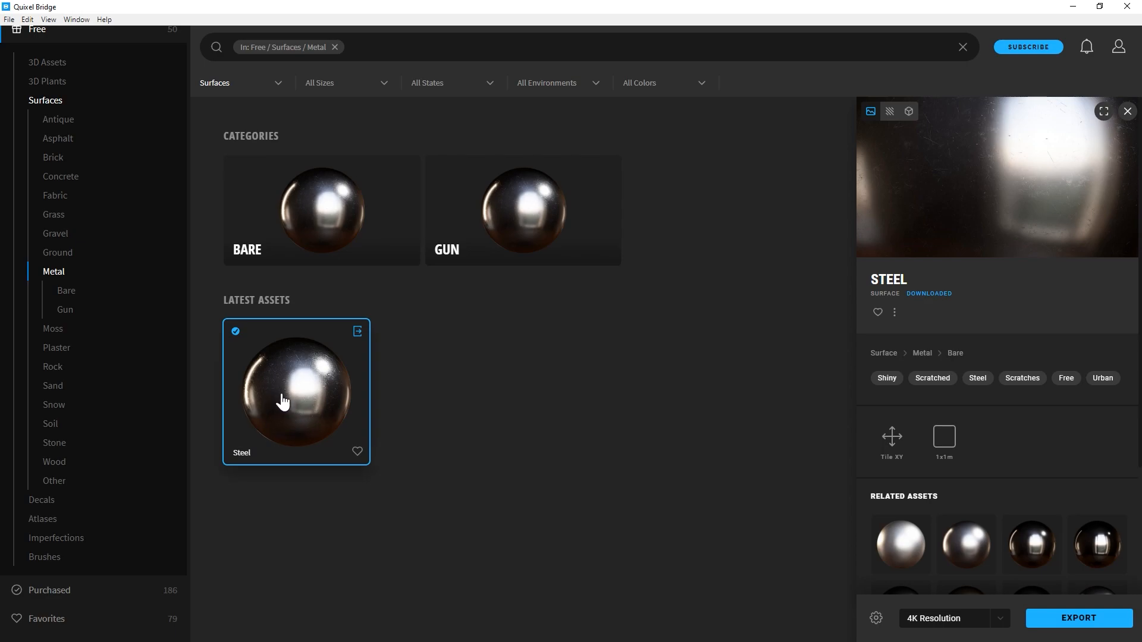
pyautogui.moveTo(732, 202)
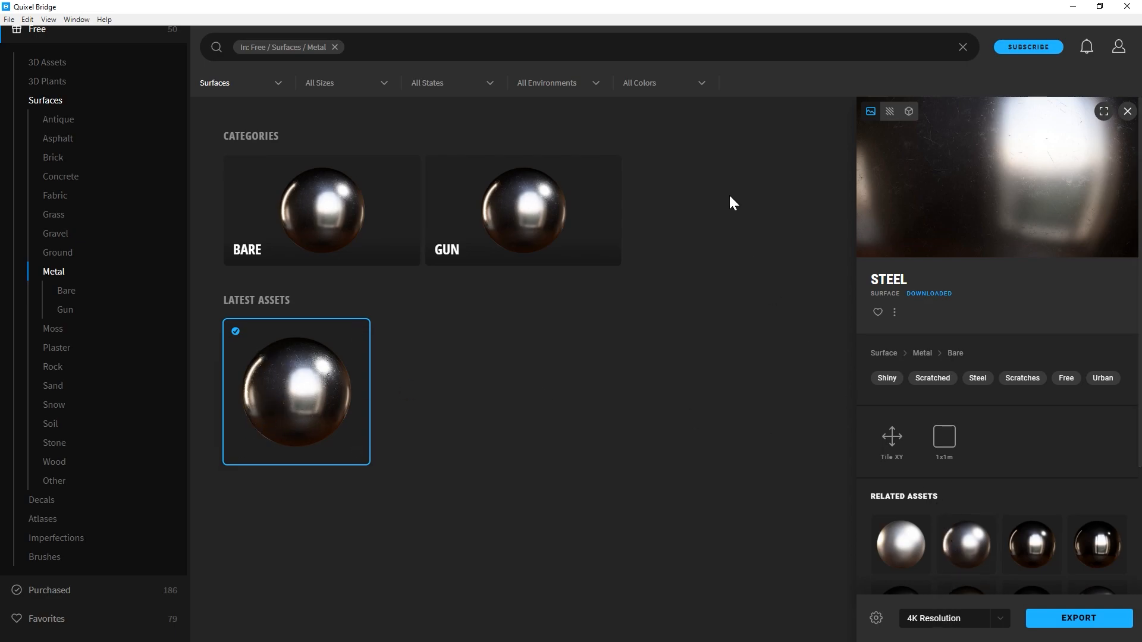
pyautogui.moveTo(856, 154)
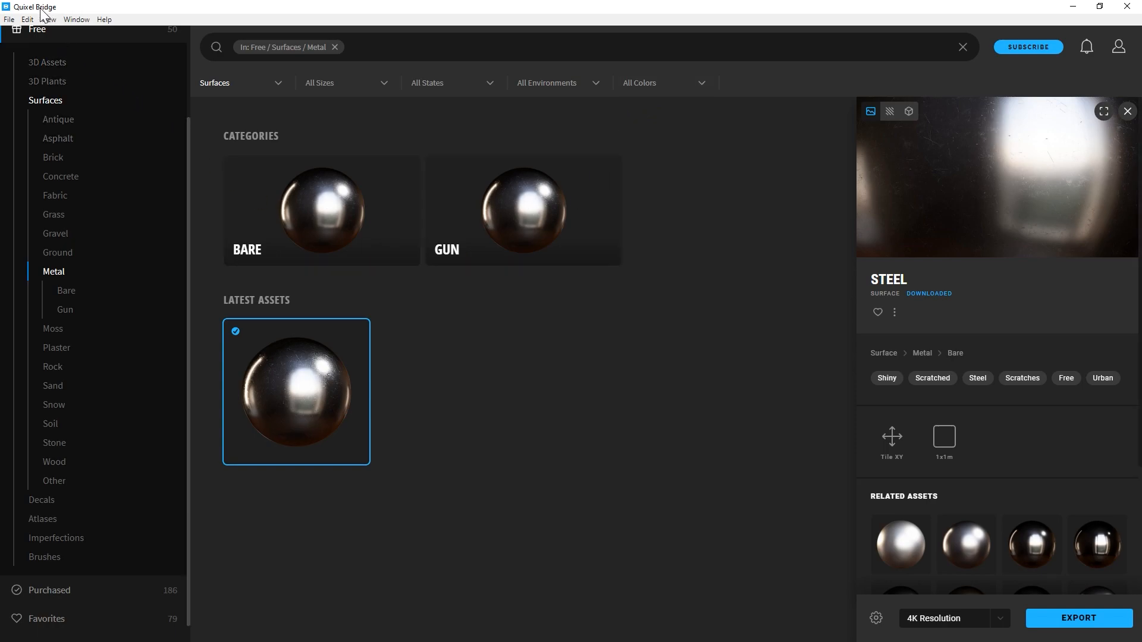
pyautogui.moveTo(856, 617)
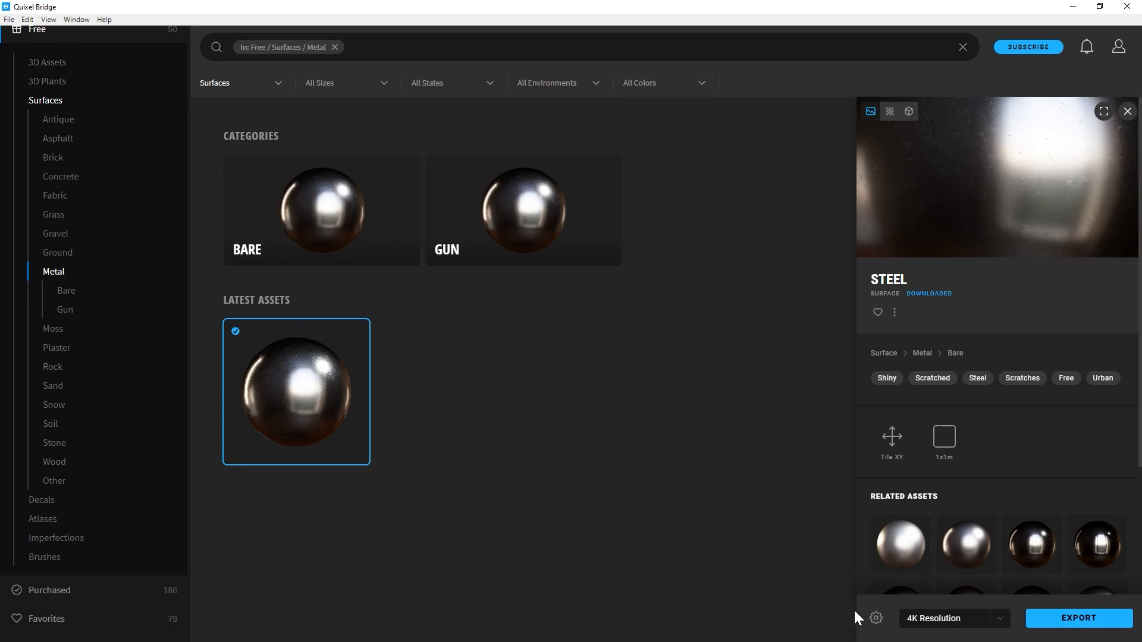
# - Confirm Blender as the export target, then export the Steel surface to Blender
pyautogui.click(875, 619)
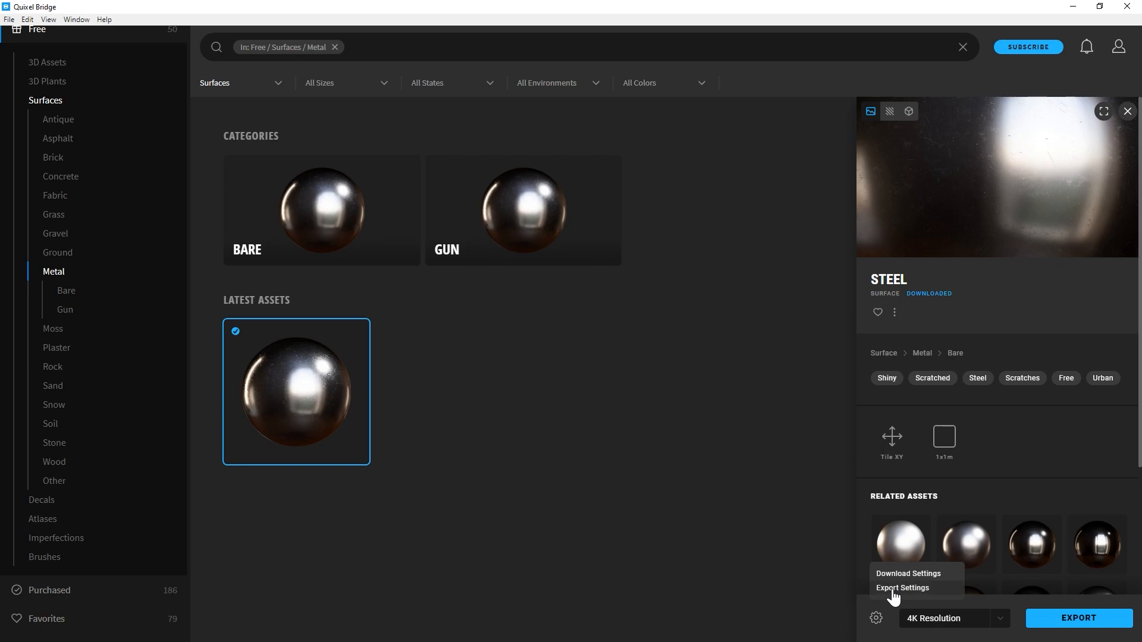
pyautogui.click(901, 587)
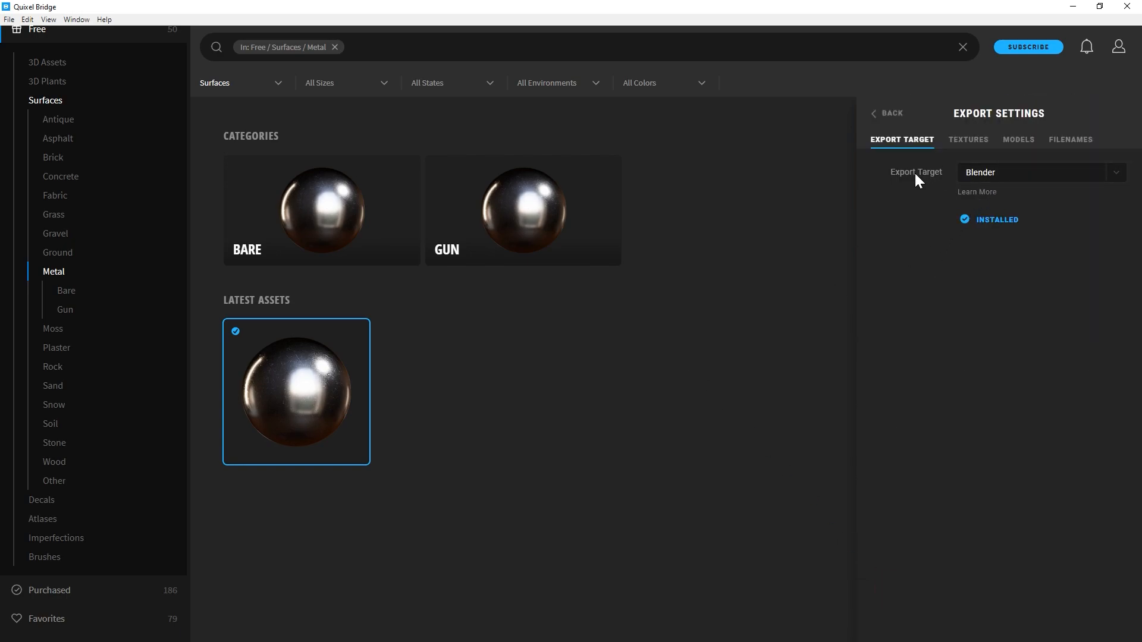
pyautogui.moveTo(899, 177)
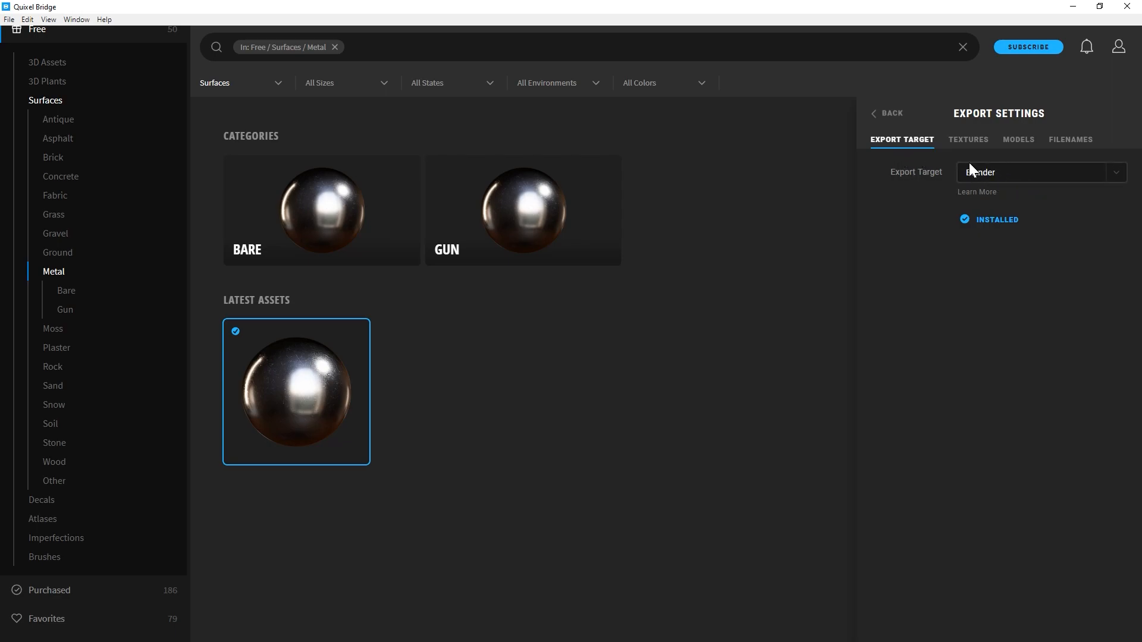
pyautogui.moveTo(901, 181)
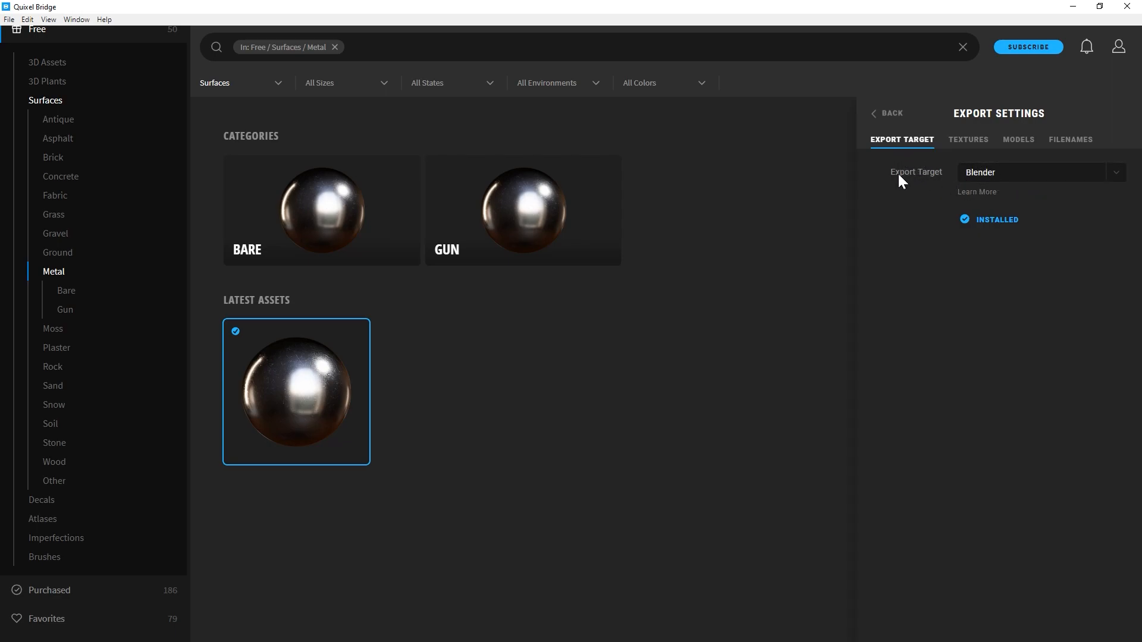
pyautogui.moveTo(969, 180)
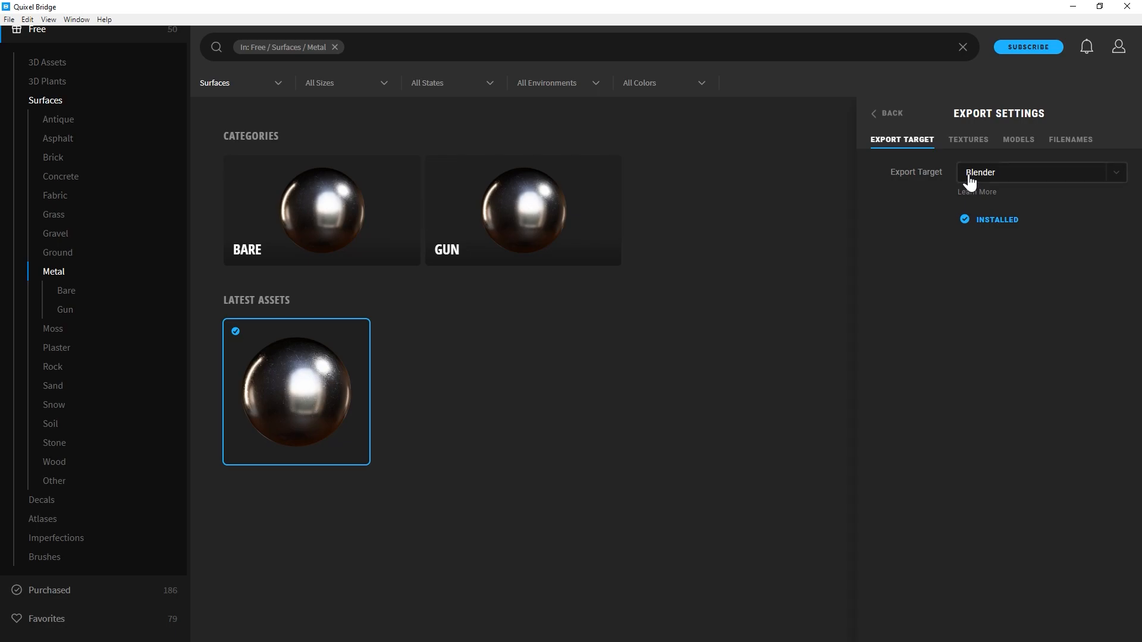
pyautogui.moveTo(954, 132)
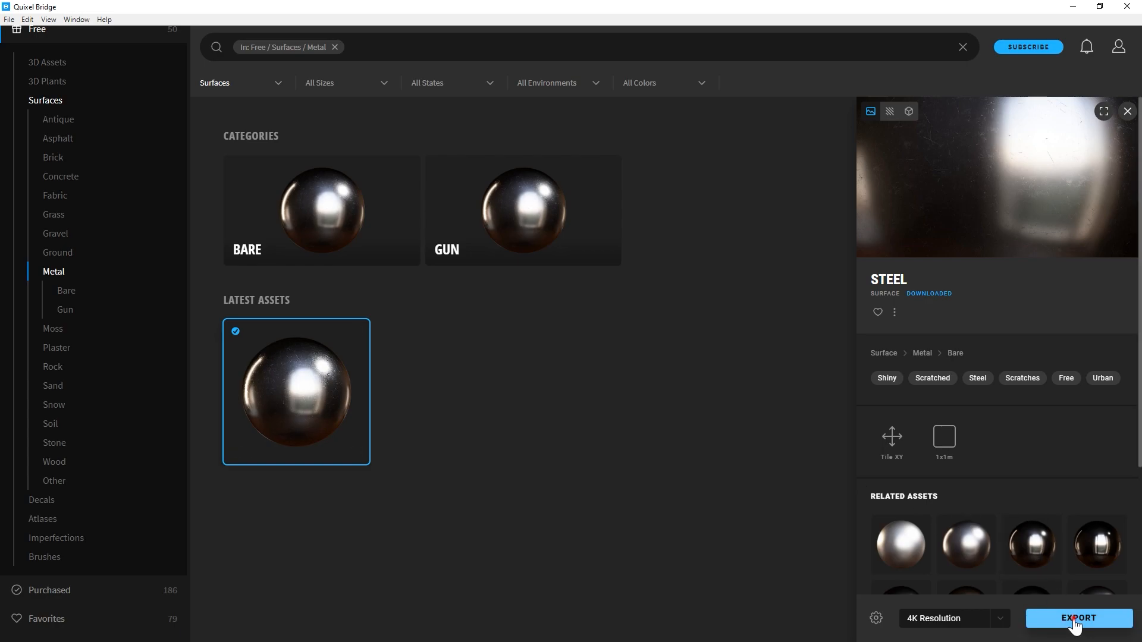
pyautogui.click(1076, 618)
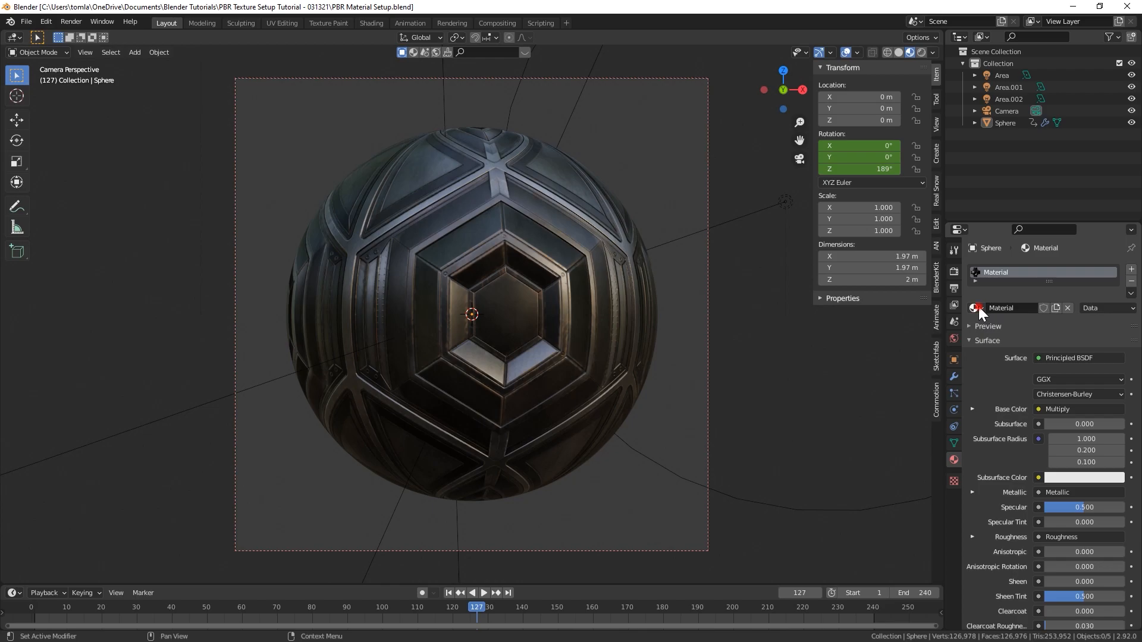
# - Assign the Steel_se2abbvc material to the sphere and view its shader nodes in Shading
pyautogui.click(973, 308)
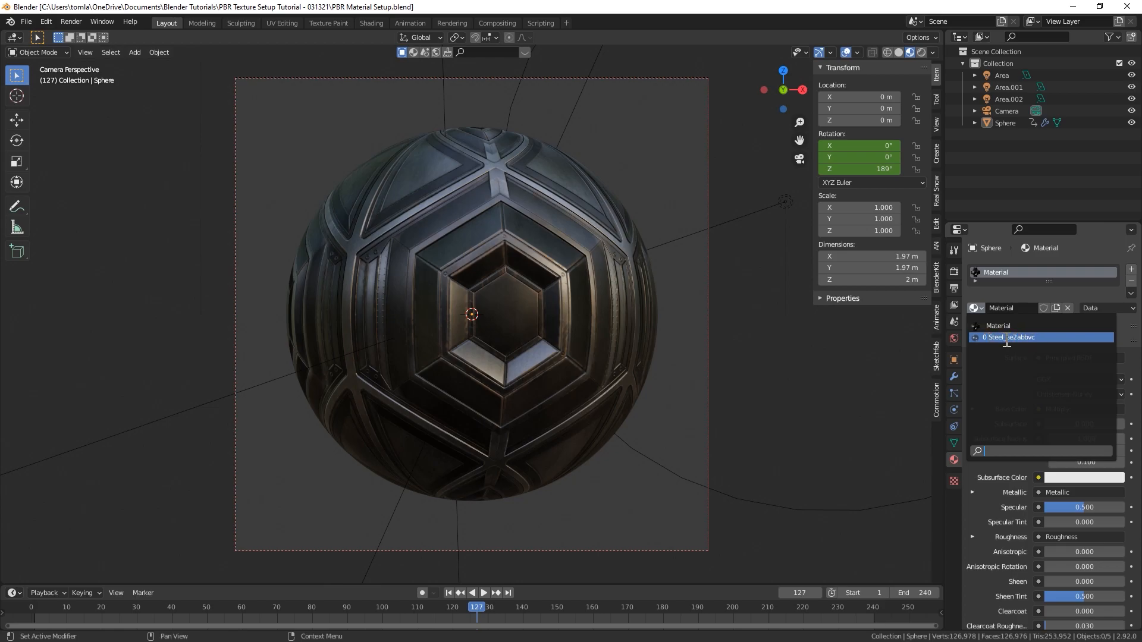
pyautogui.click(1018, 337)
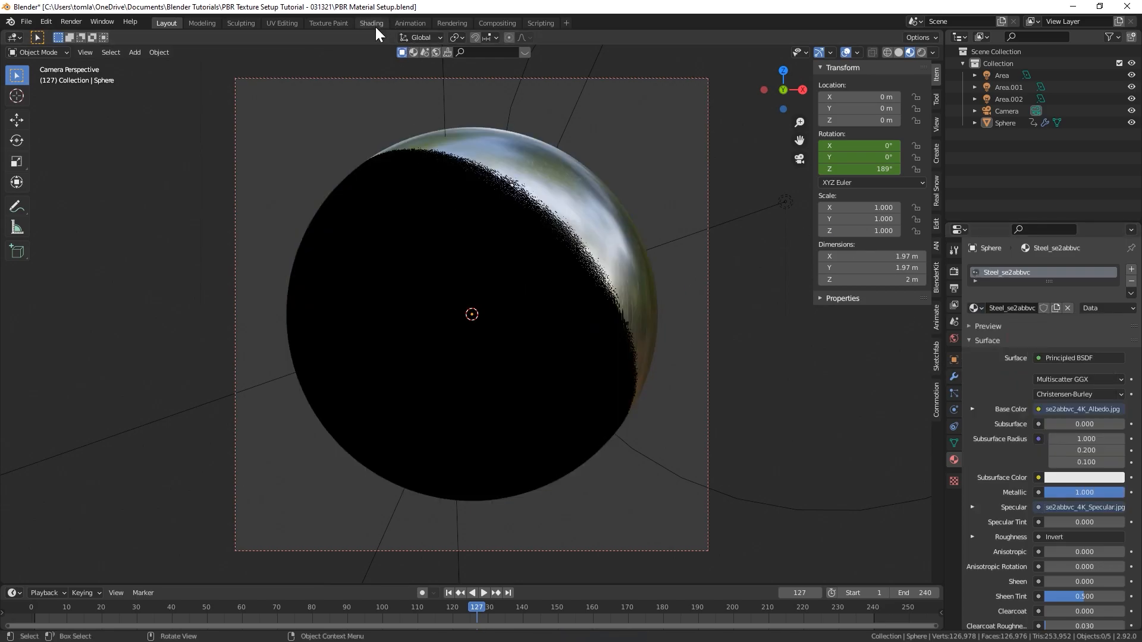
pyautogui.click(371, 22)
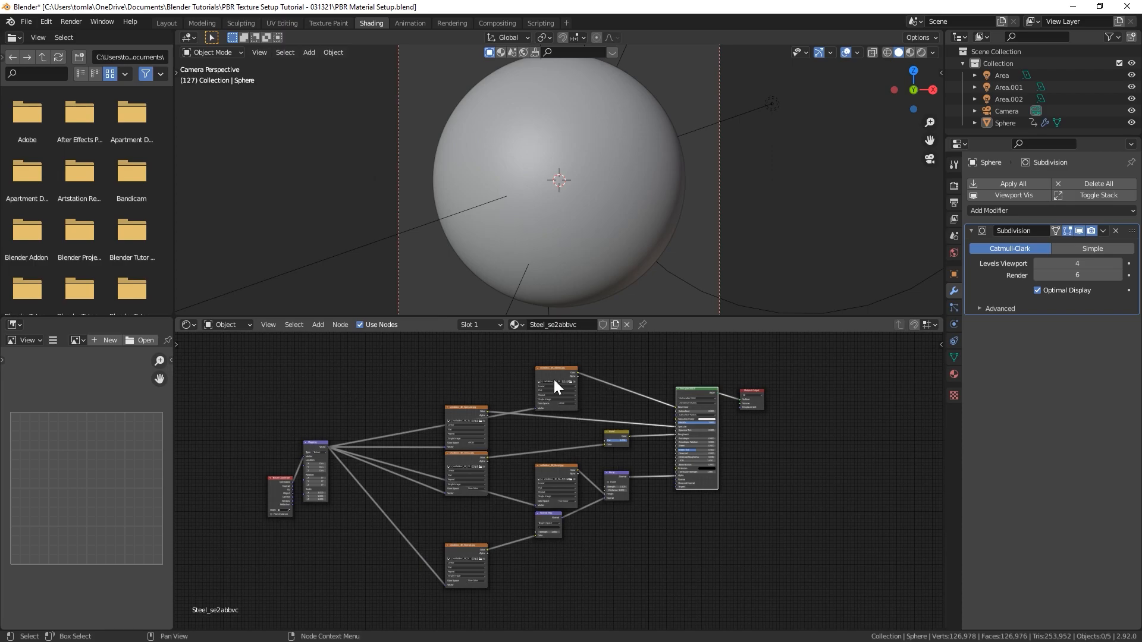
# - Scroll through the Shader Editor to inspect the imported Steel texture nodes
pyautogui.scroll(3)
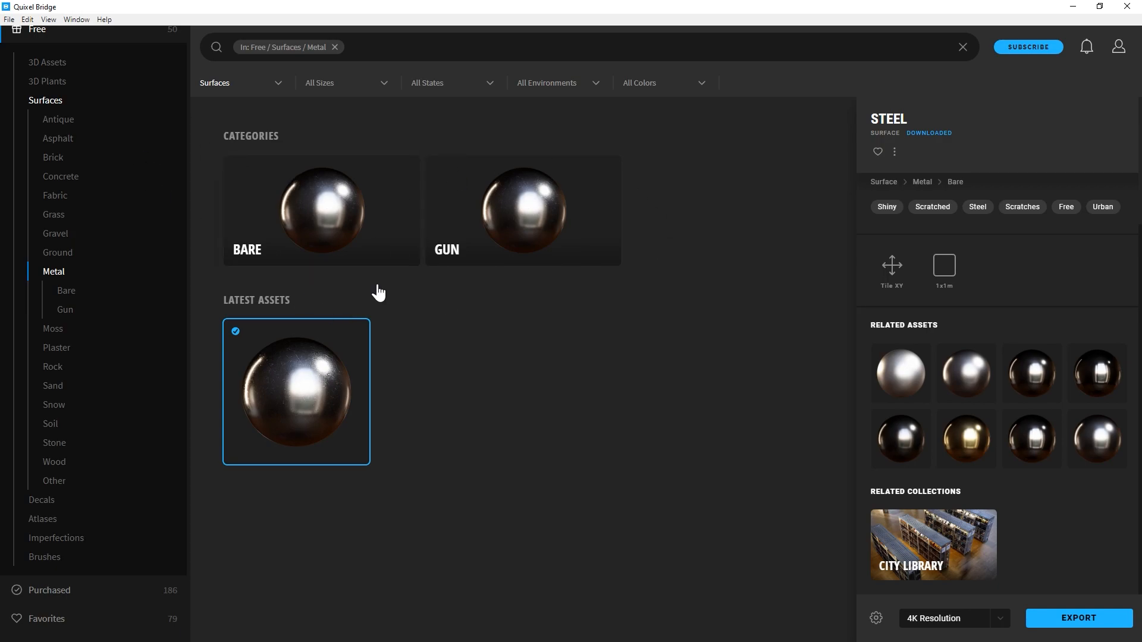
pyautogui.click(170, 47)
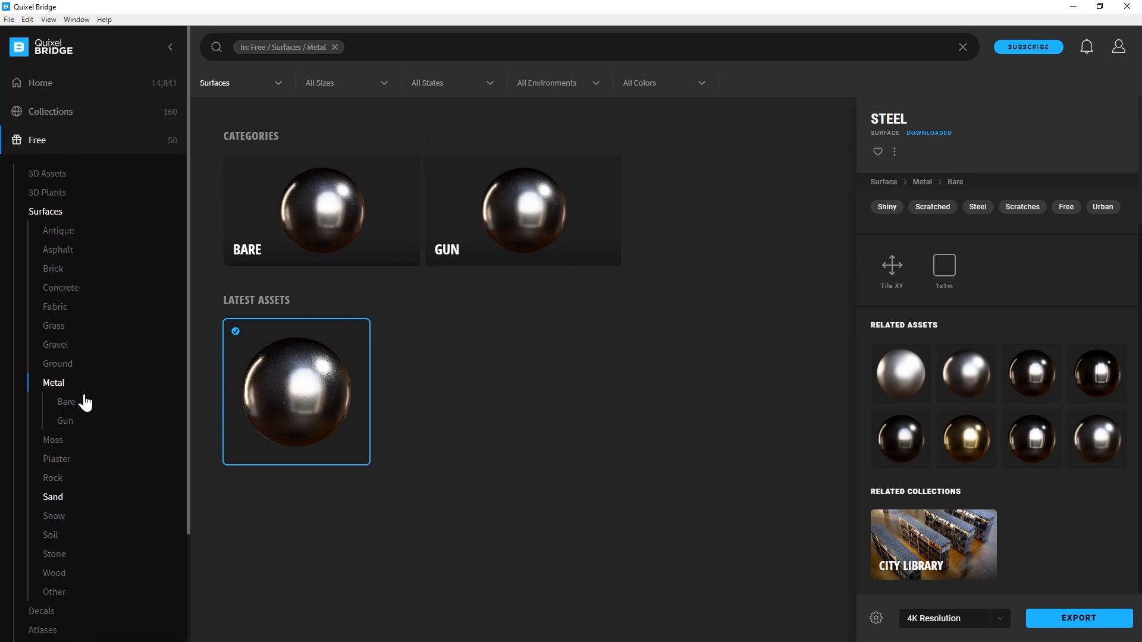
pyautogui.moveTo(77, 46)
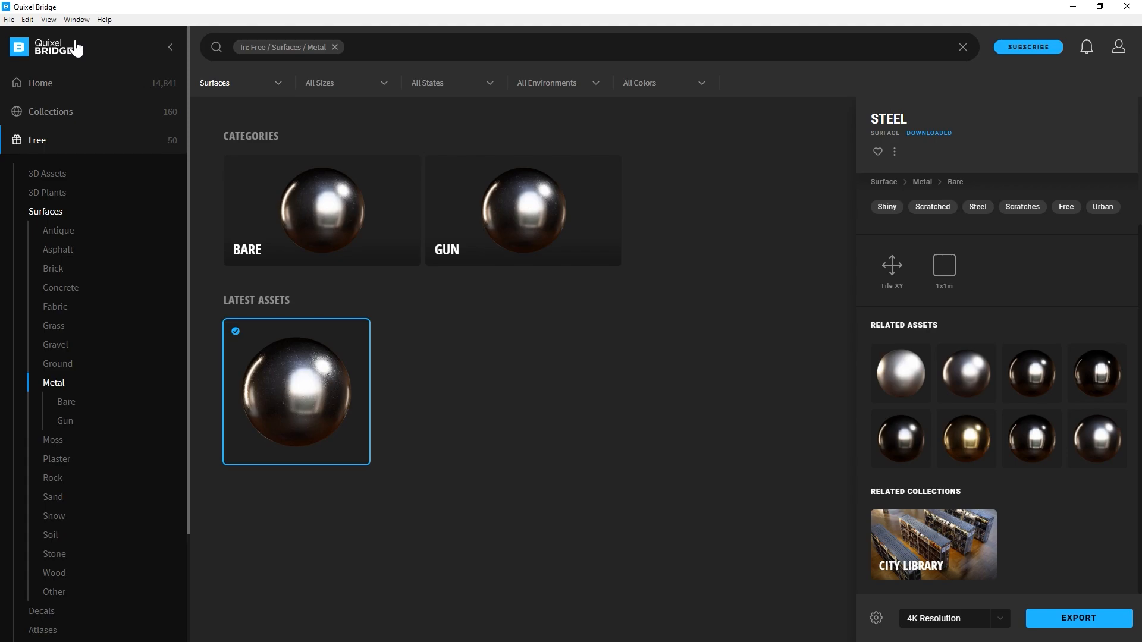
pyautogui.moveTo(65, 52)
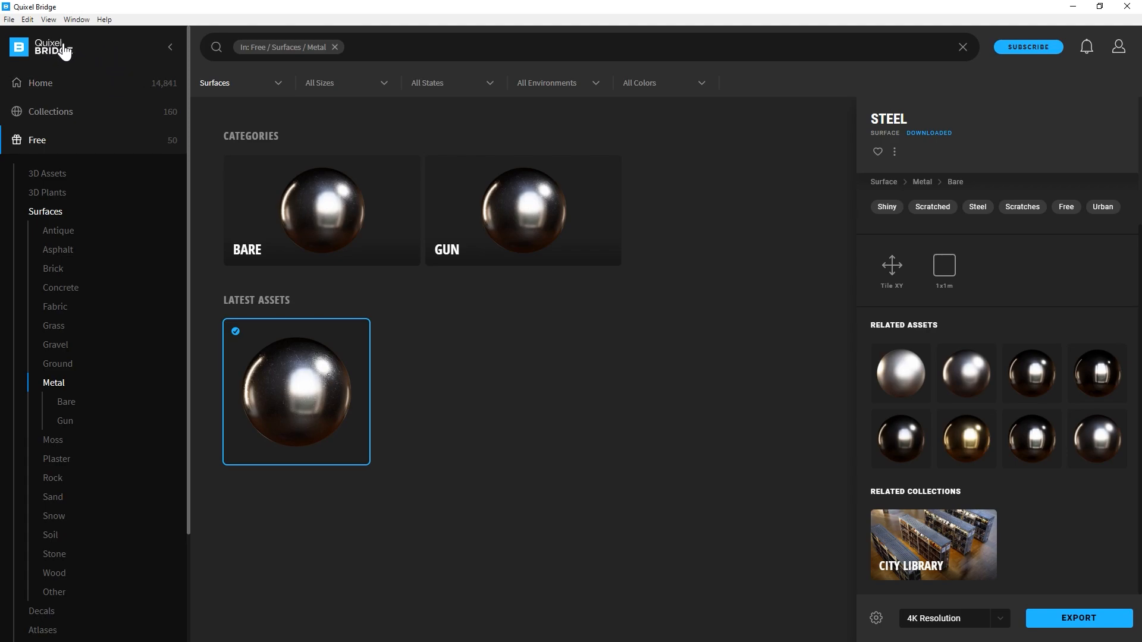
pyautogui.moveTo(45, 175)
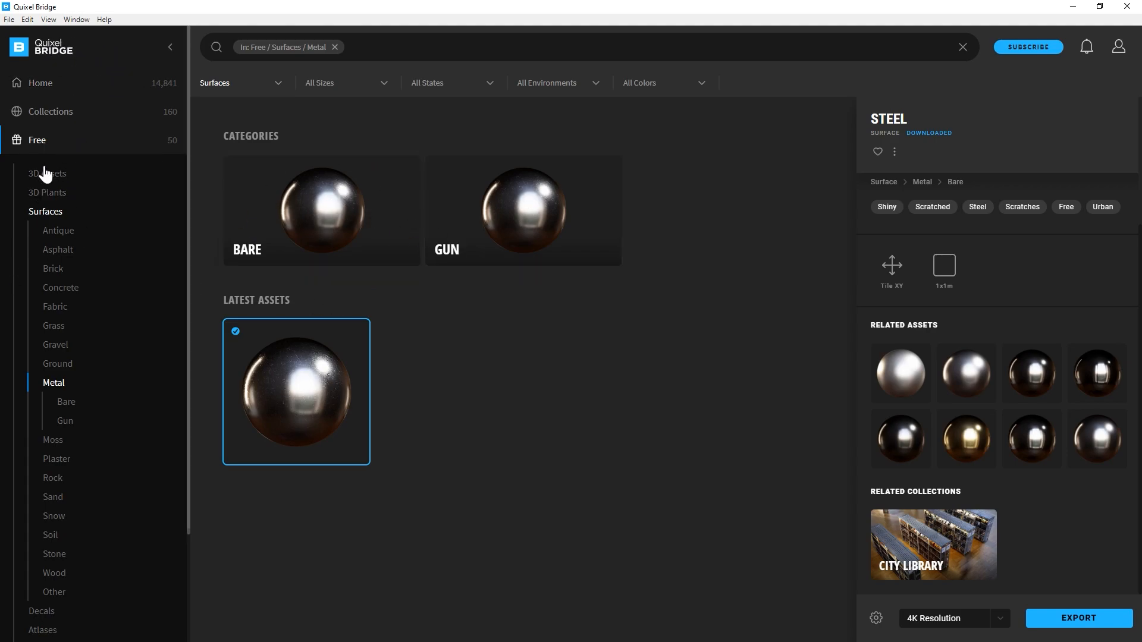
pyautogui.click(47, 173)
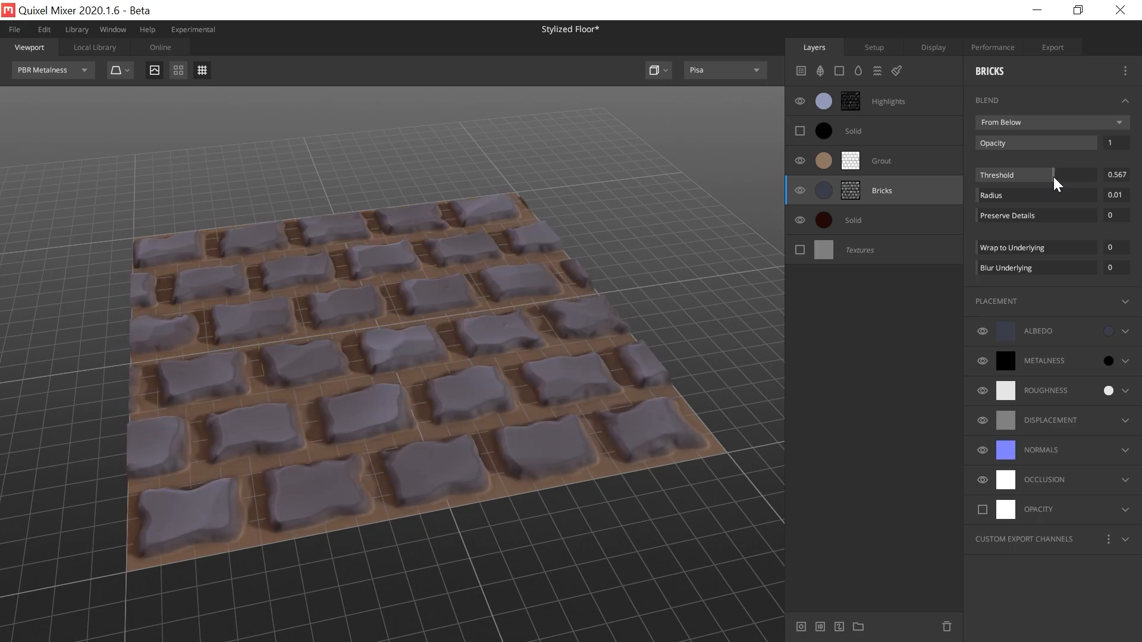
# - Set the Grout layer's opacity to 0.791 in the Stylized Floor project
pyautogui.click(880, 161)
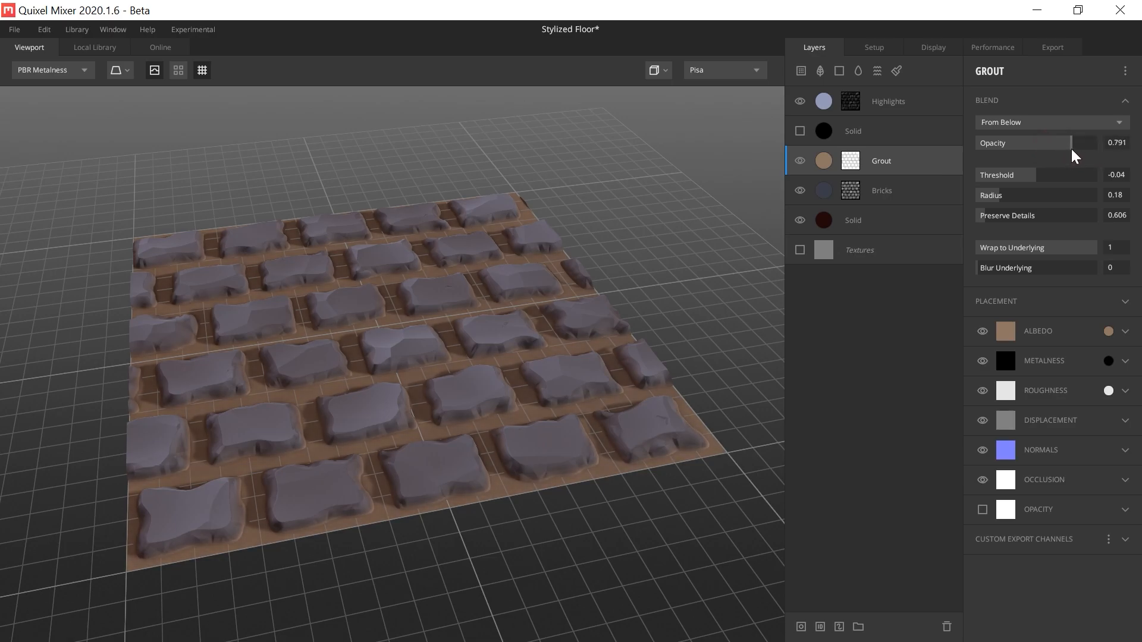
pyautogui.click(888, 100)
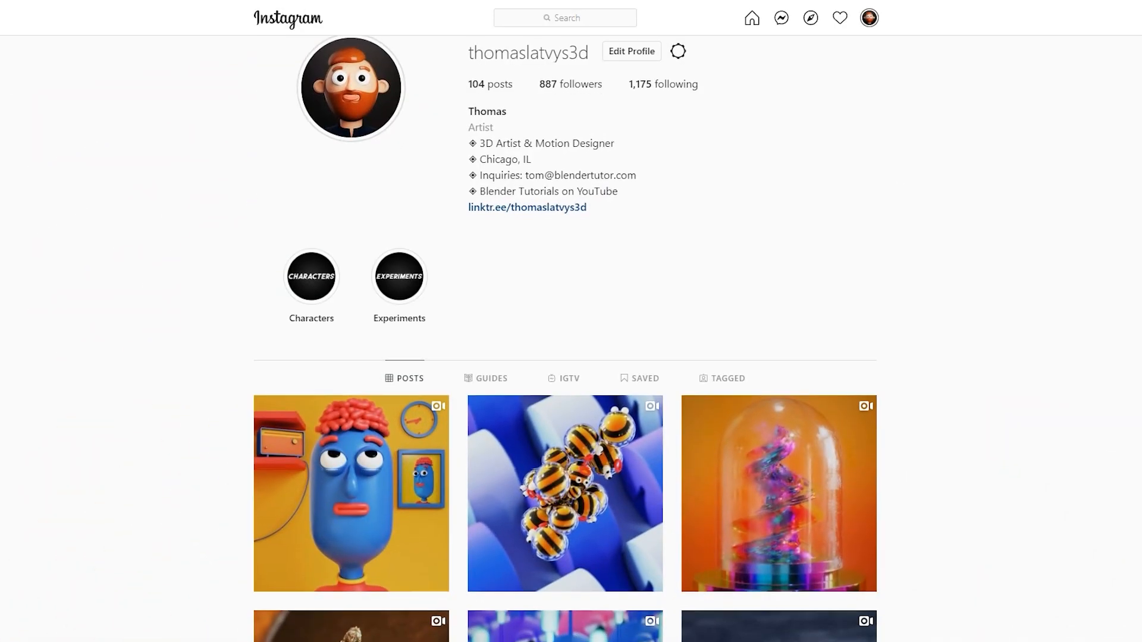
pyautogui.scroll(-3)
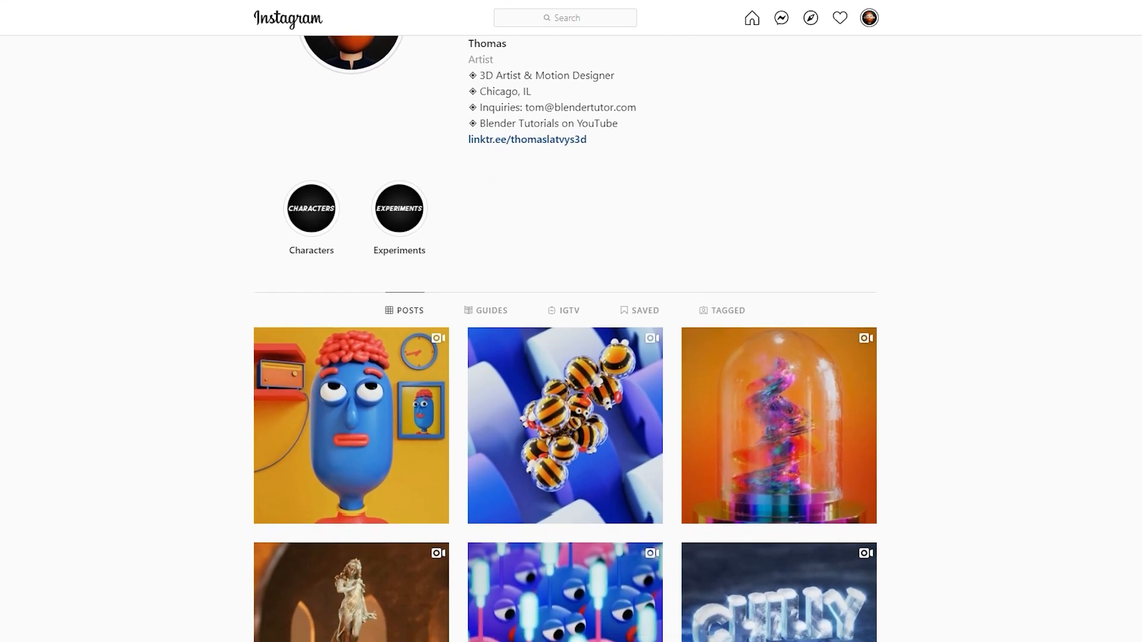
pyautogui.scroll(-3)
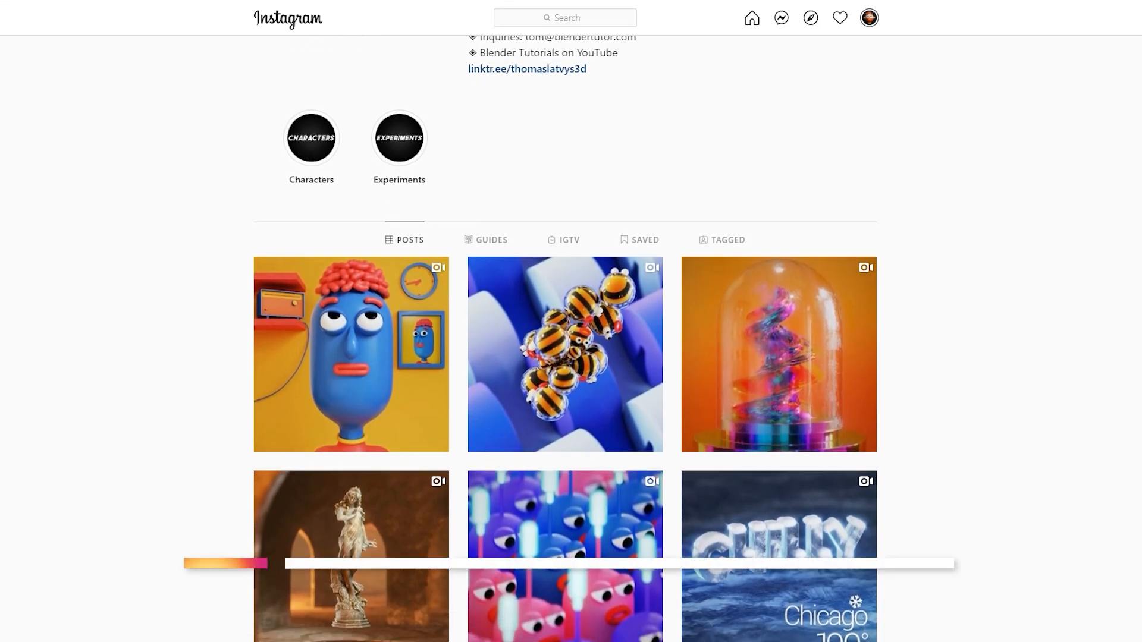
pyautogui.scroll(-3)
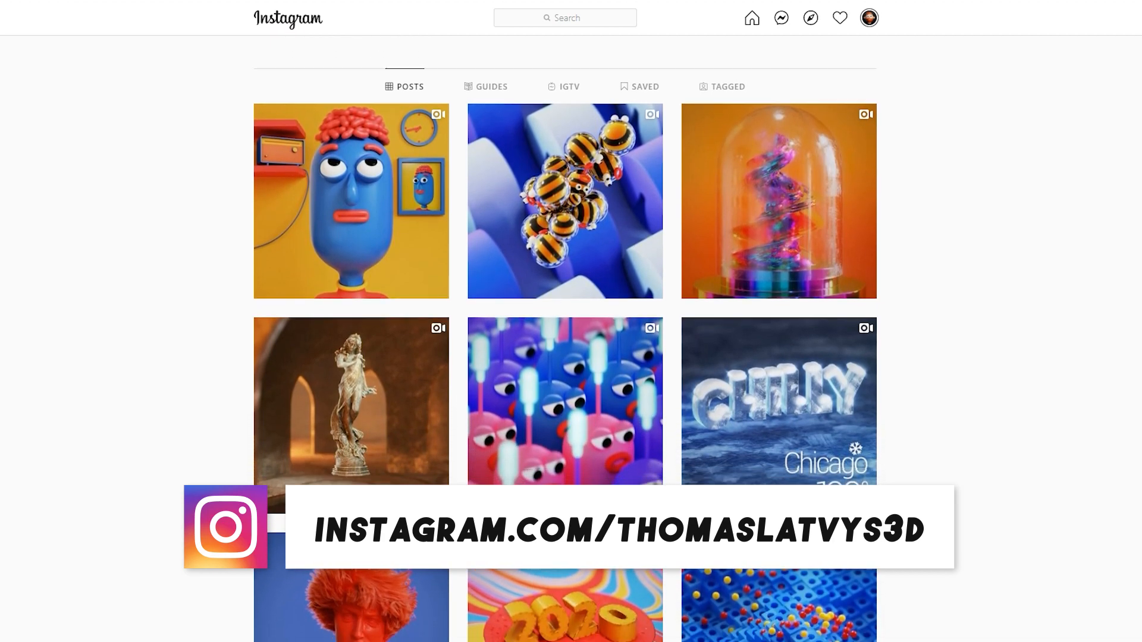
pyautogui.scroll(-3)
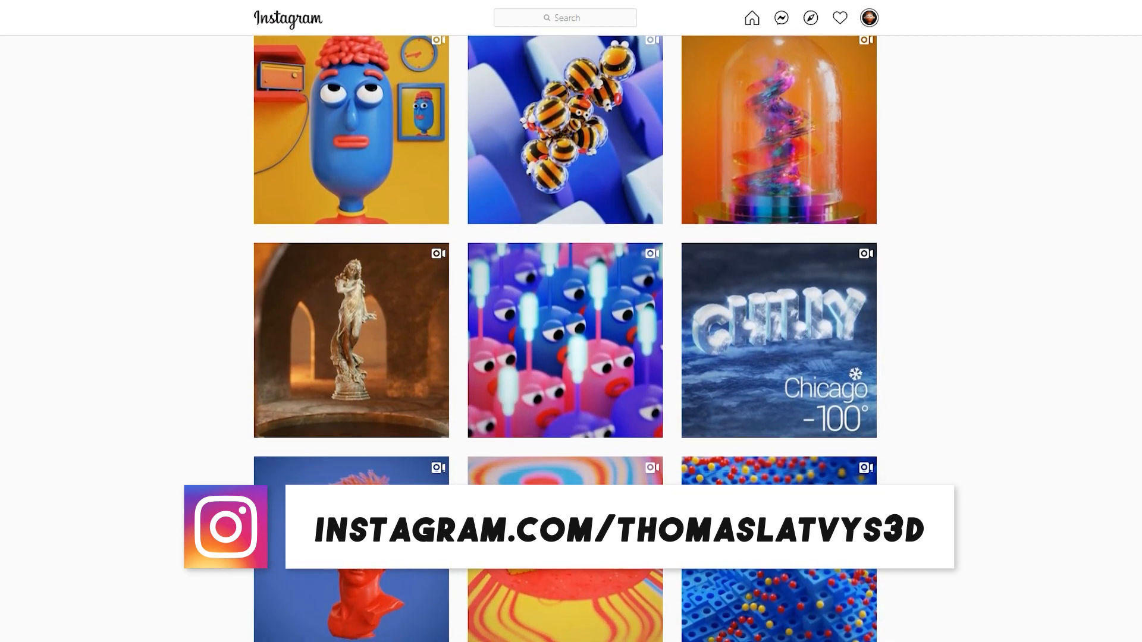